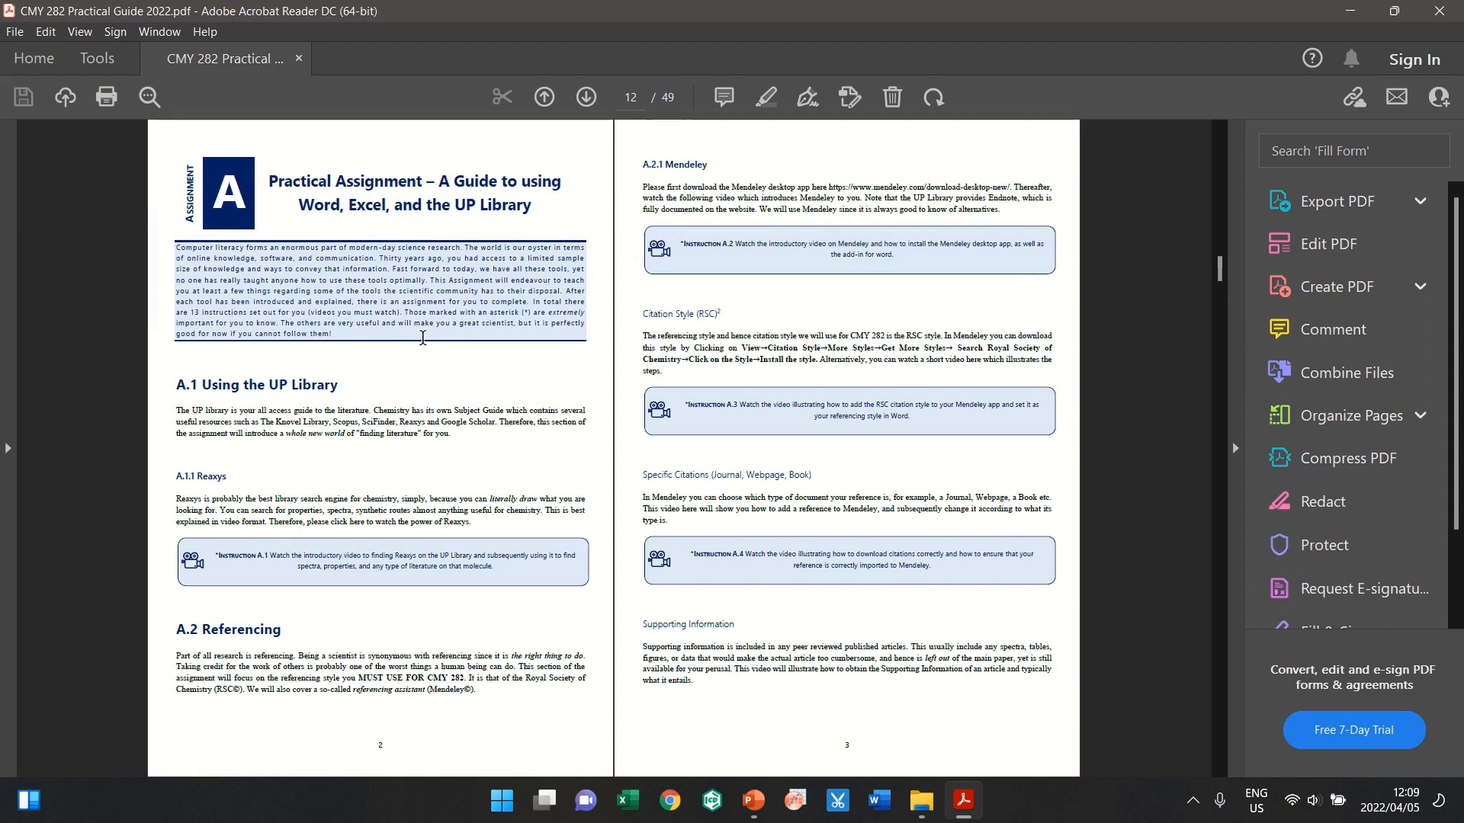
mouse_move(720, 244)
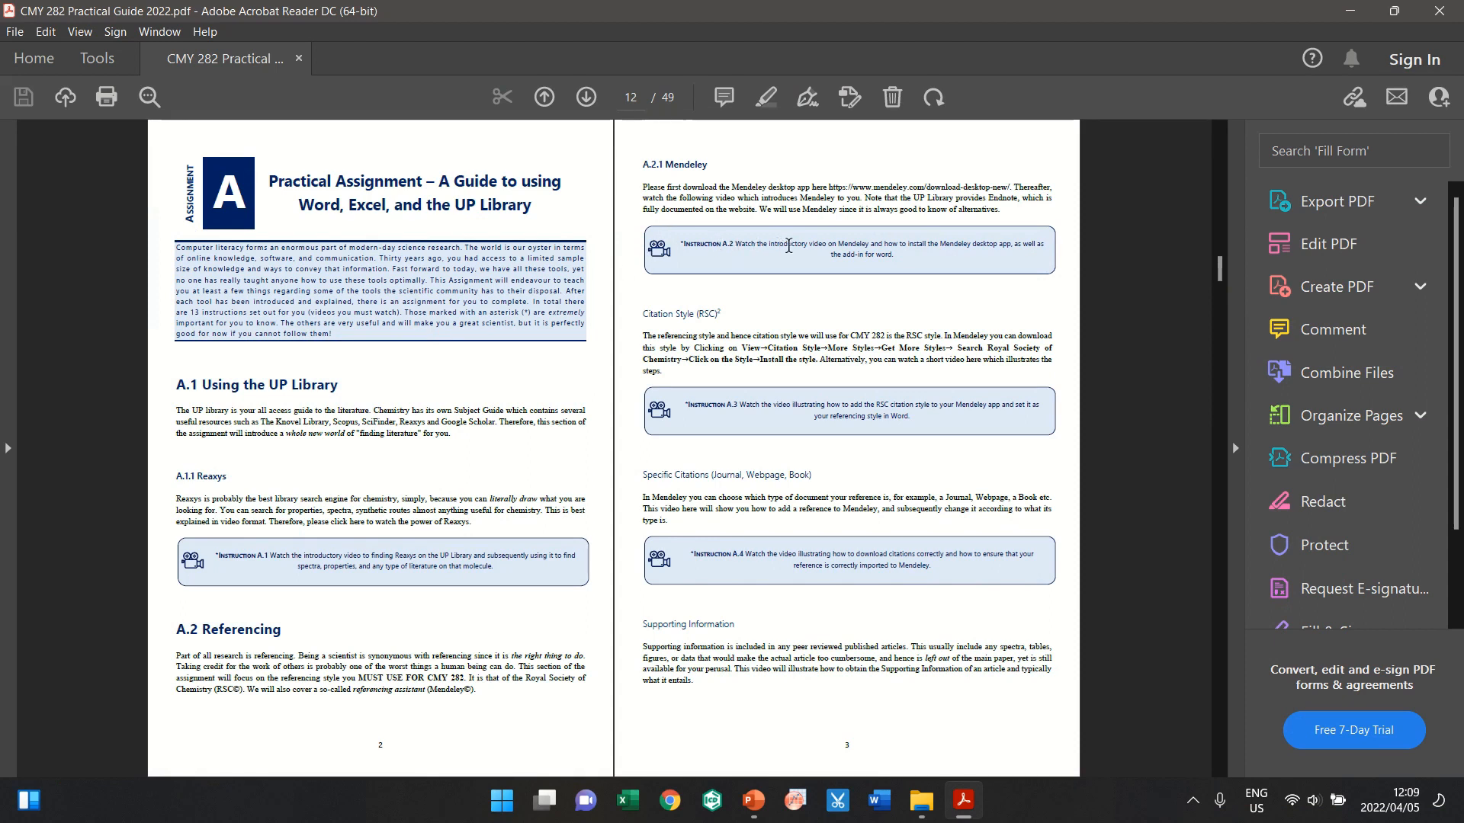
mouse_move(883, 244)
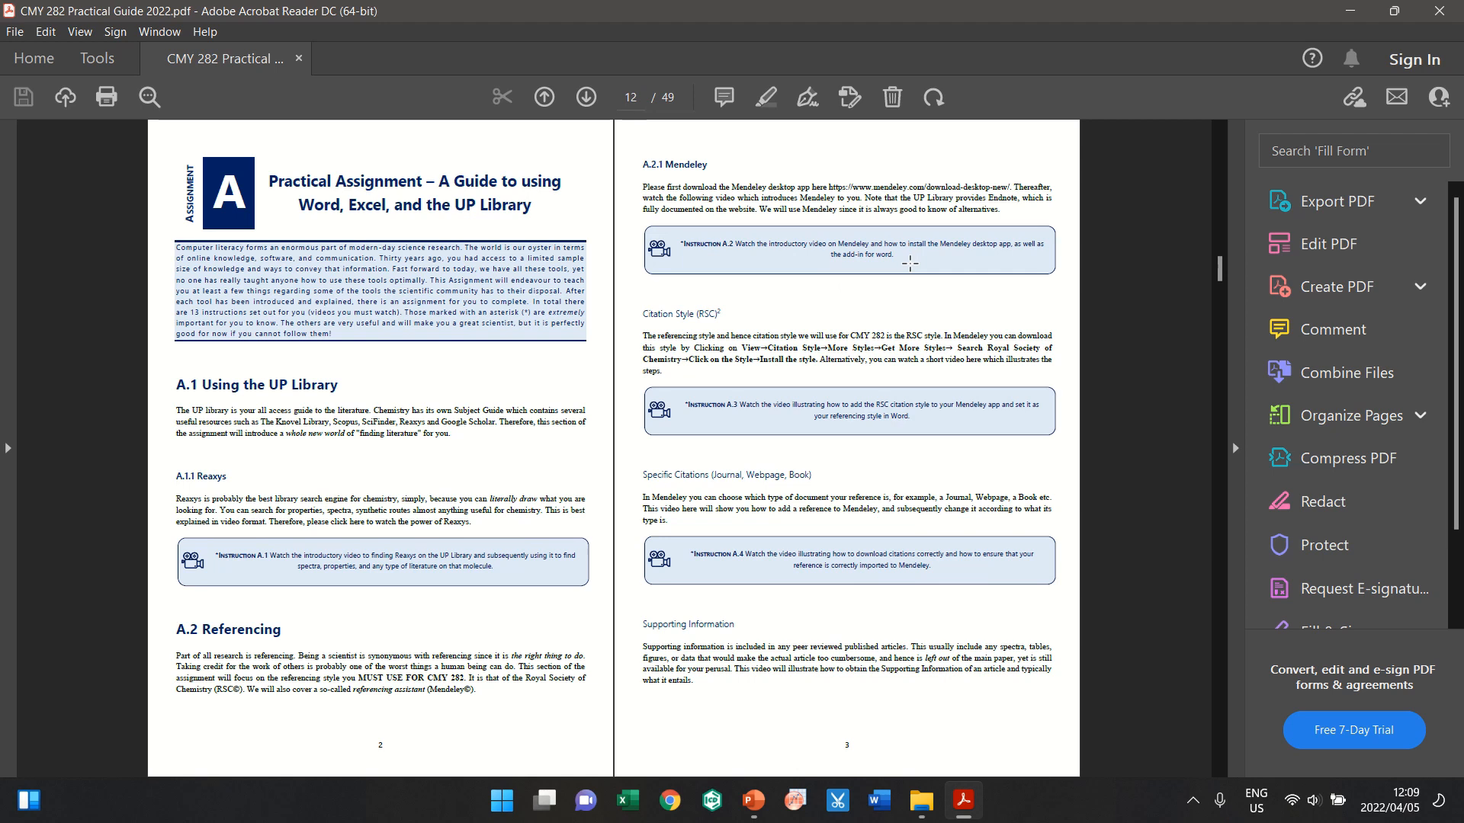
mouse_move(859, 284)
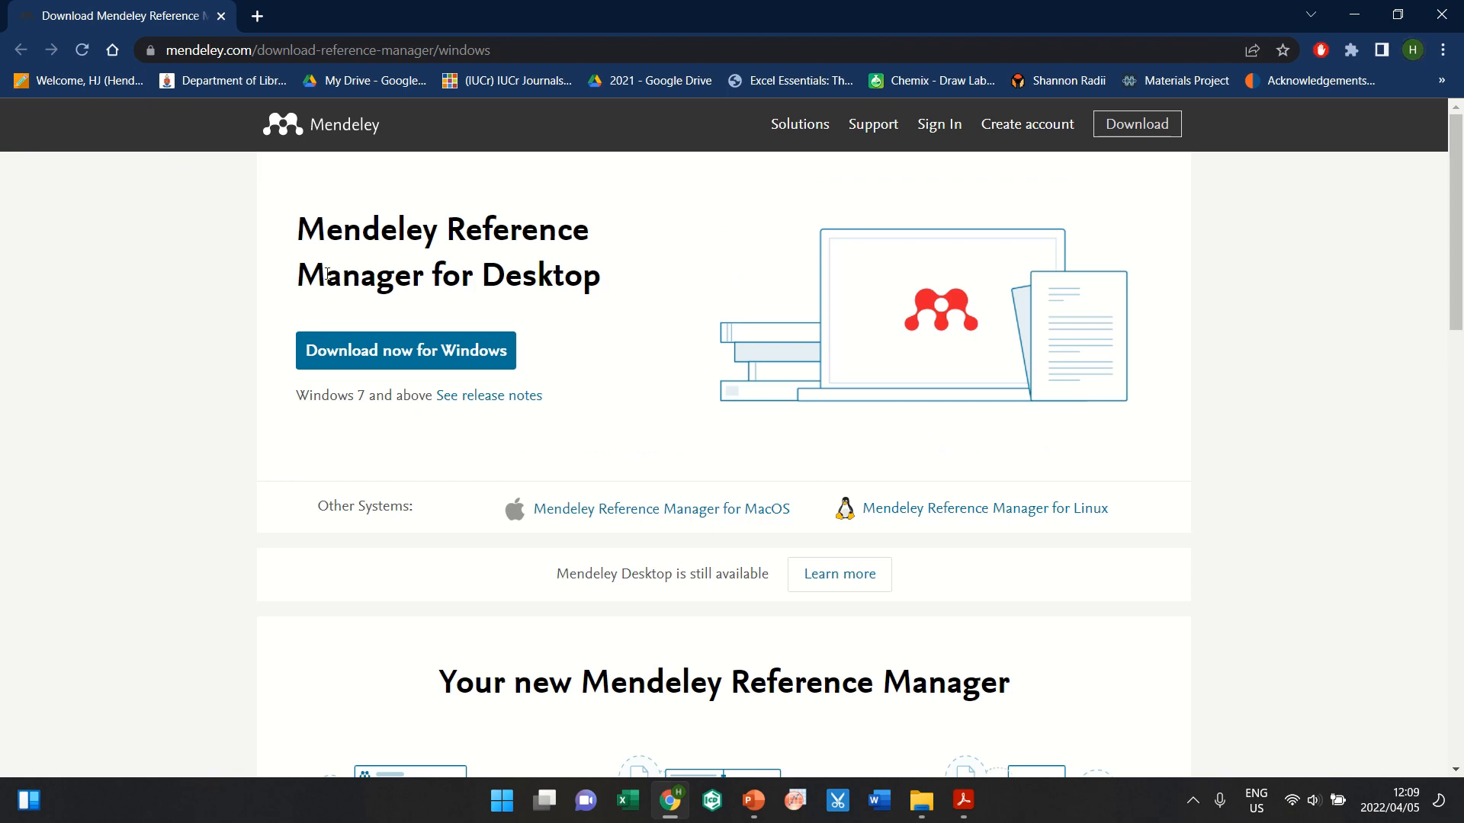
mouse_move(405, 364)
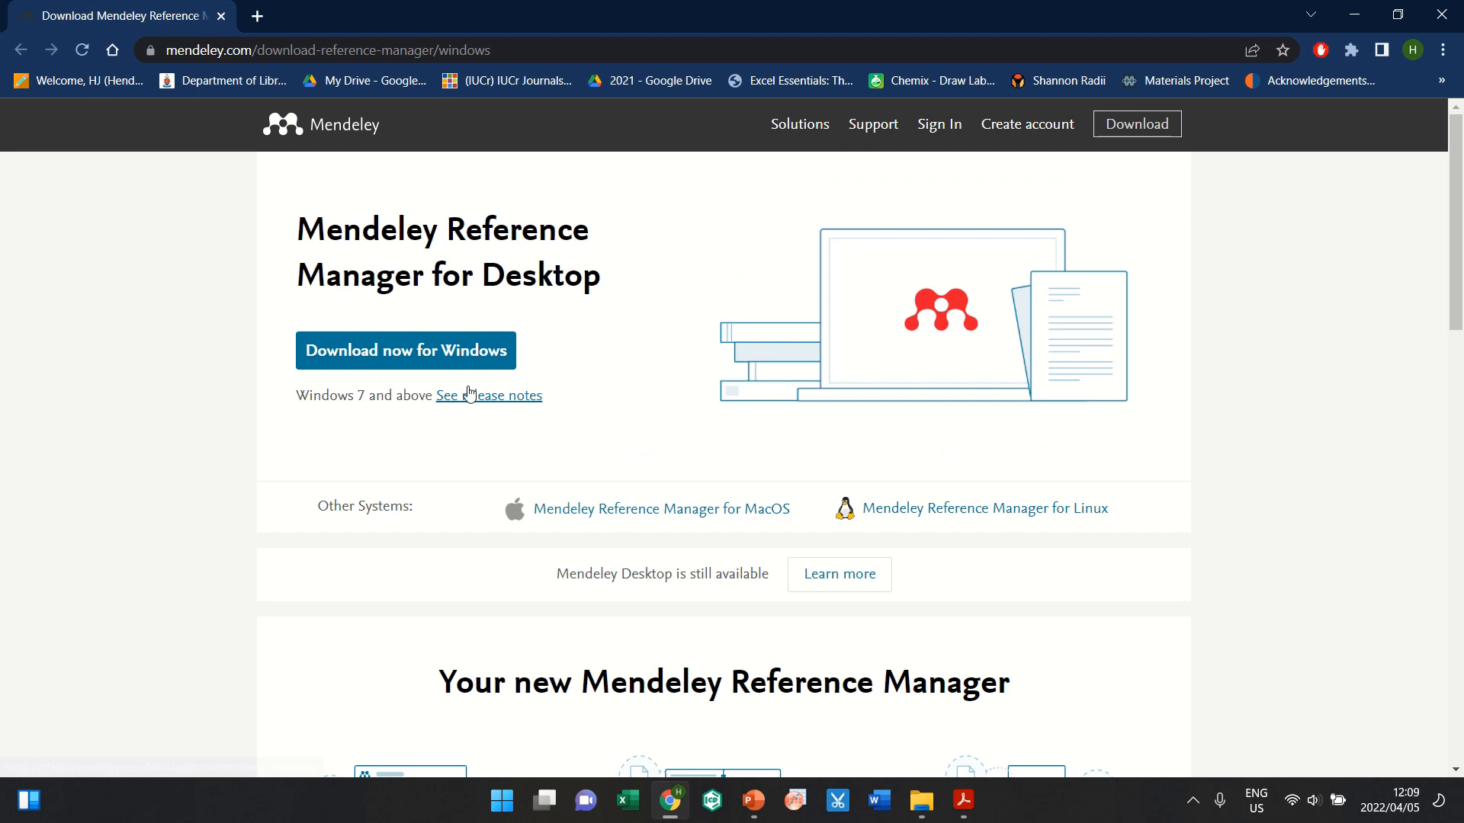
Step: Download the Mendeley Reference Manager installer for Windows from the download page
click(405, 350)
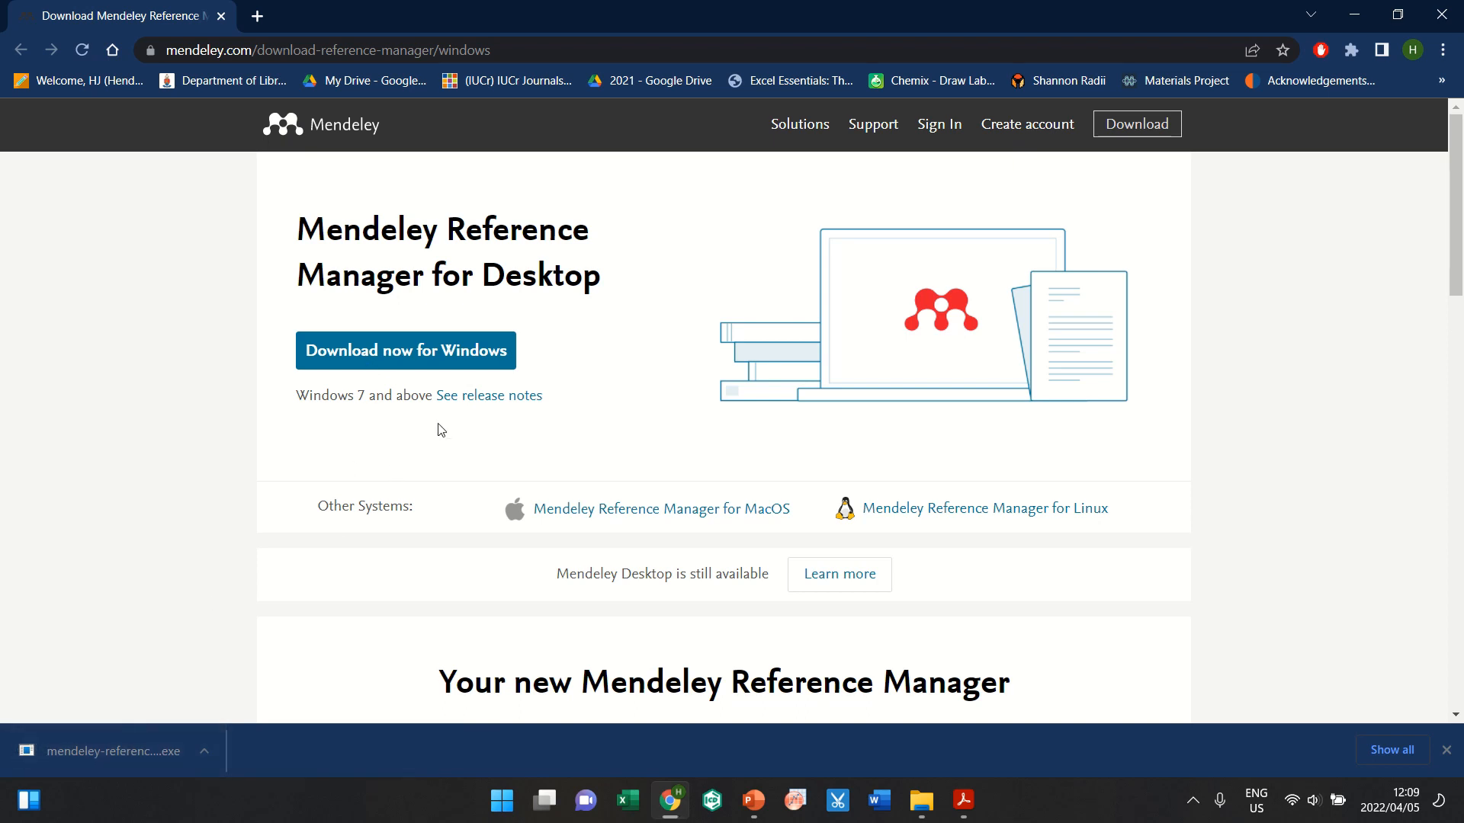
mouse_move(520, 431)
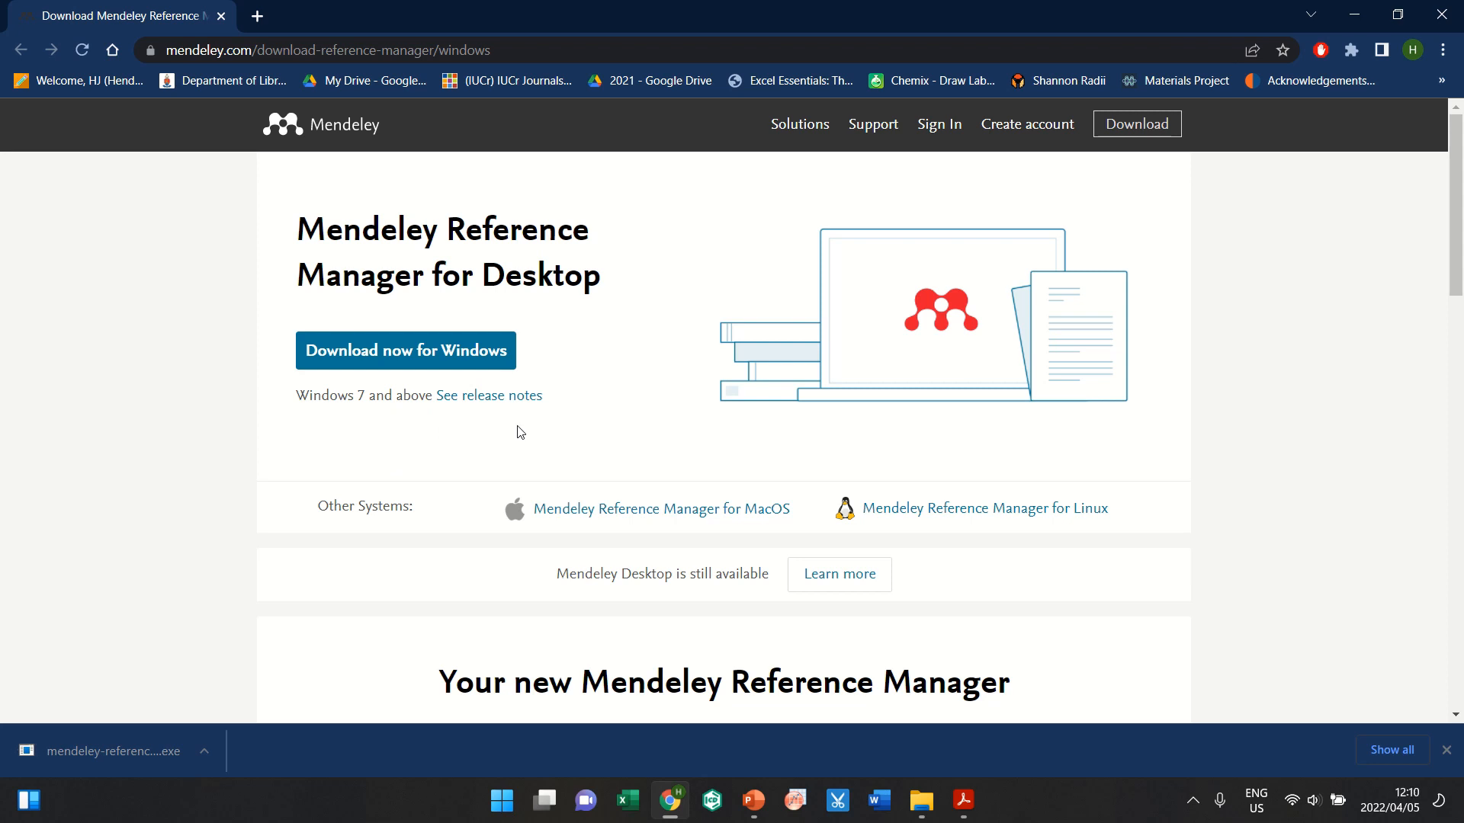
mouse_move(447, 461)
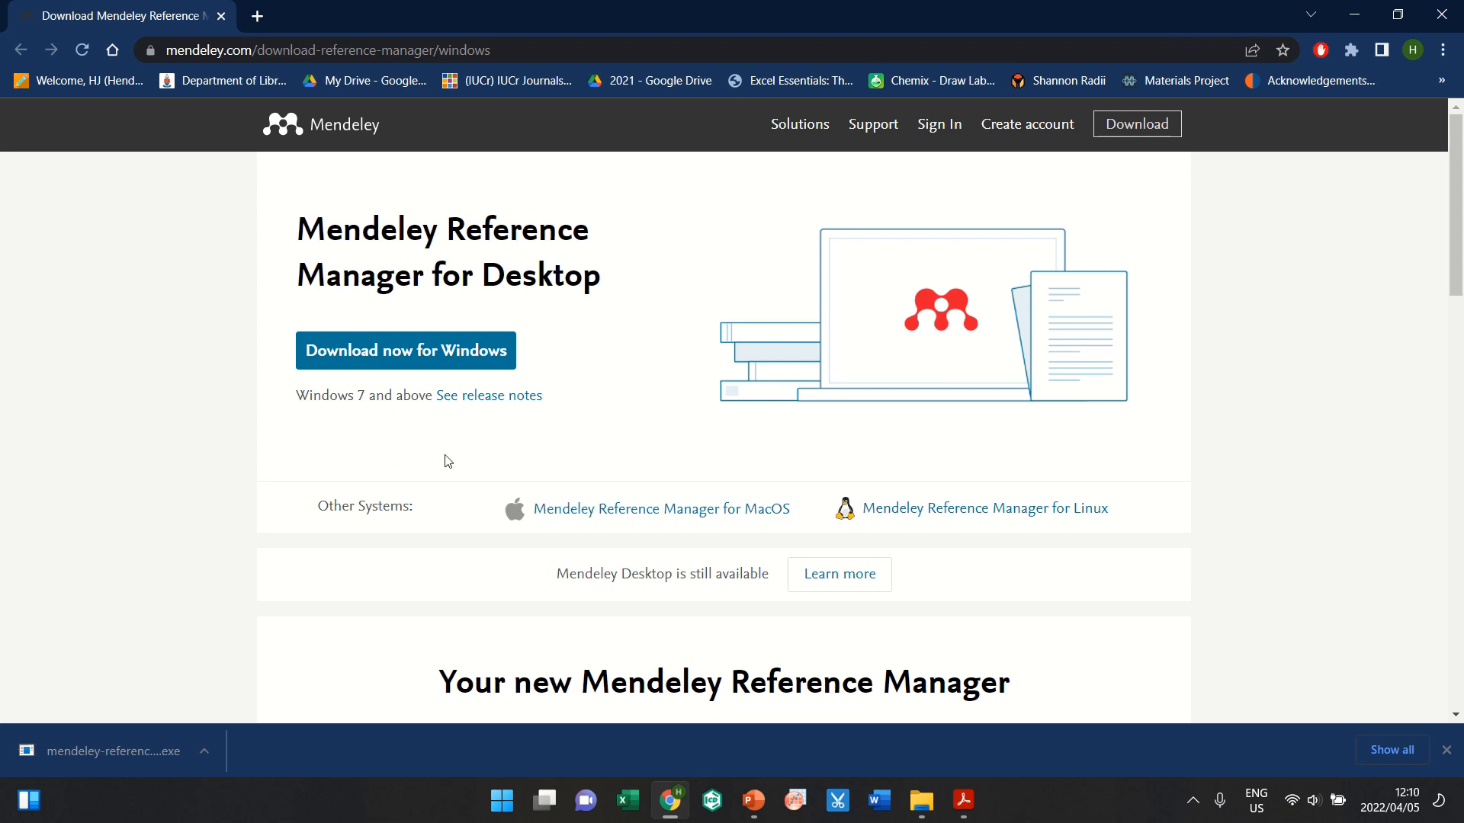
mouse_move(477, 456)
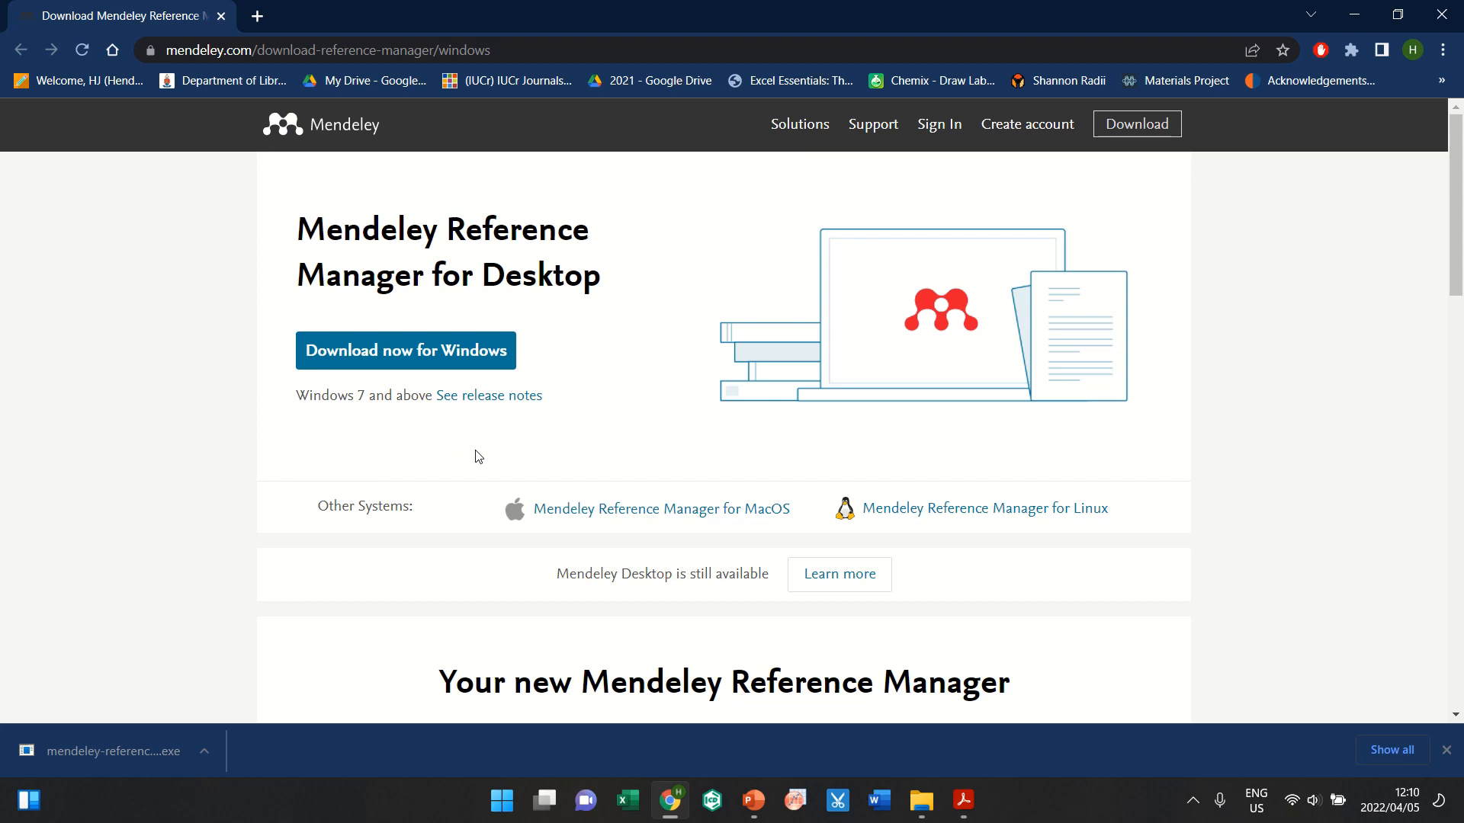
mouse_move(471, 451)
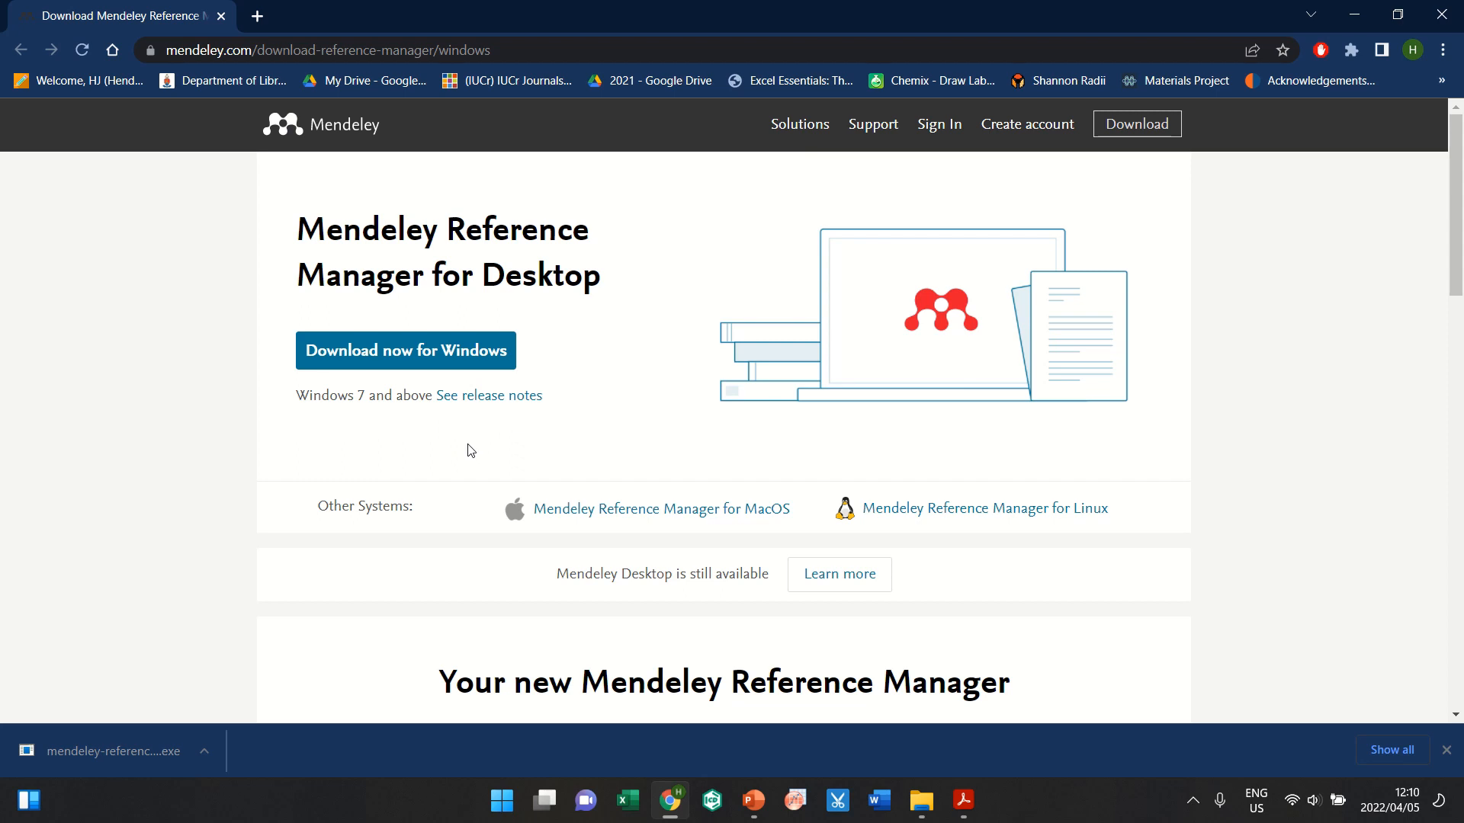
mouse_move(492, 443)
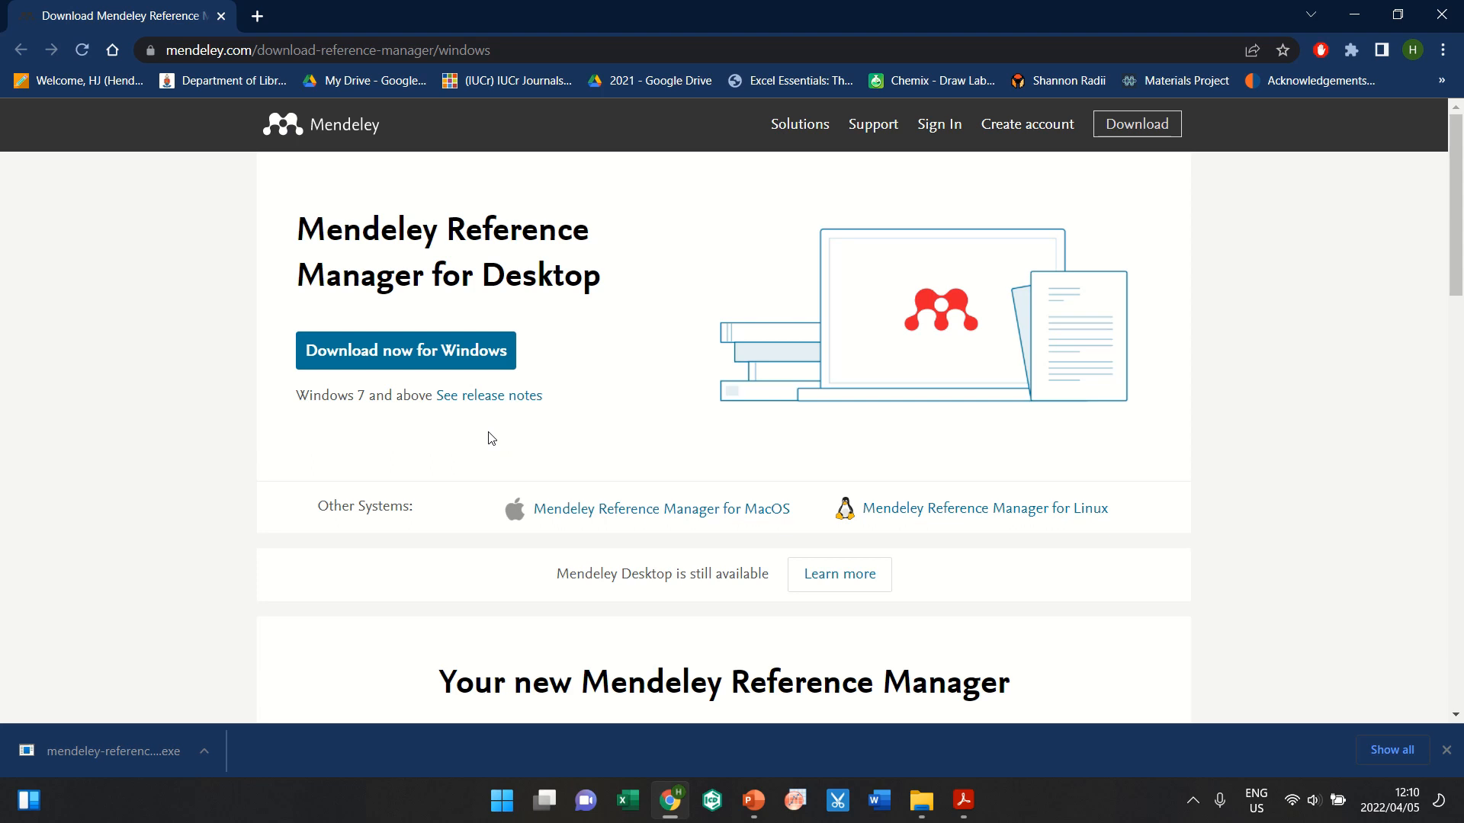
mouse_move(505, 427)
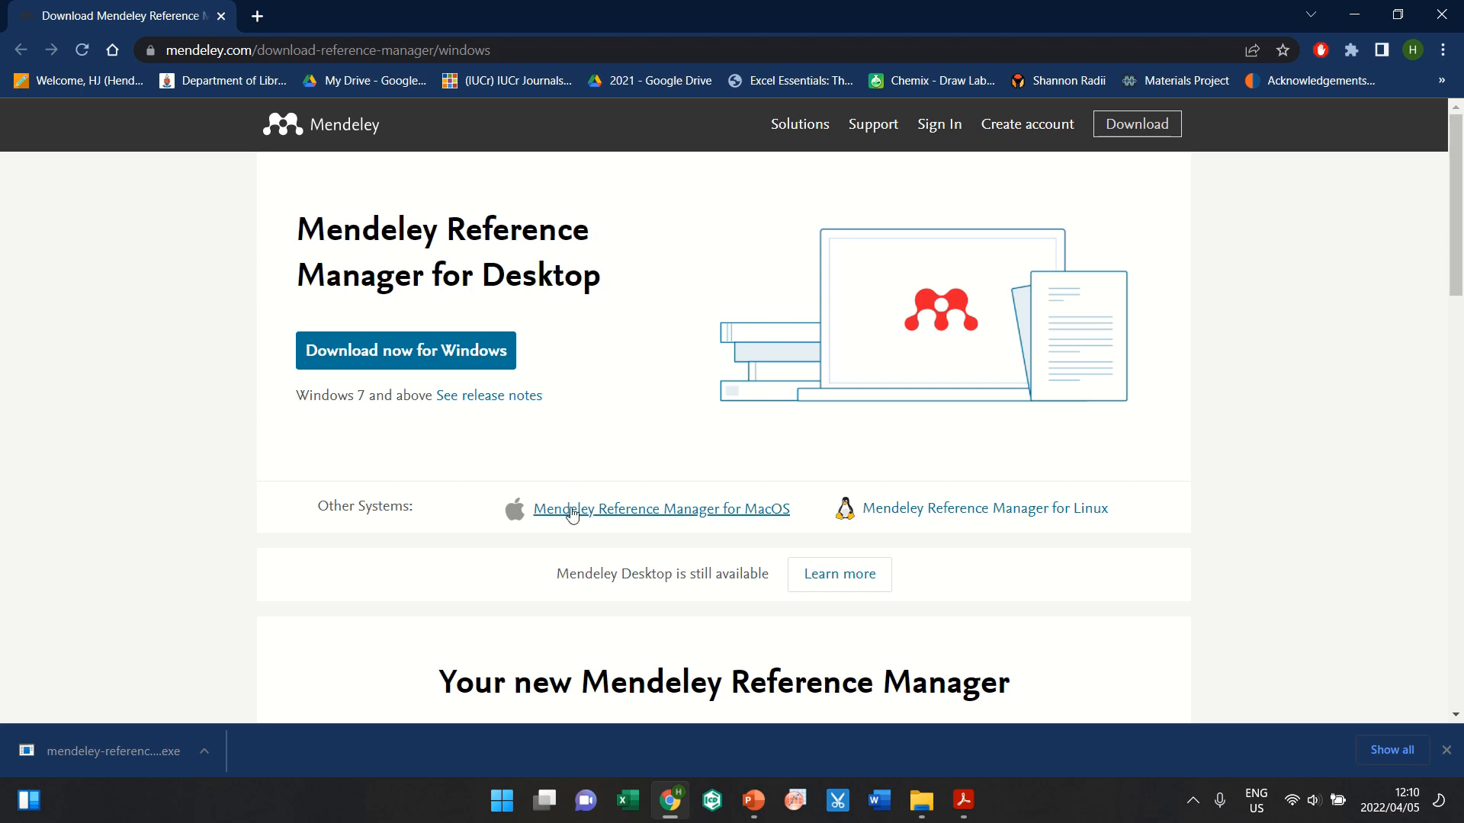
mouse_move(741, 523)
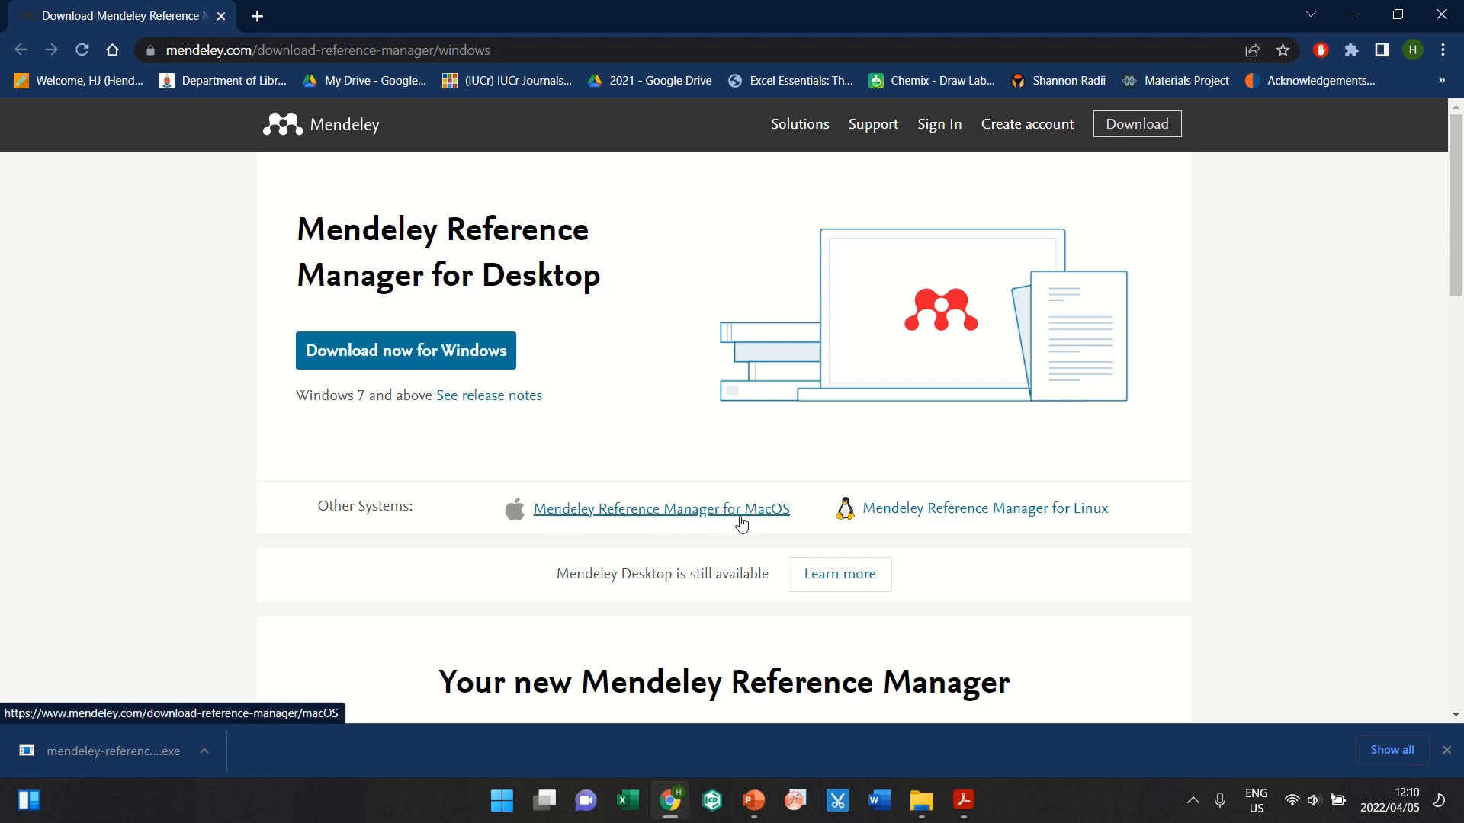
mouse_move(546, 505)
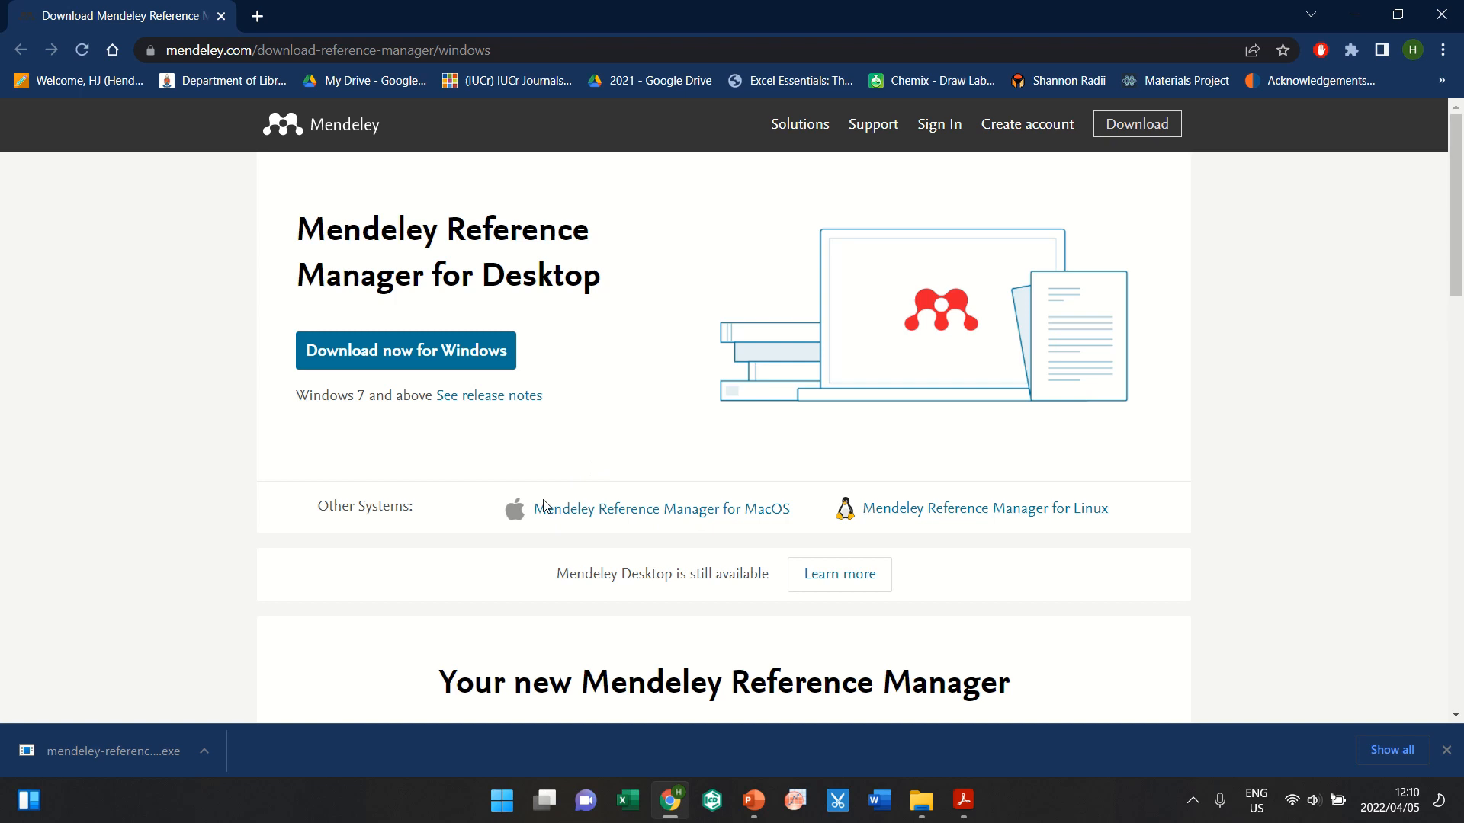
mouse_move(457, 465)
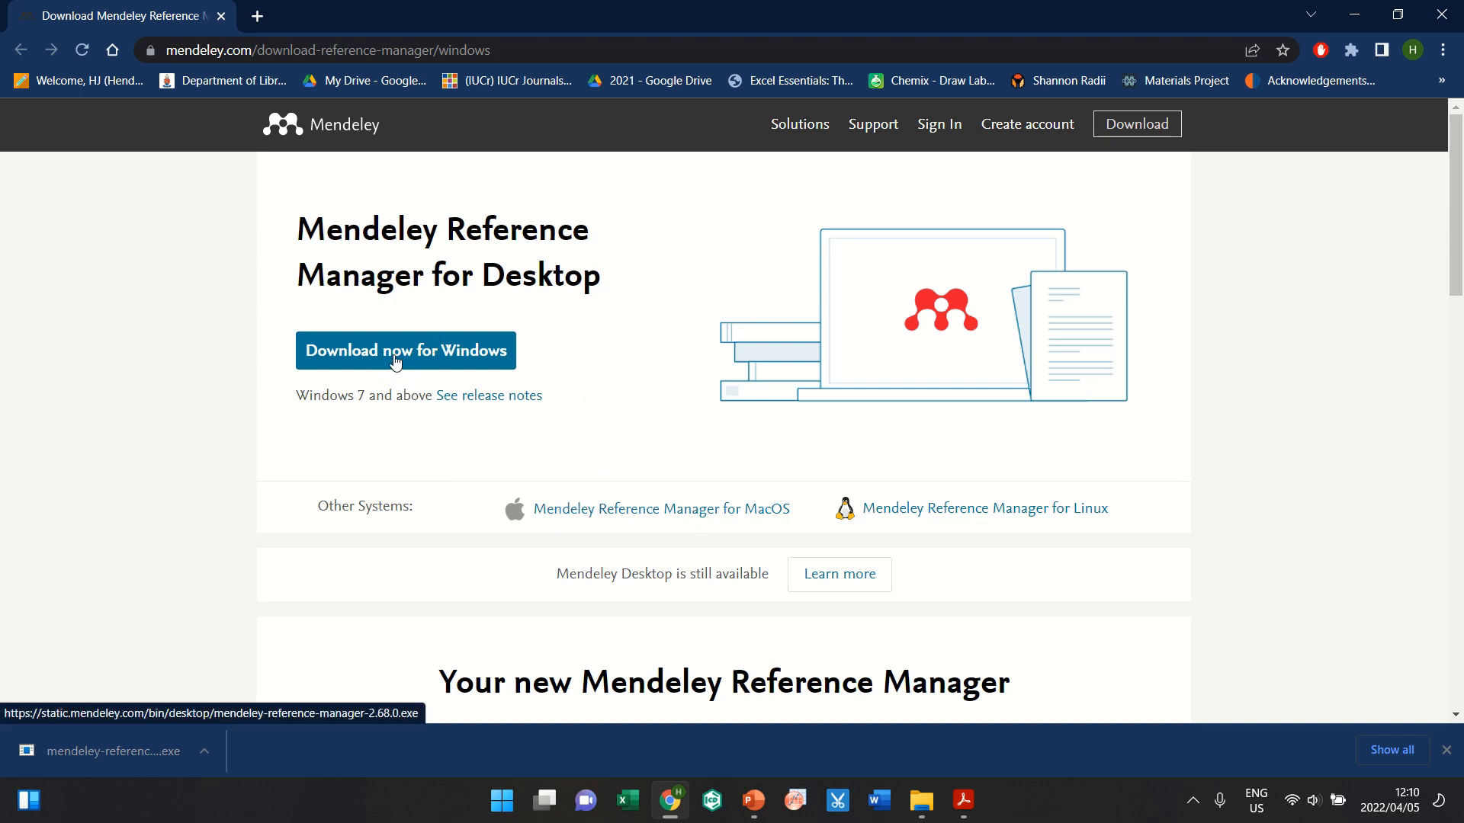
mouse_move(577, 429)
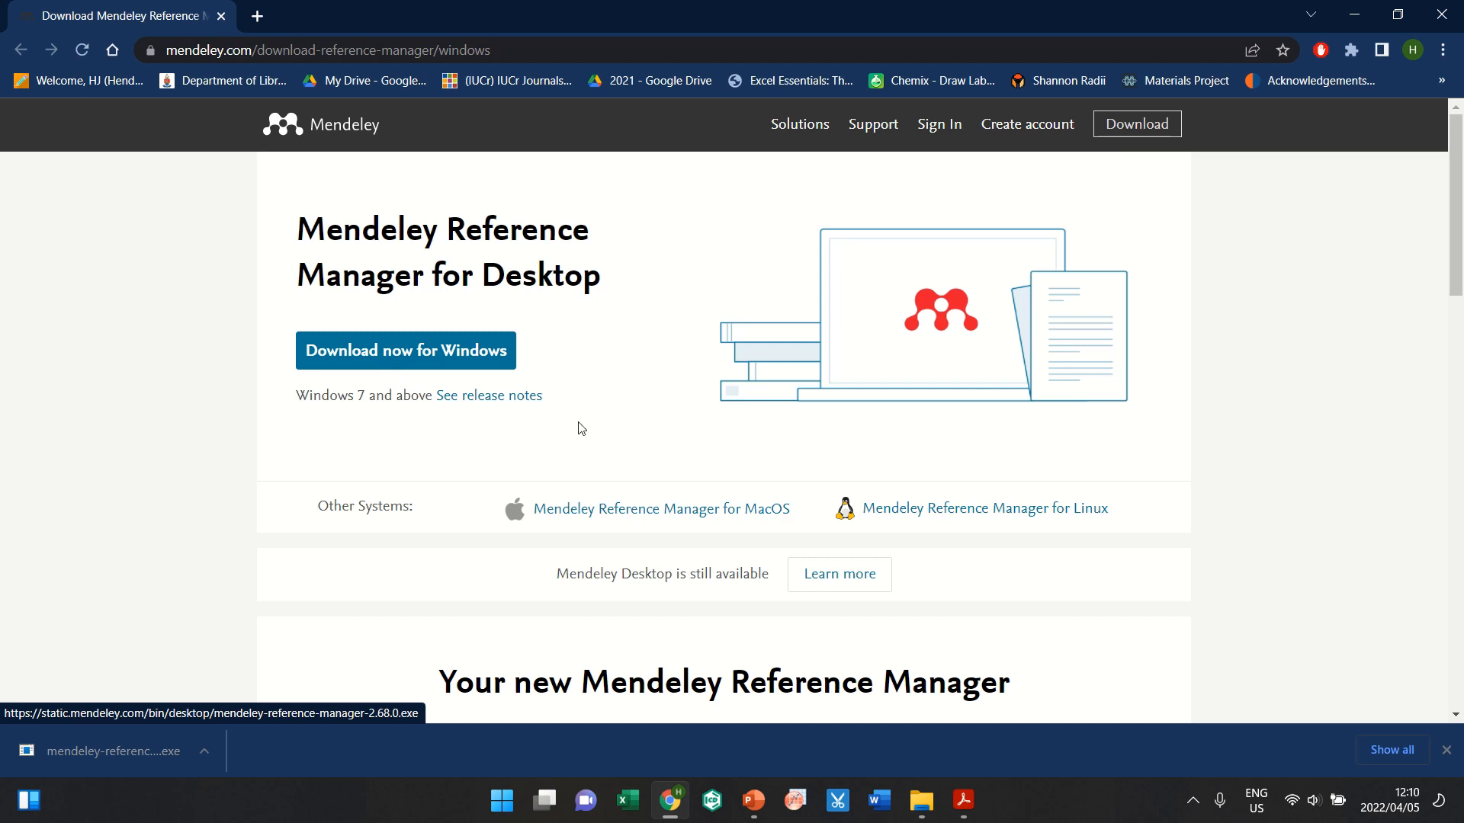
mouse_move(597, 415)
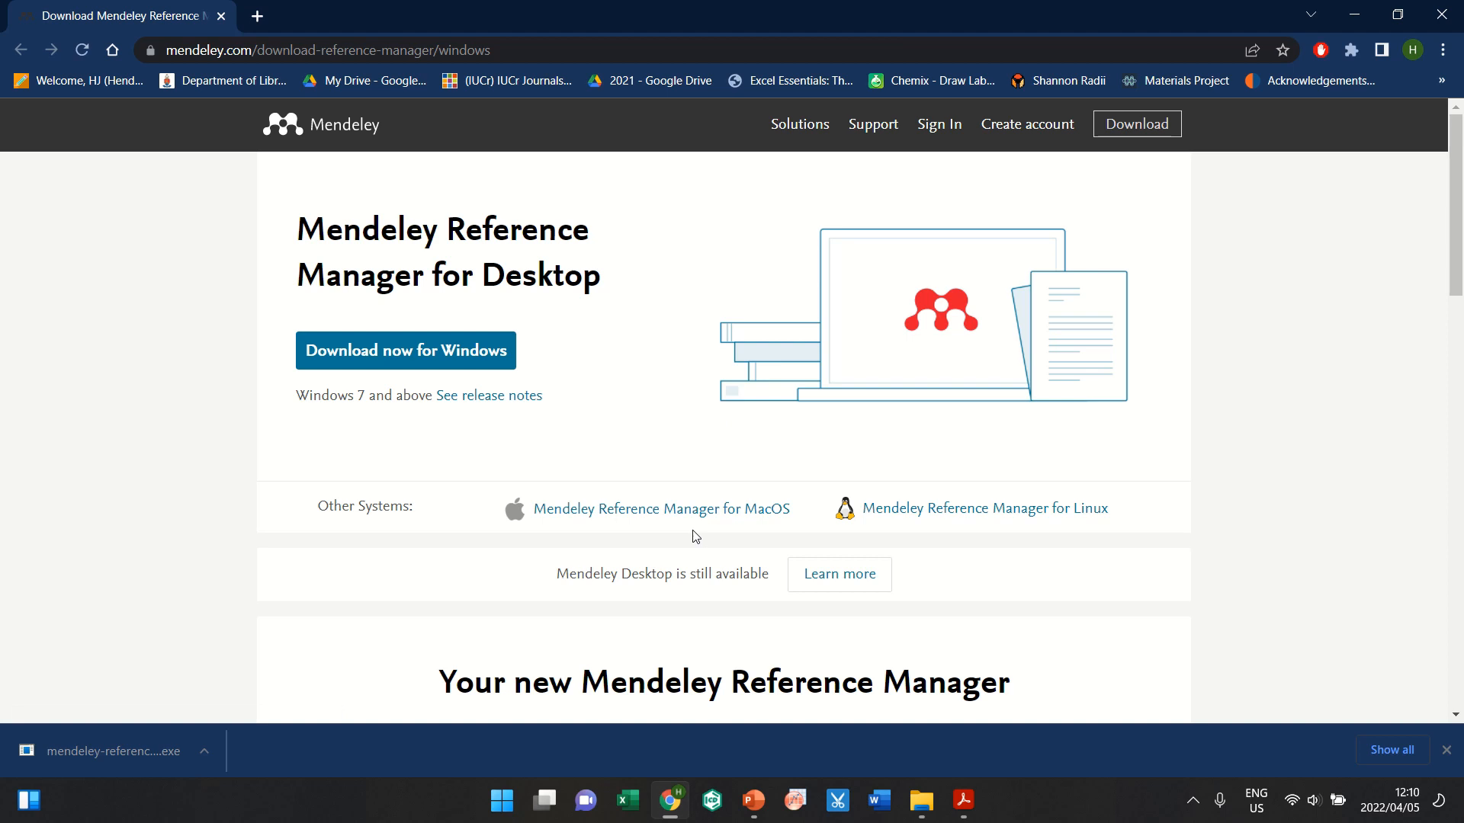
mouse_move(457, 290)
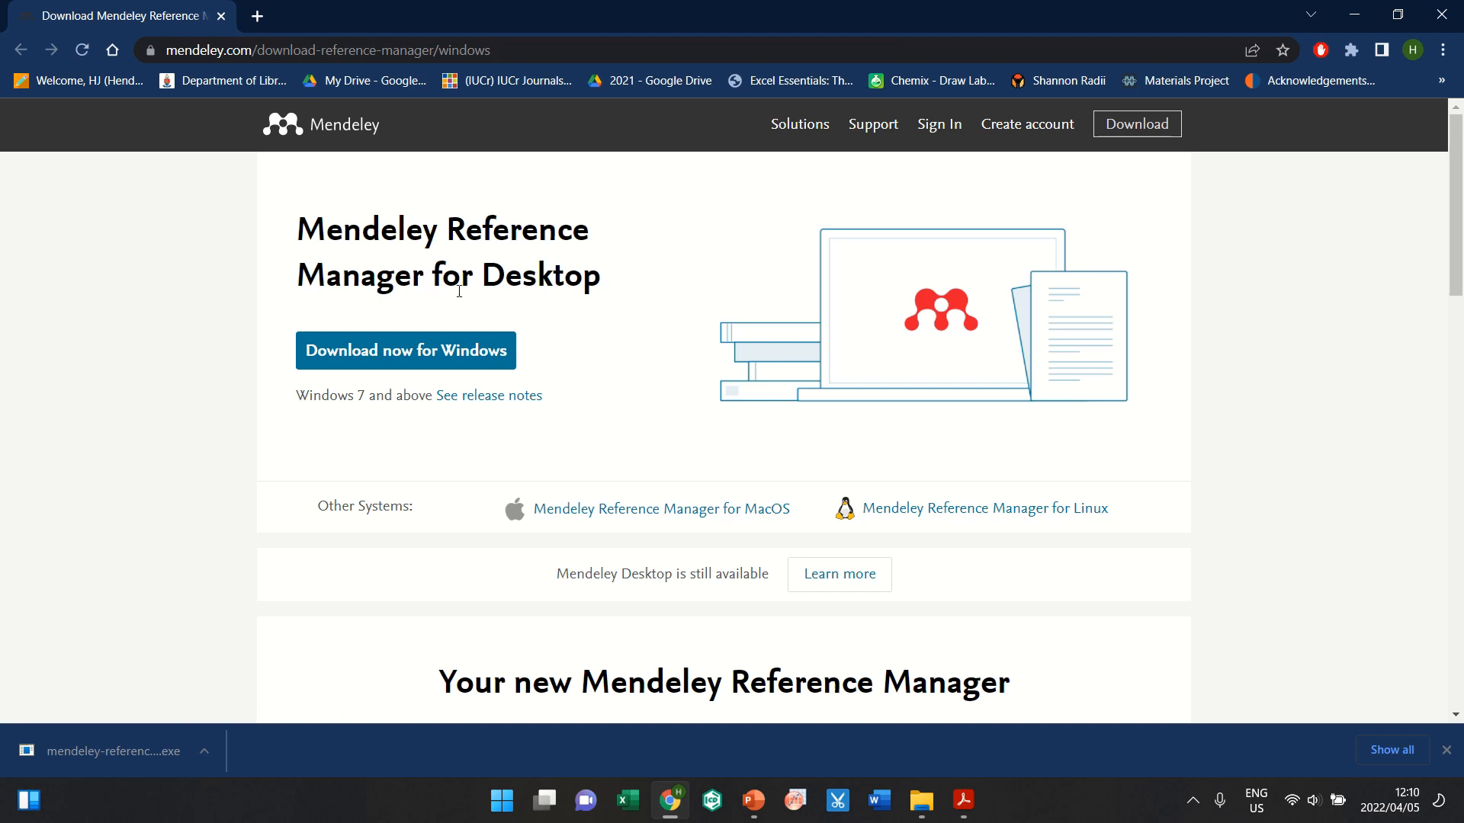
mouse_move(633, 388)
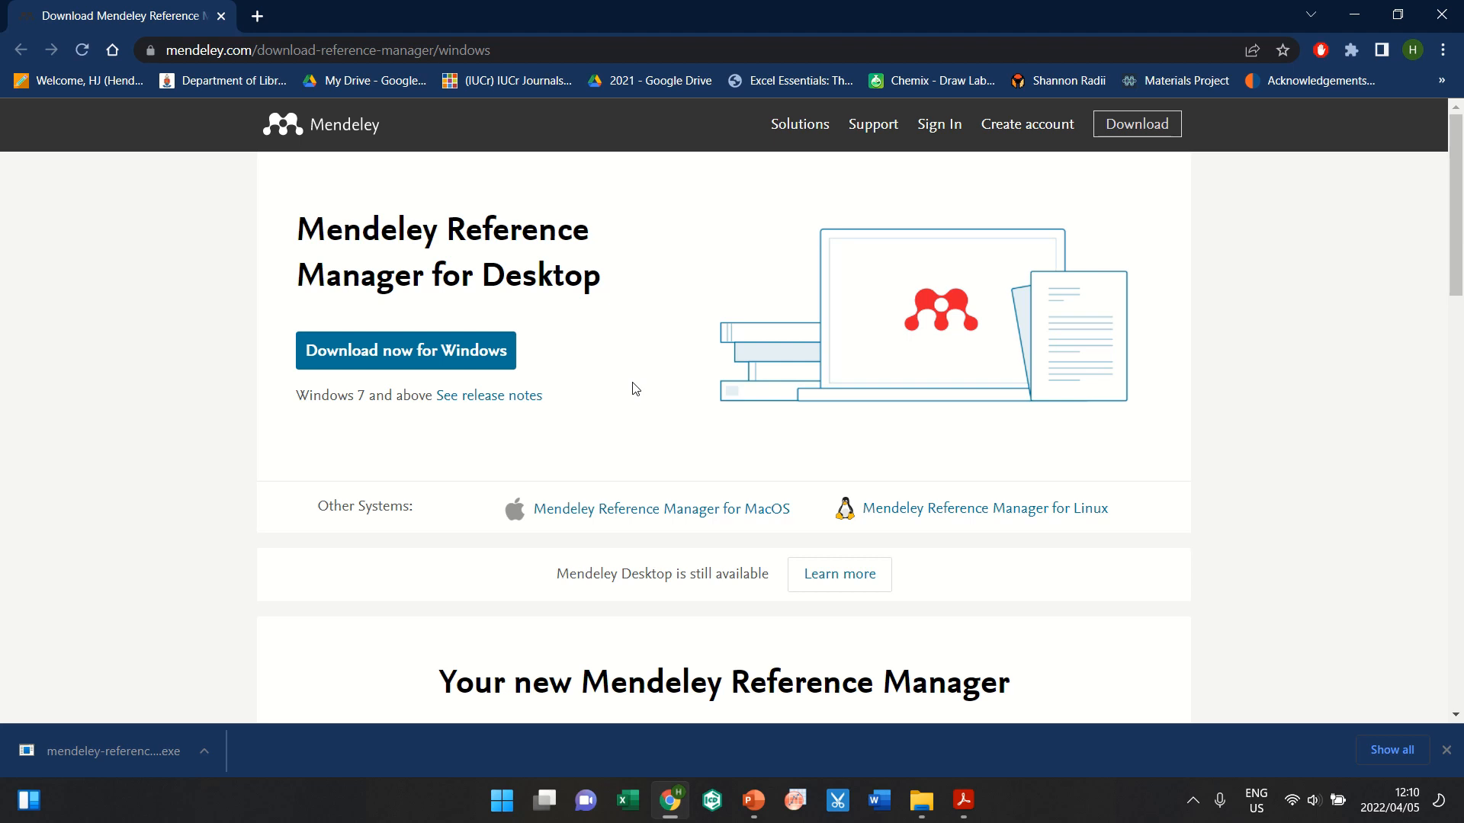
mouse_move(926, 317)
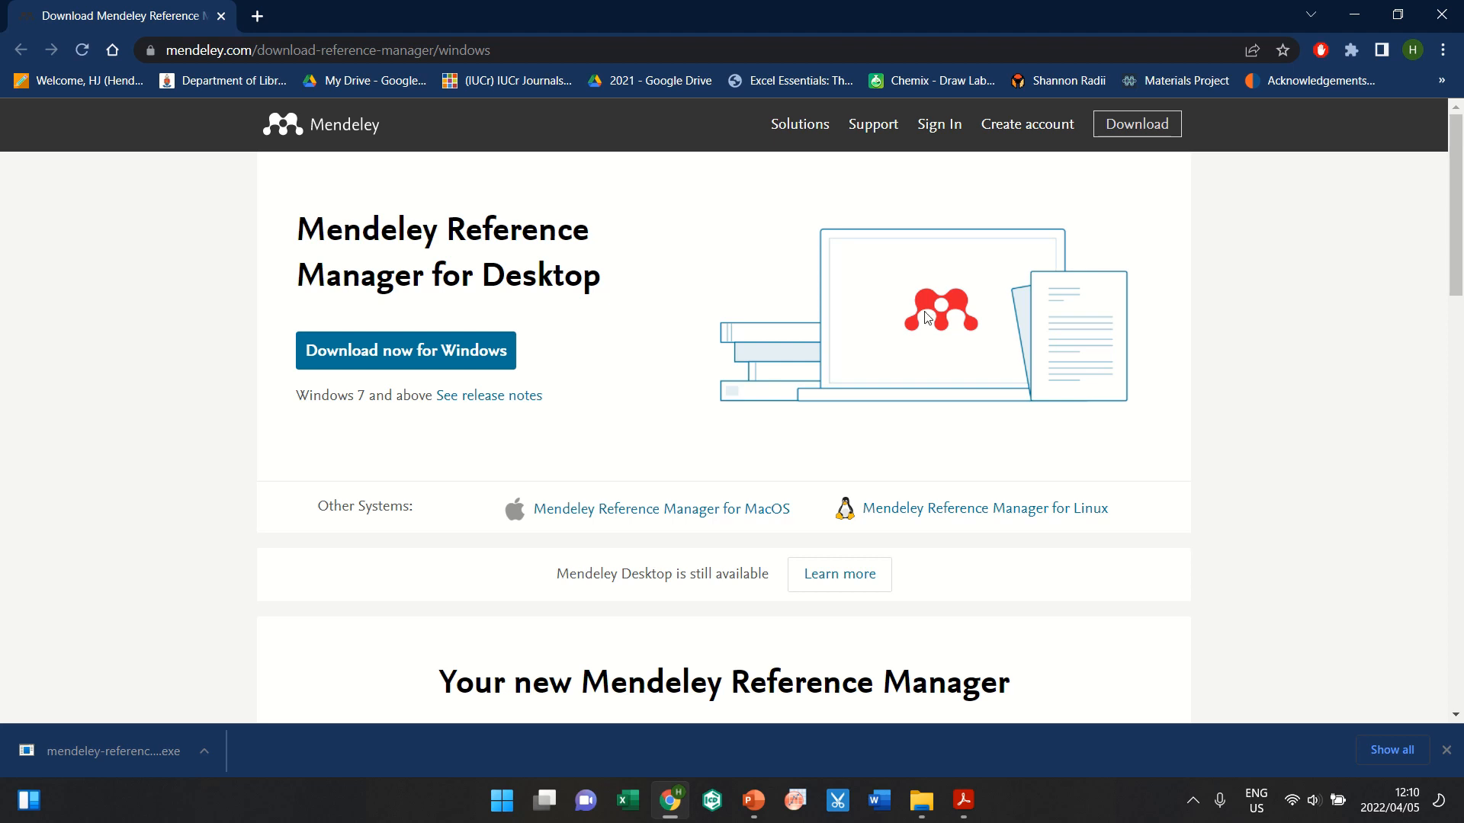
mouse_move(998, 323)
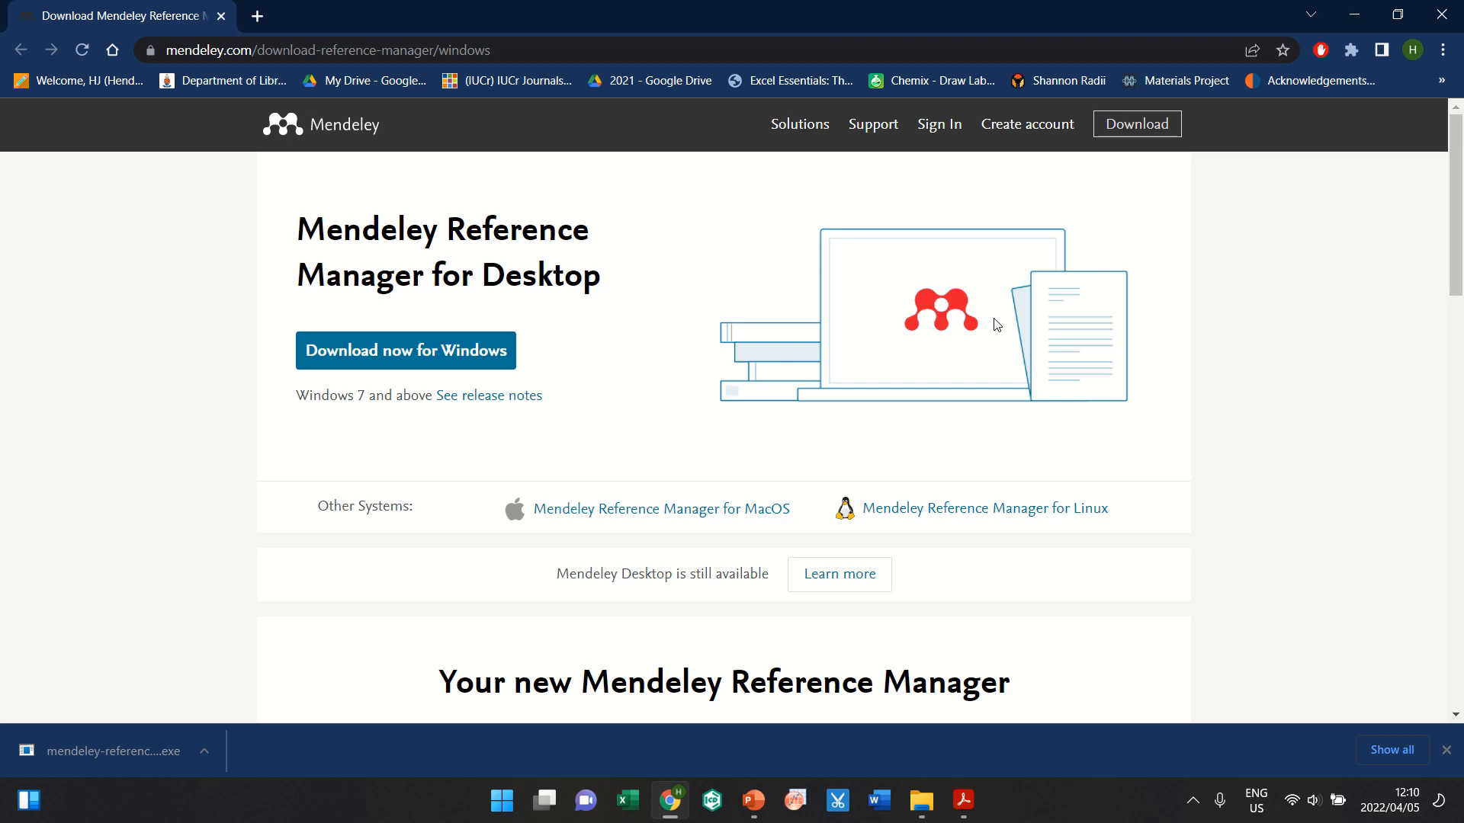
mouse_move(997, 324)
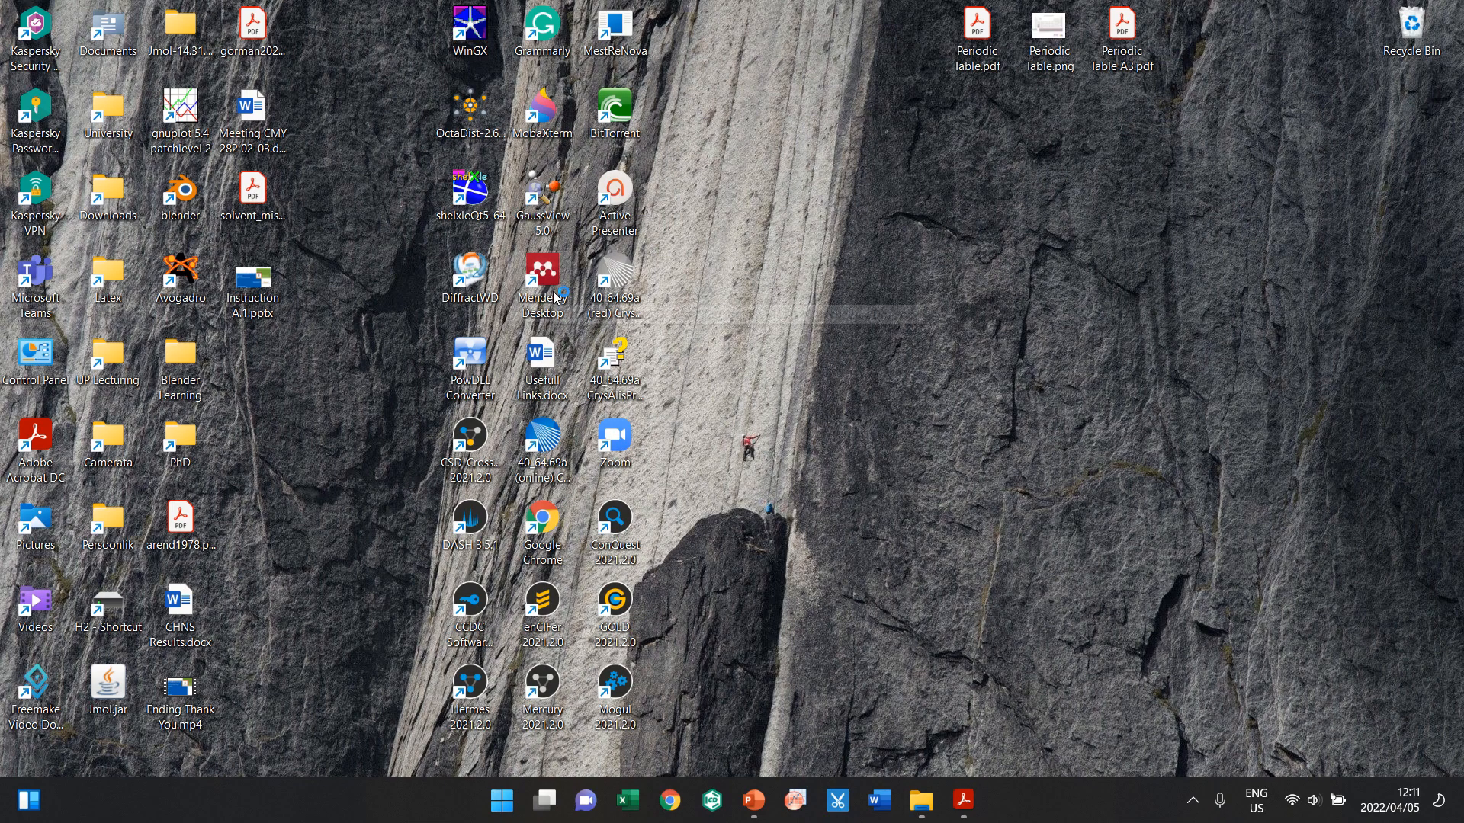
Step: Launch Mendeley Desktop from its desktop shortcut to show the All Documents library
double_click(541, 272)
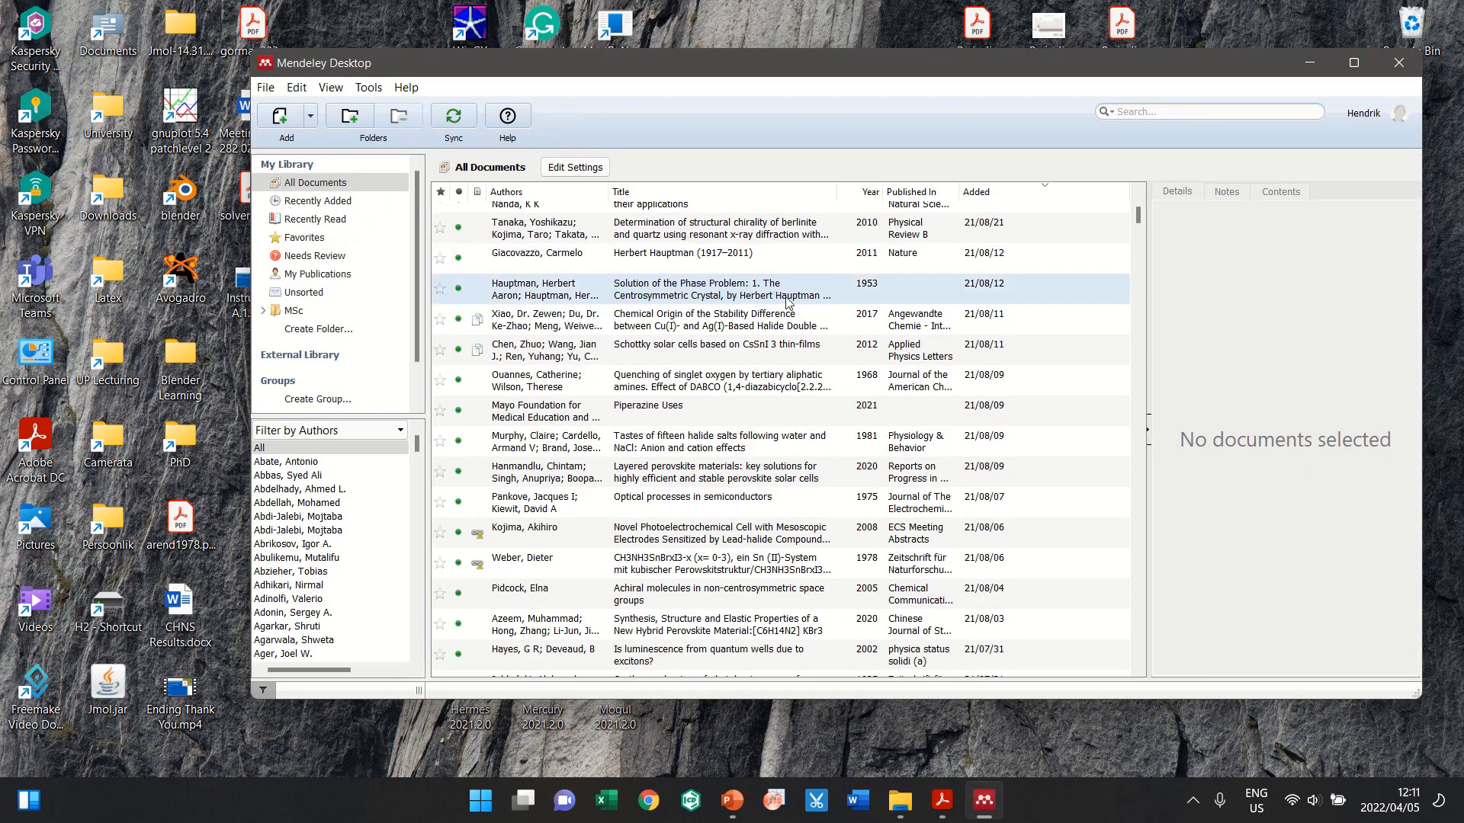
click(451, 114)
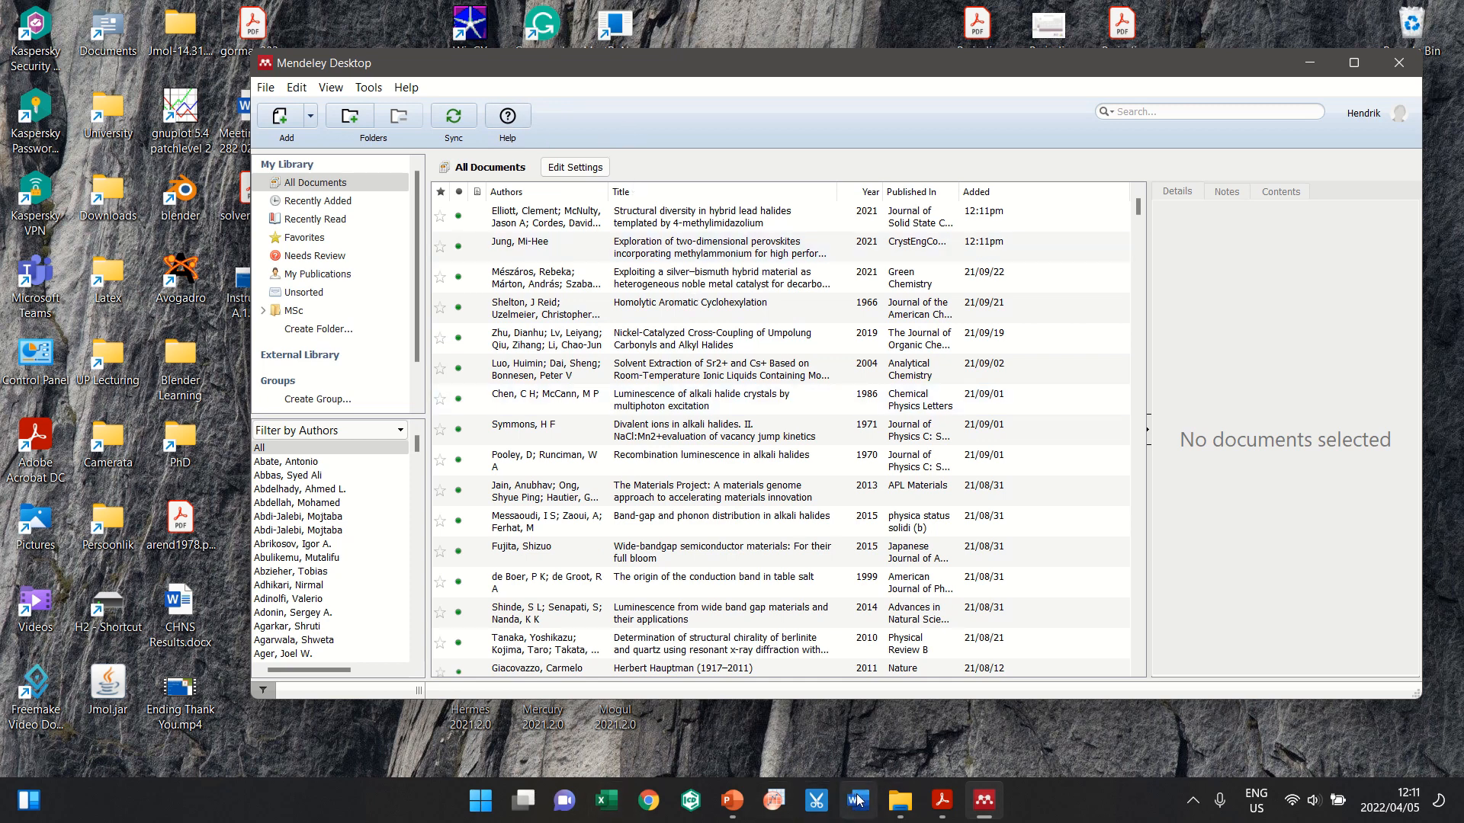
mouse_move(857, 800)
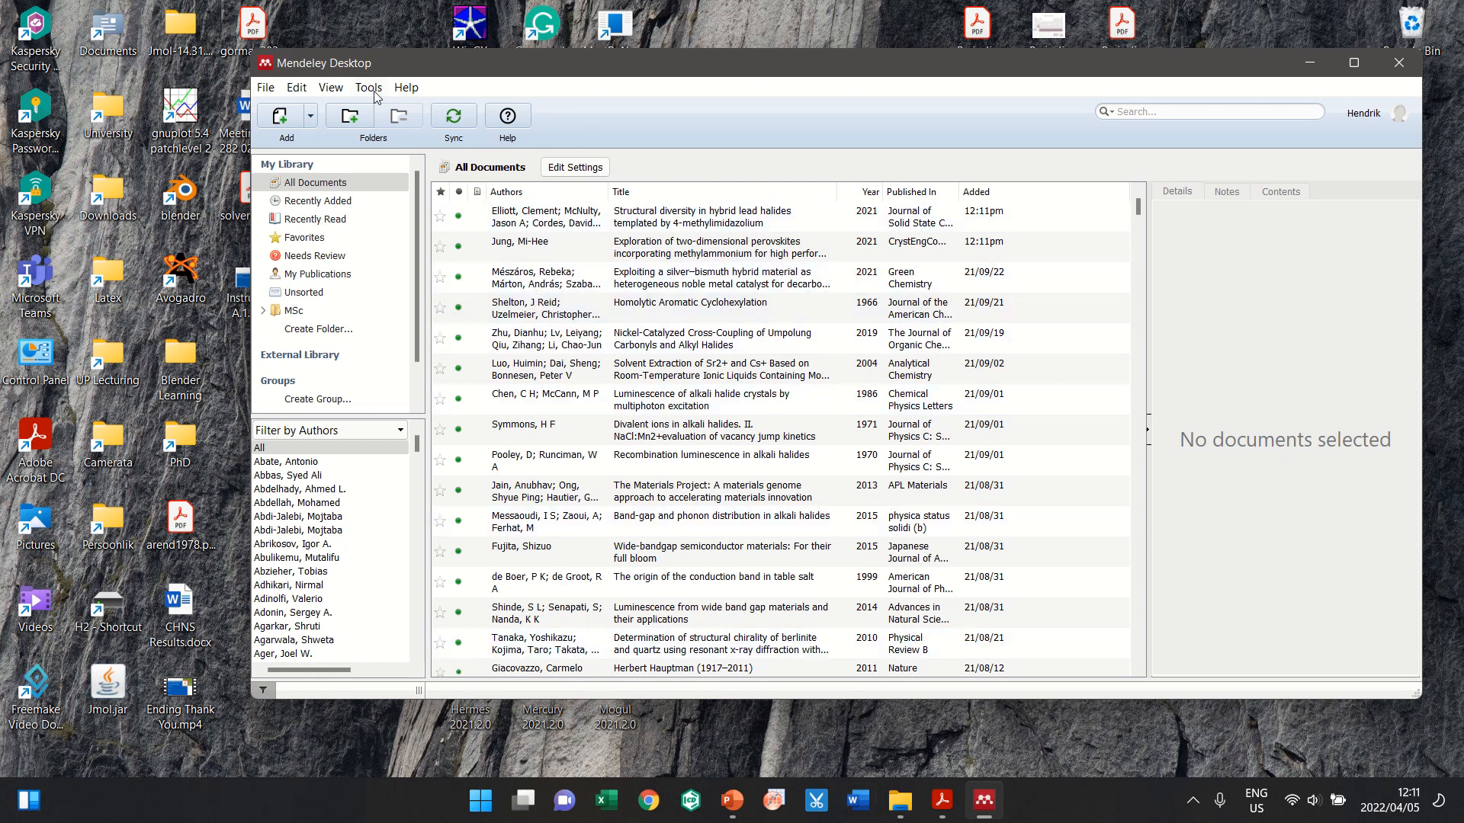
mouse_move(372, 96)
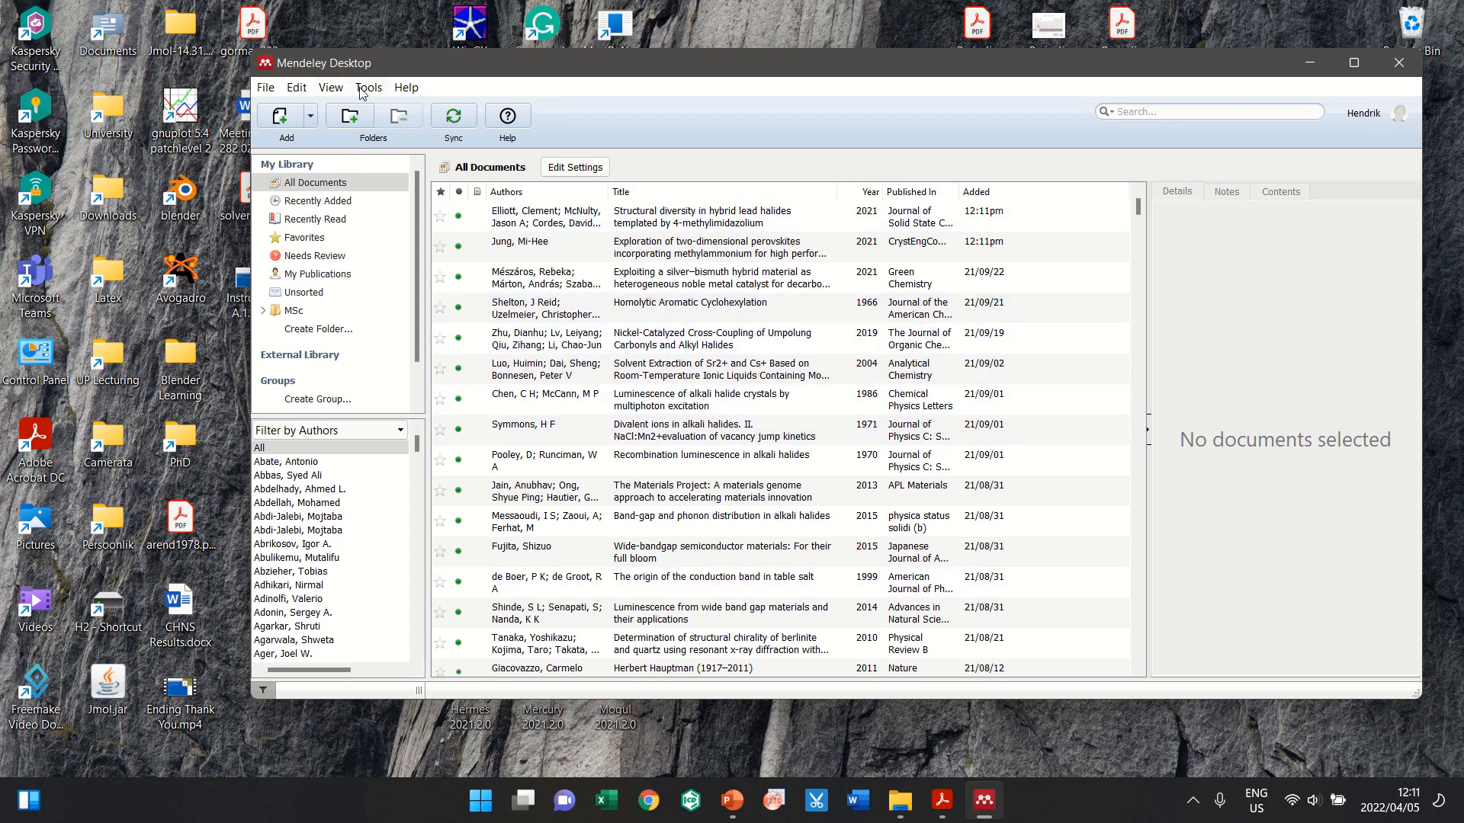
click(369, 87)
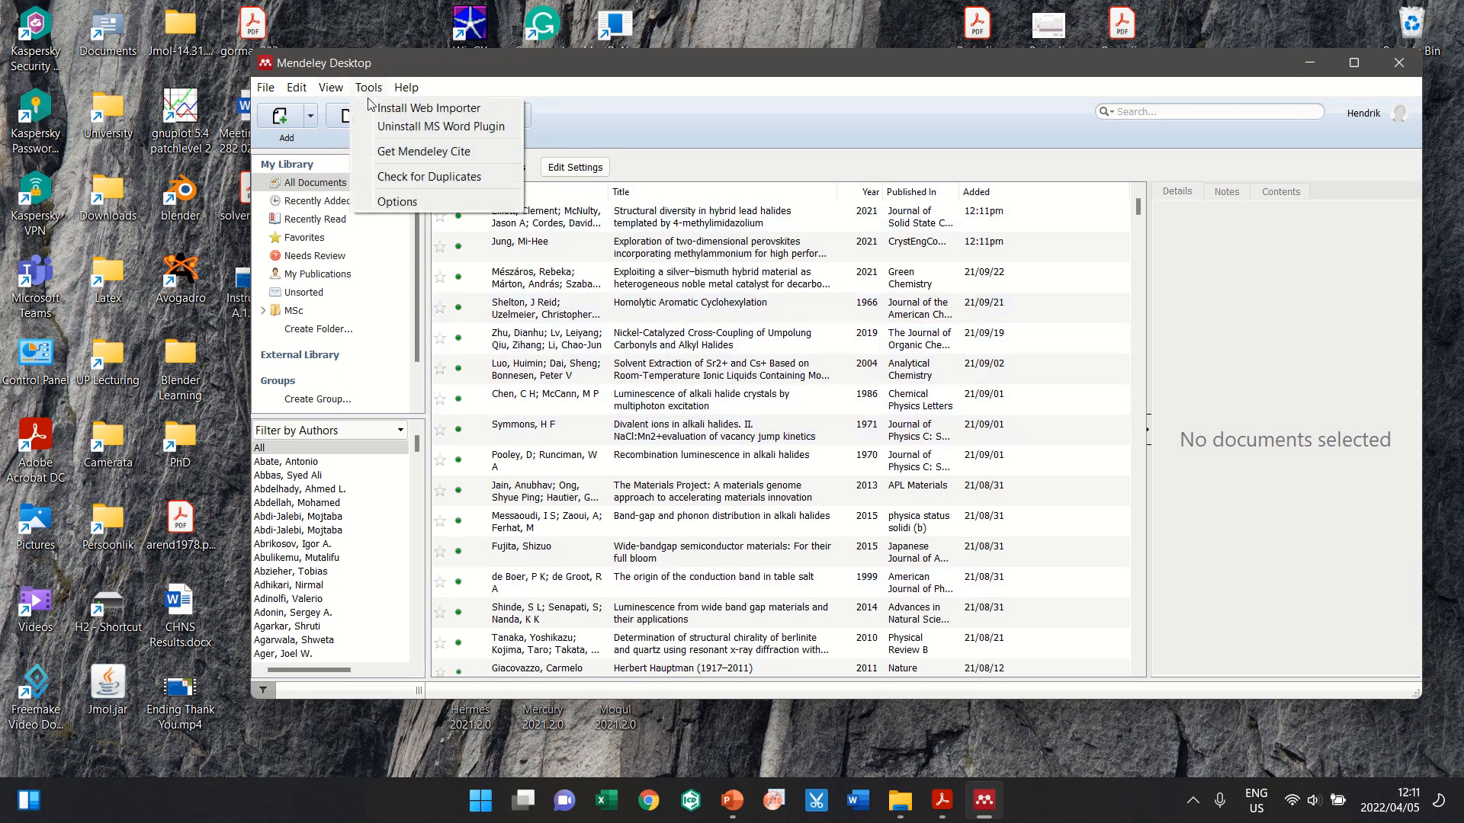
mouse_move(440, 127)
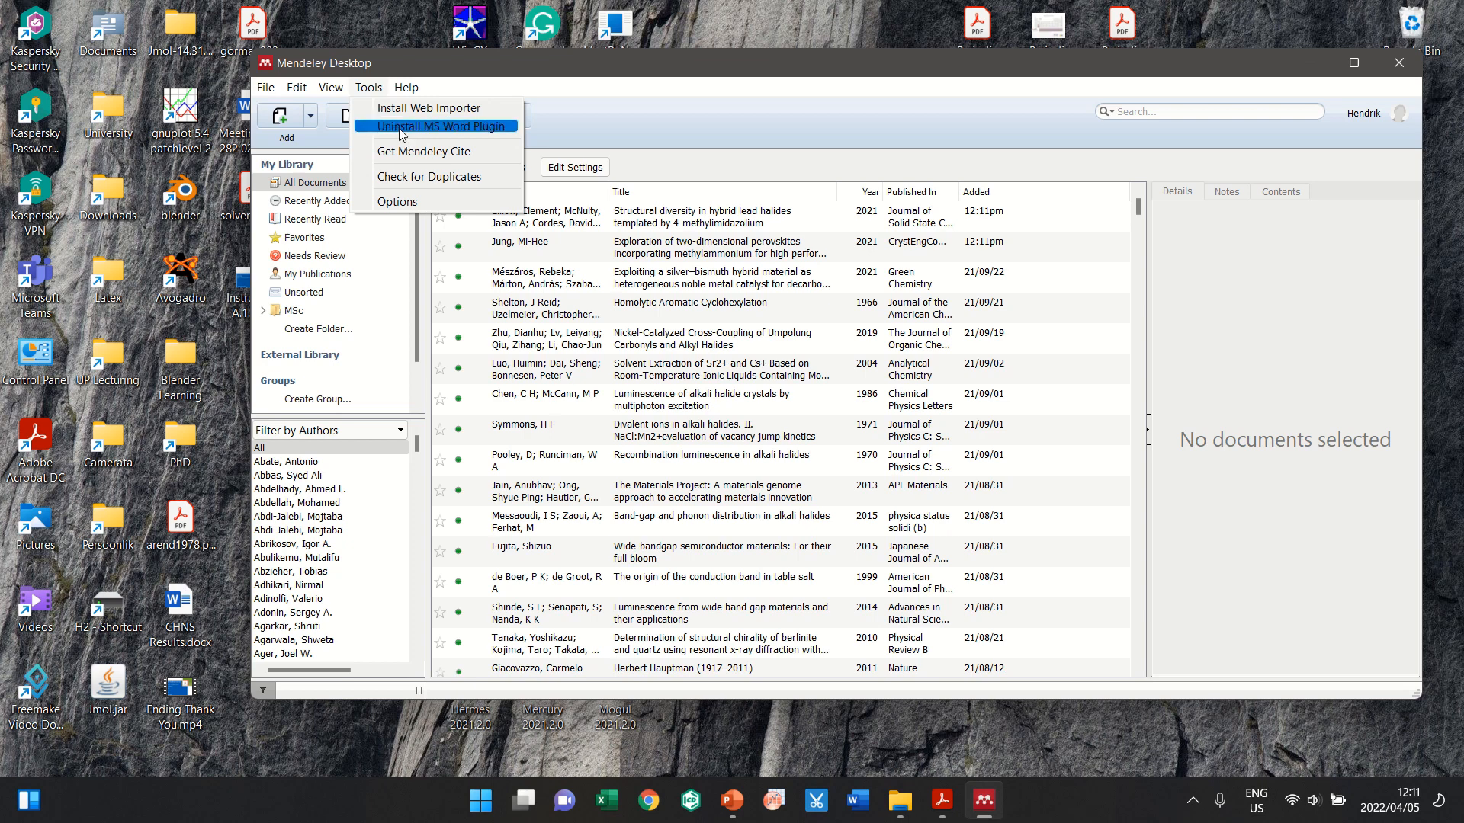
mouse_move(473, 135)
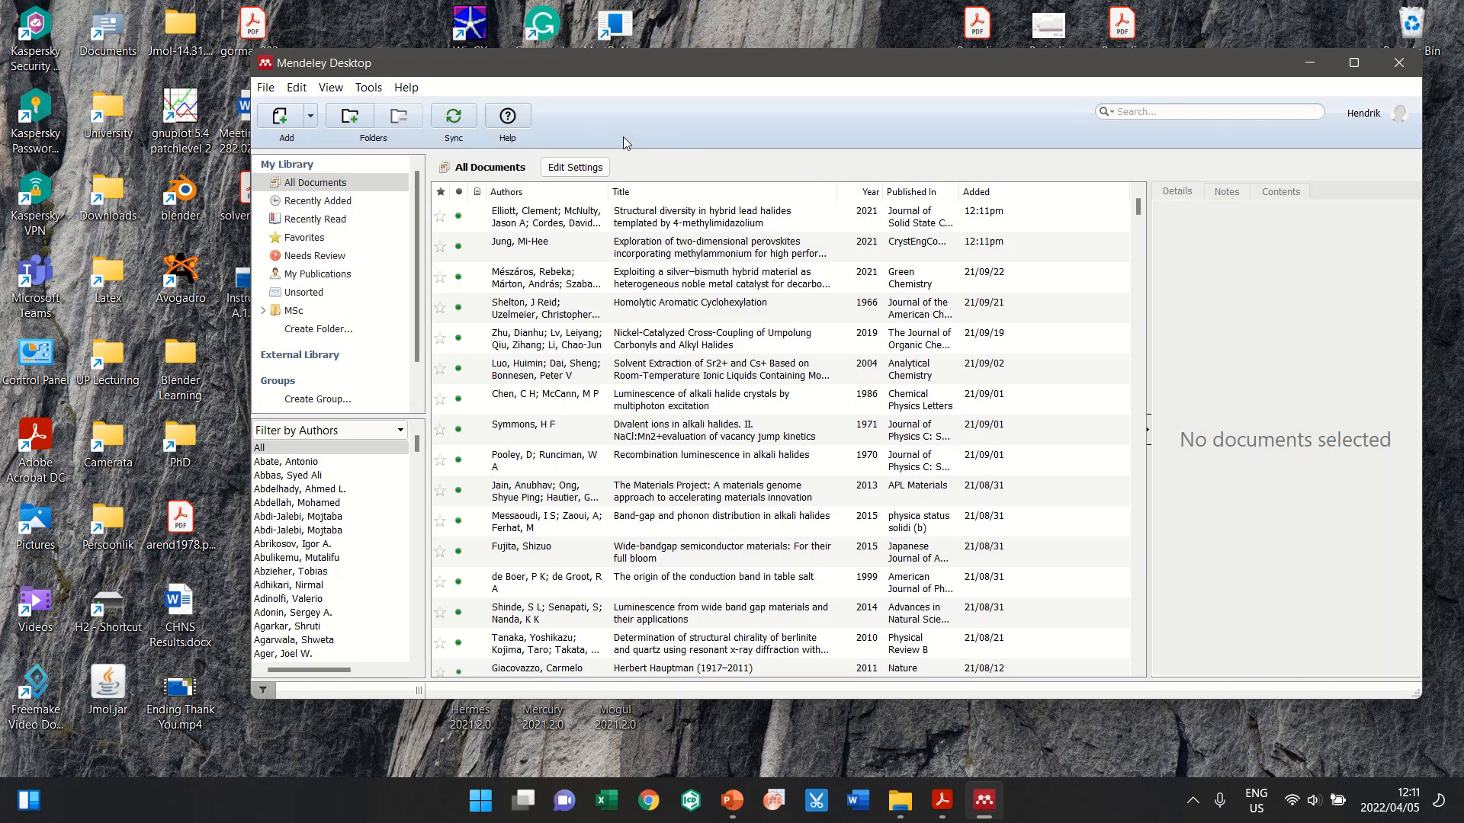
mouse_move(851, 166)
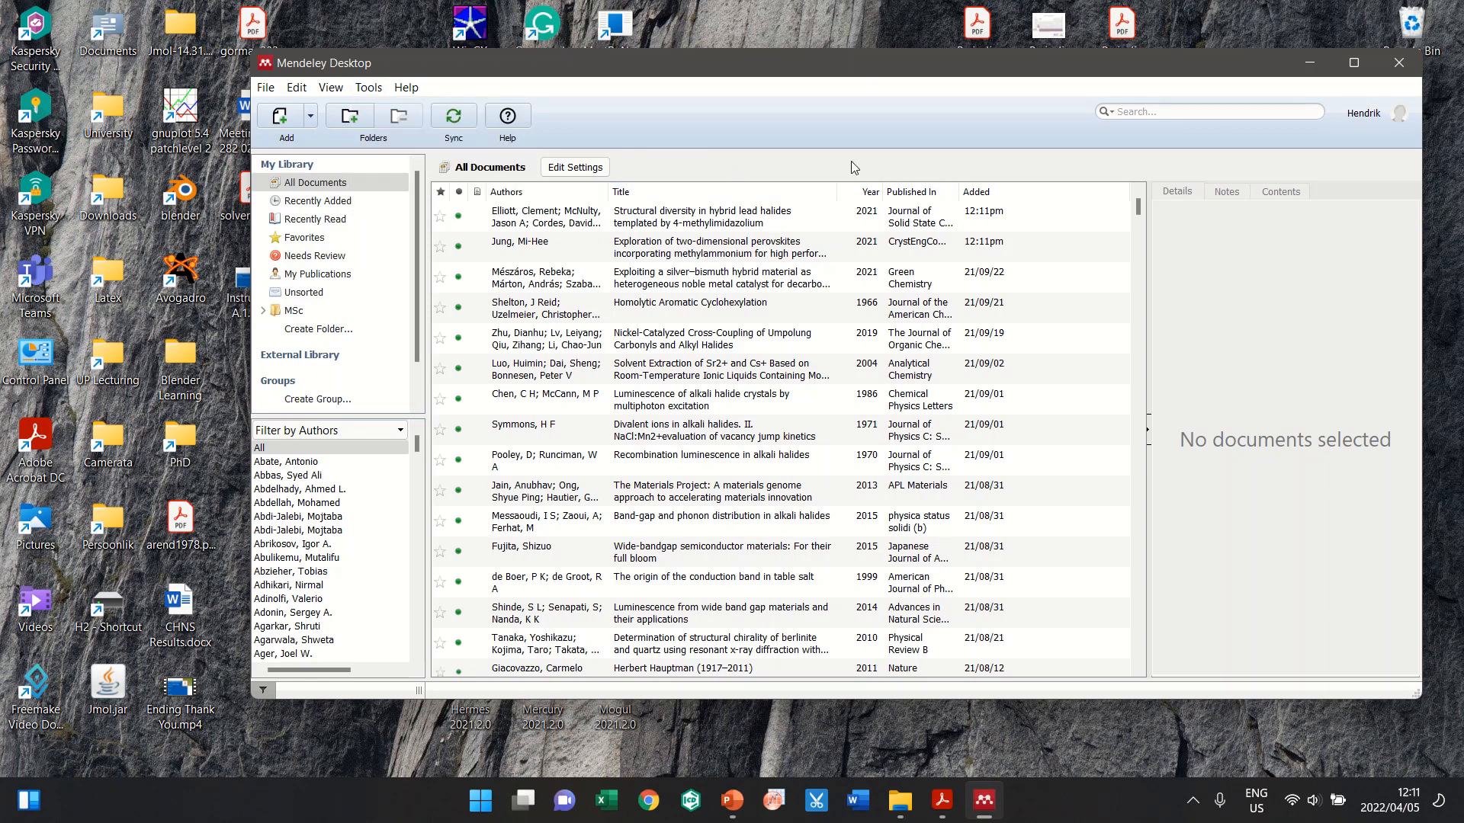
mouse_move(860, 150)
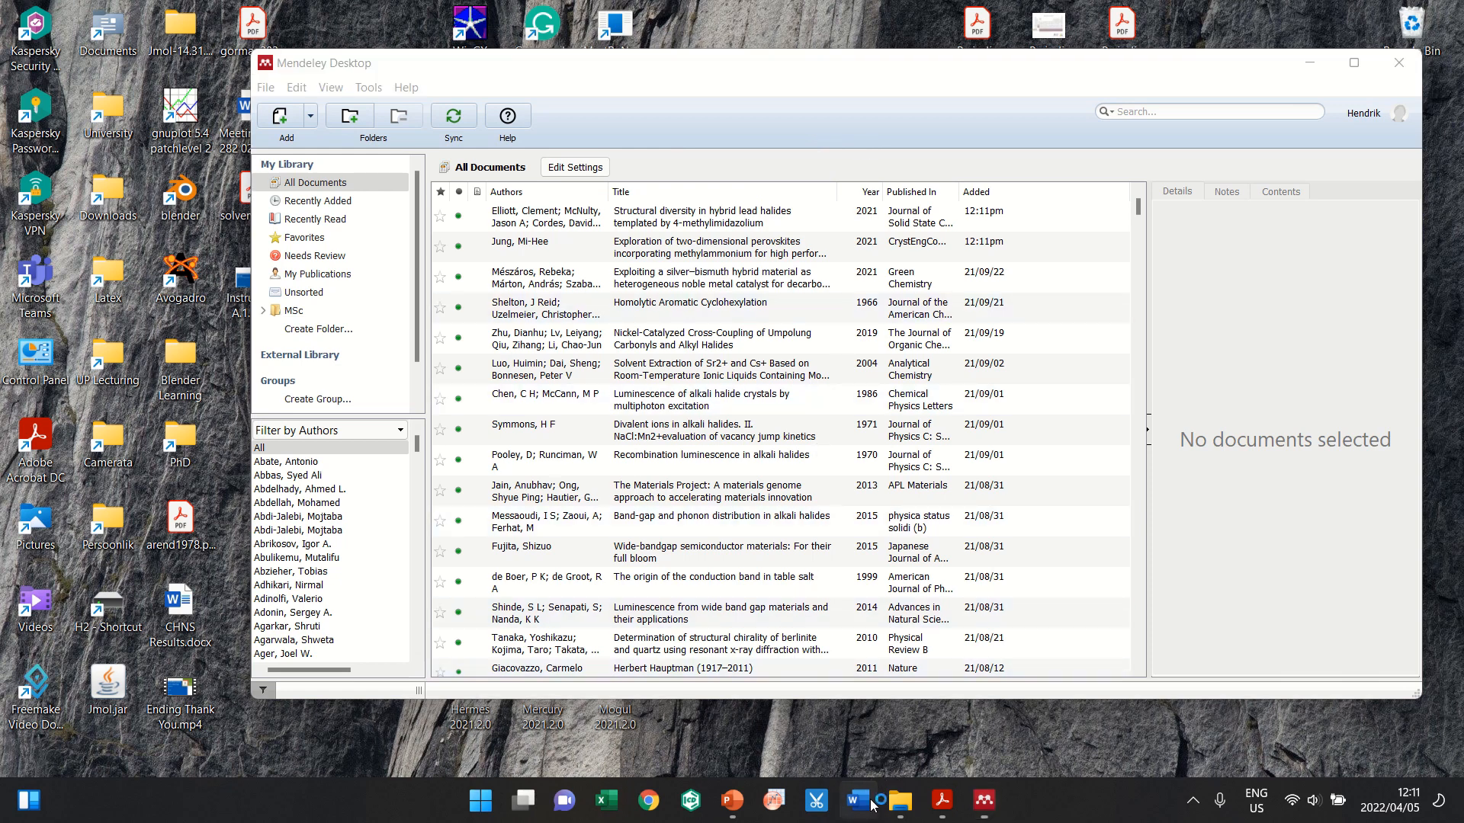
Step: Start a new blank Word document, briefly showing and hiding the Grammarly pane
click(856, 801)
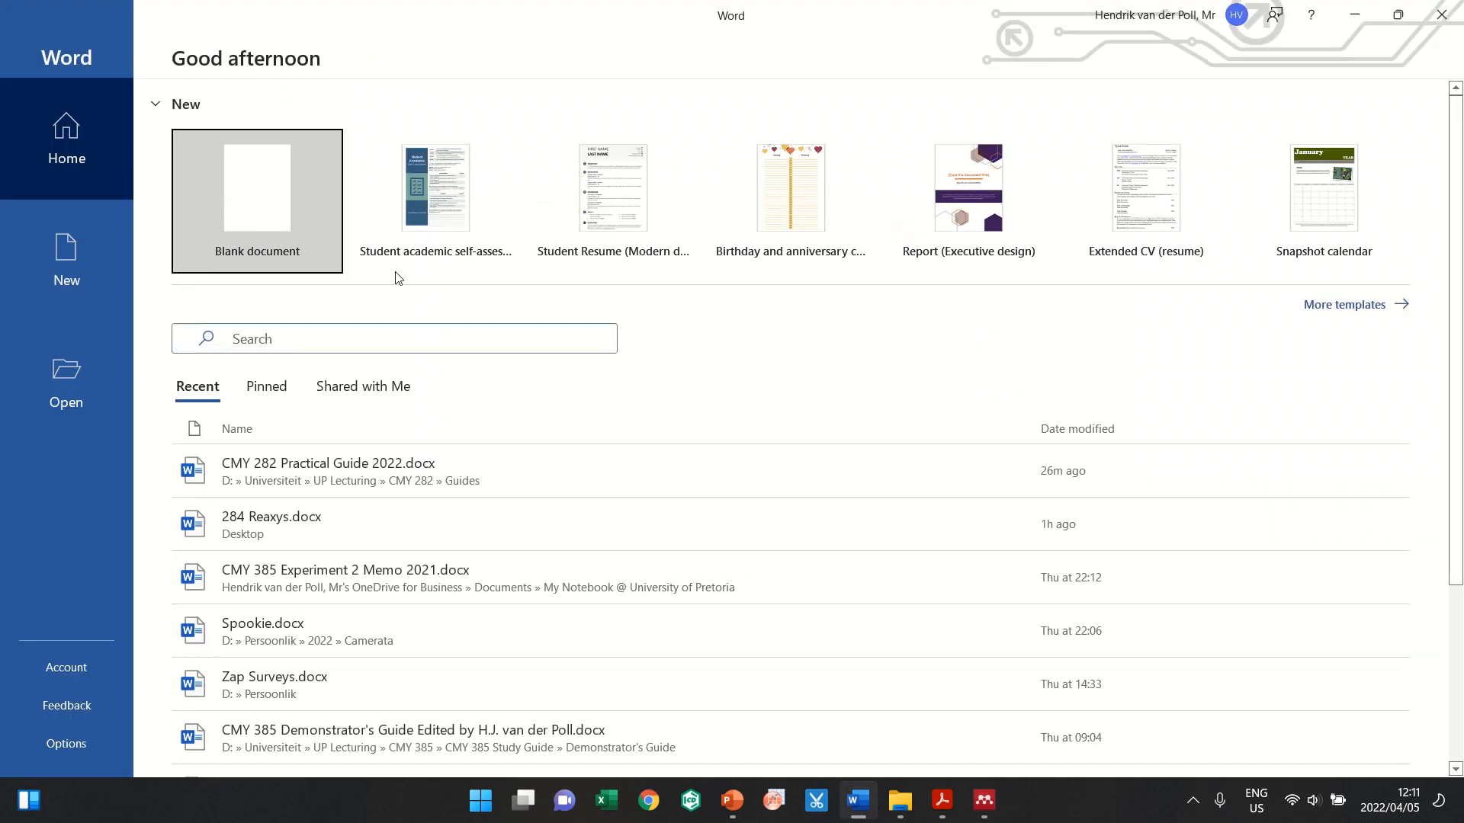
click(256, 186)
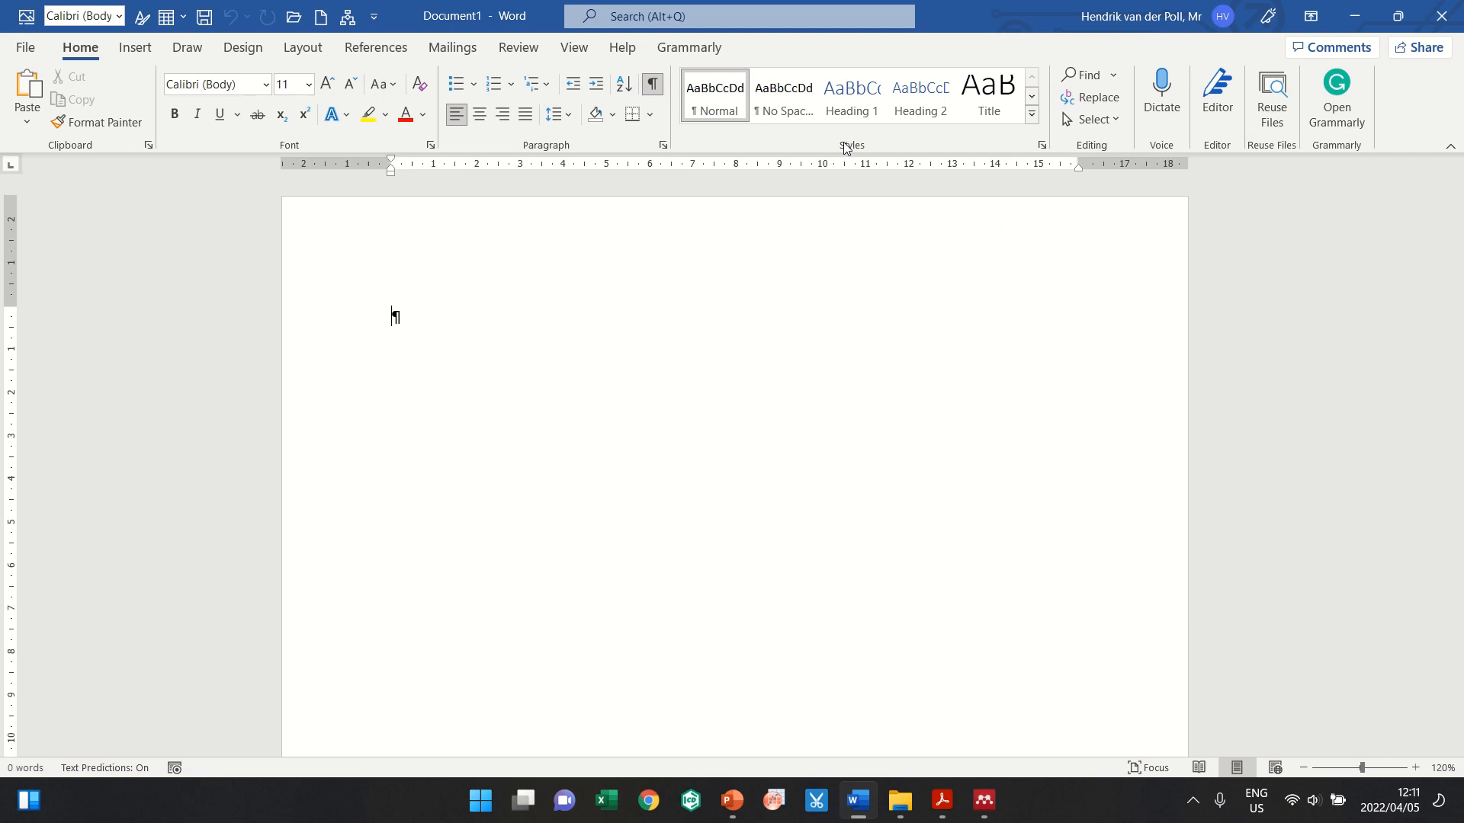
click(1335, 96)
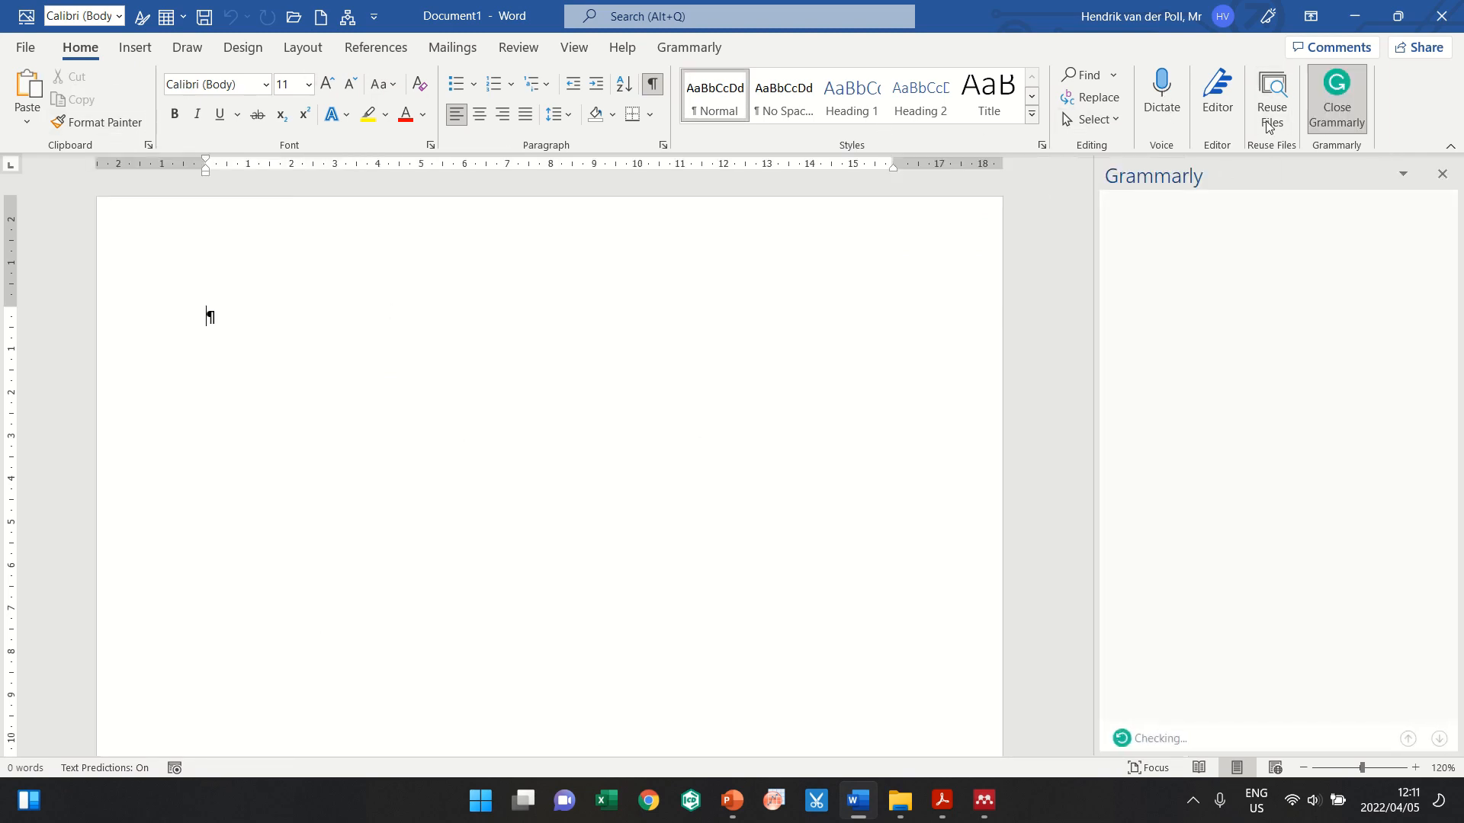
click(1335, 97)
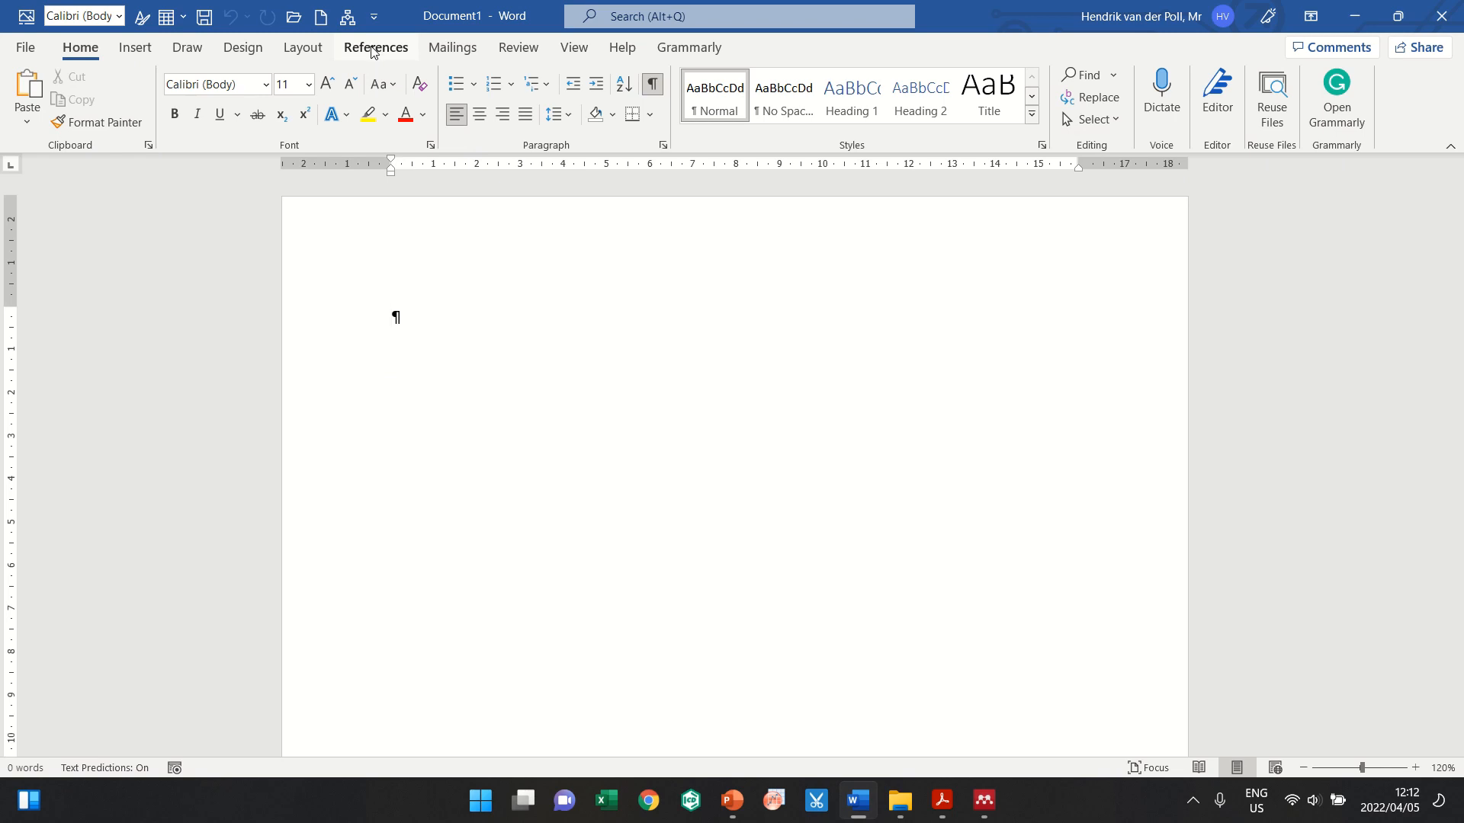
Step: Show the References tools and briefly view the Mendeley Cite pane beside Cite-O-Matic
click(375, 47)
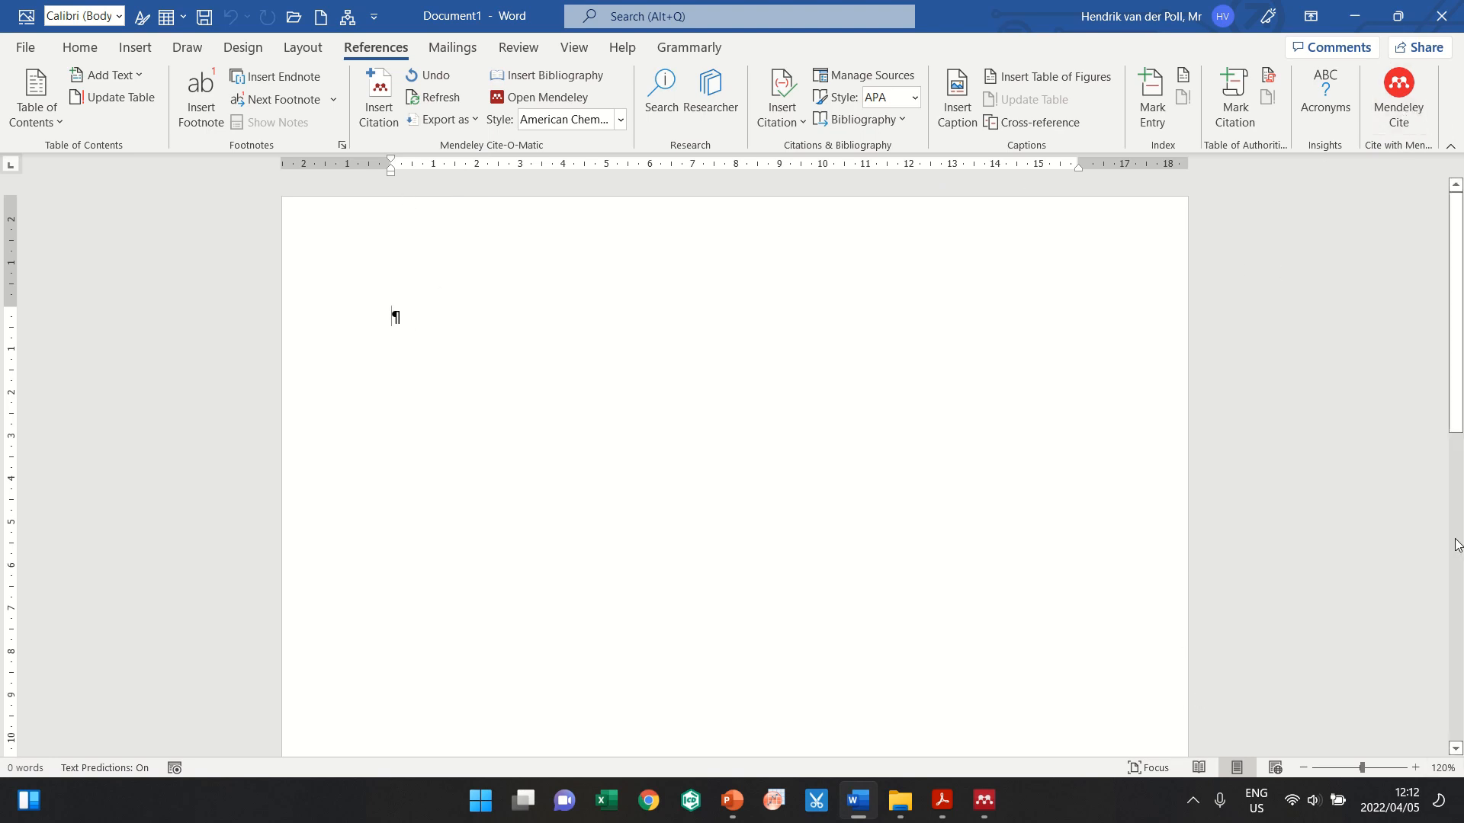
click(1398, 98)
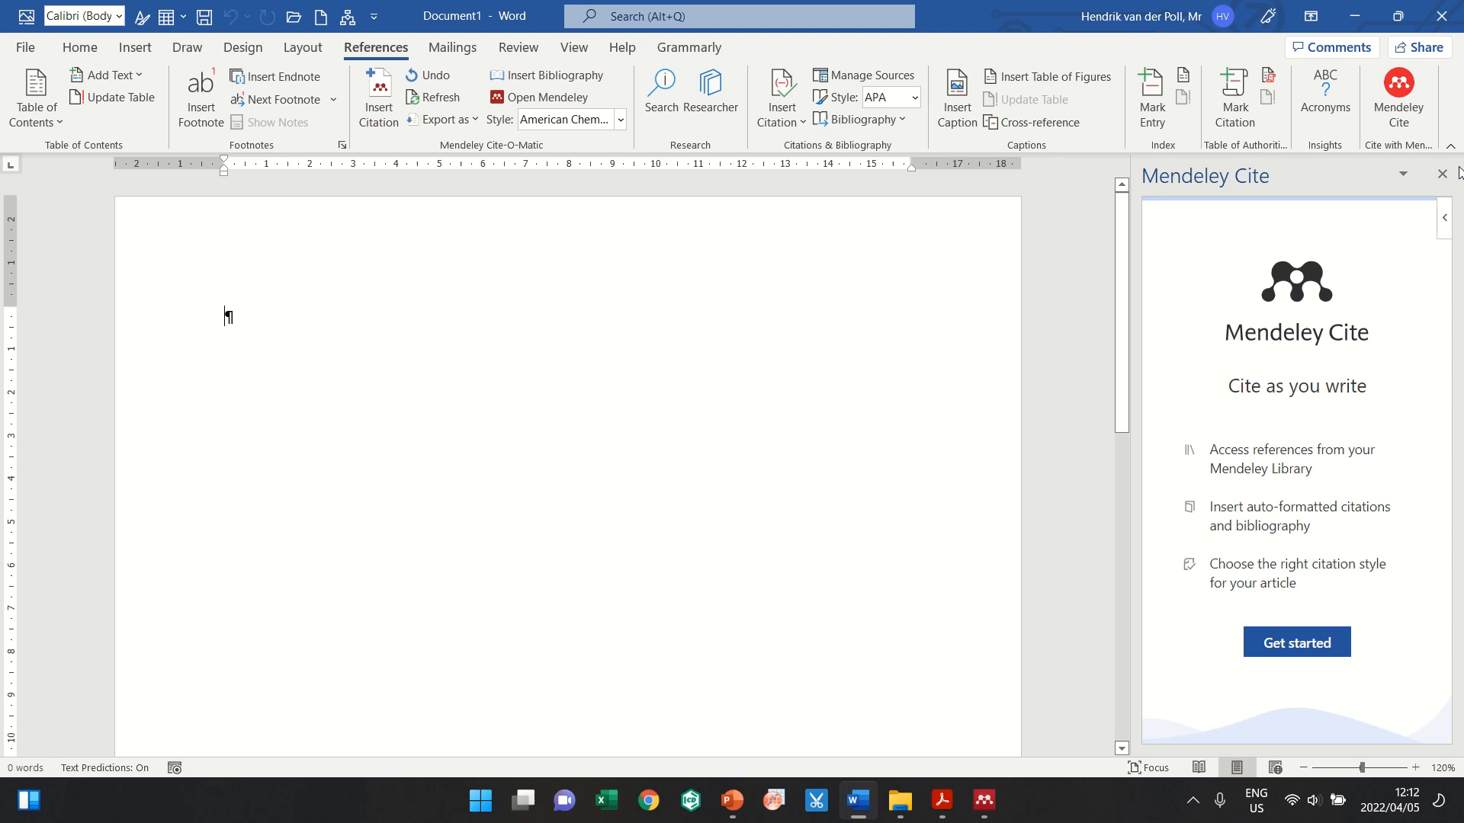
click(1441, 174)
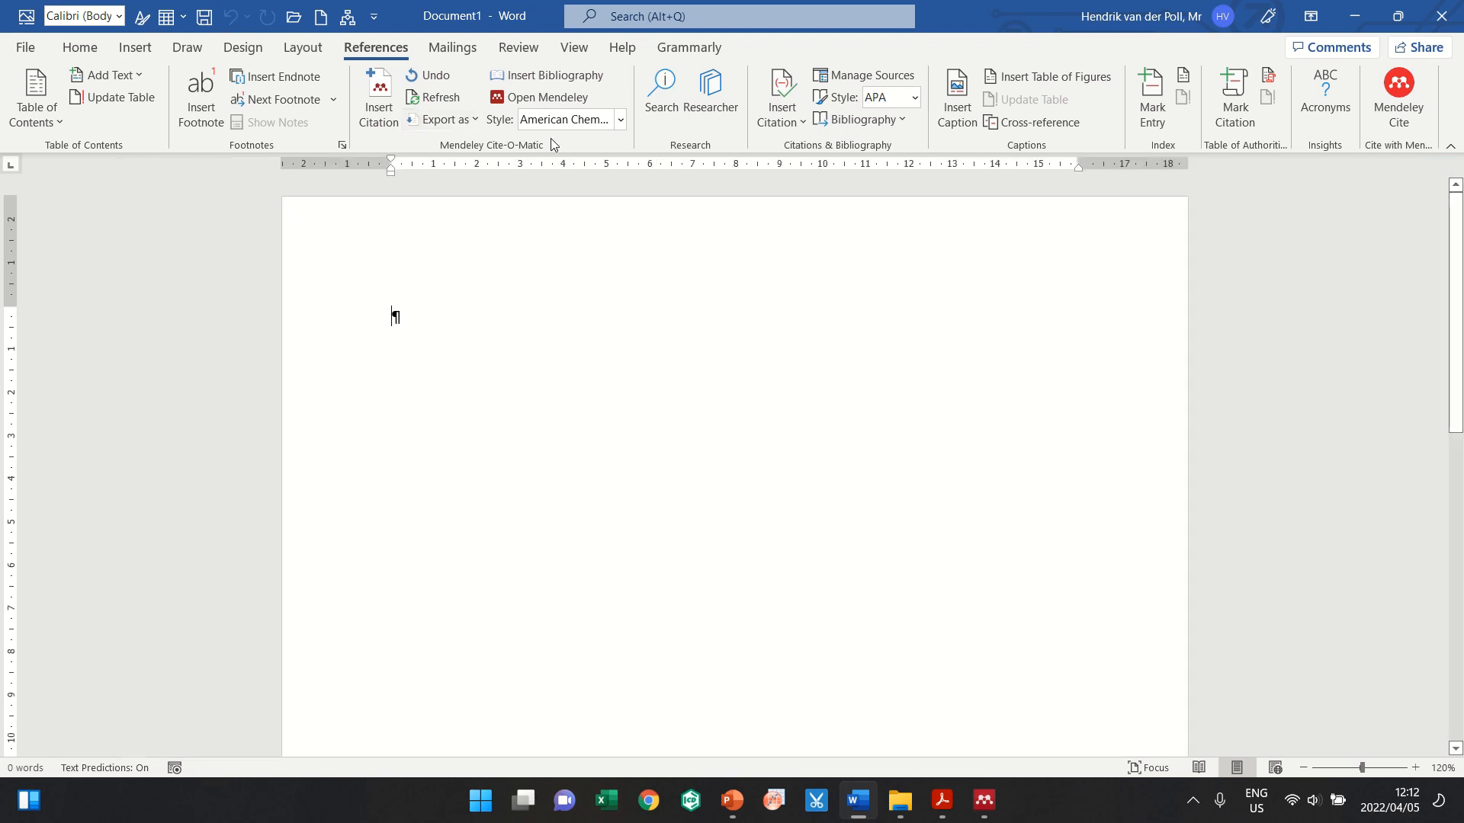
mouse_move(1191, 389)
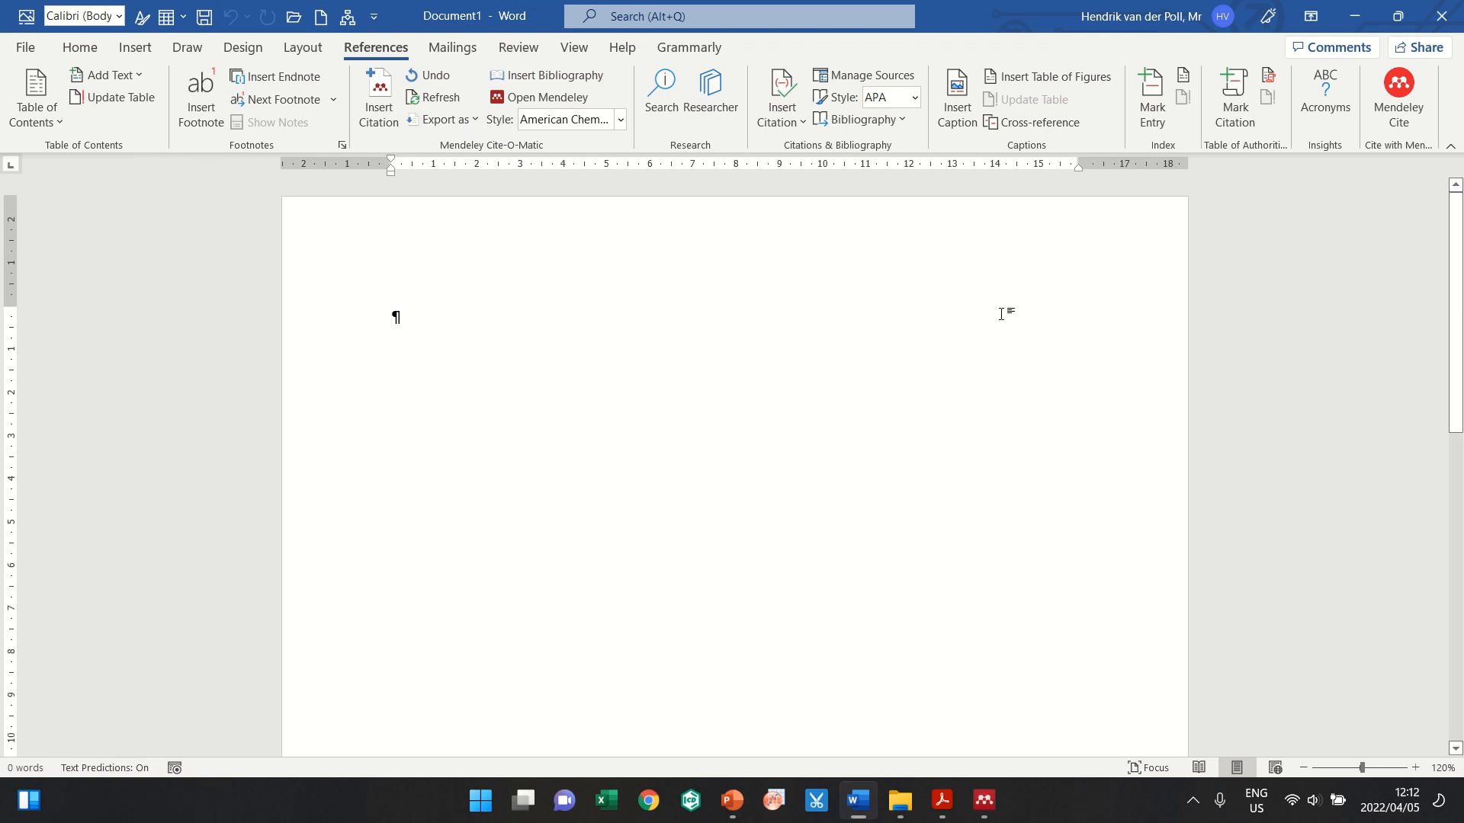
mouse_move(1119, 46)
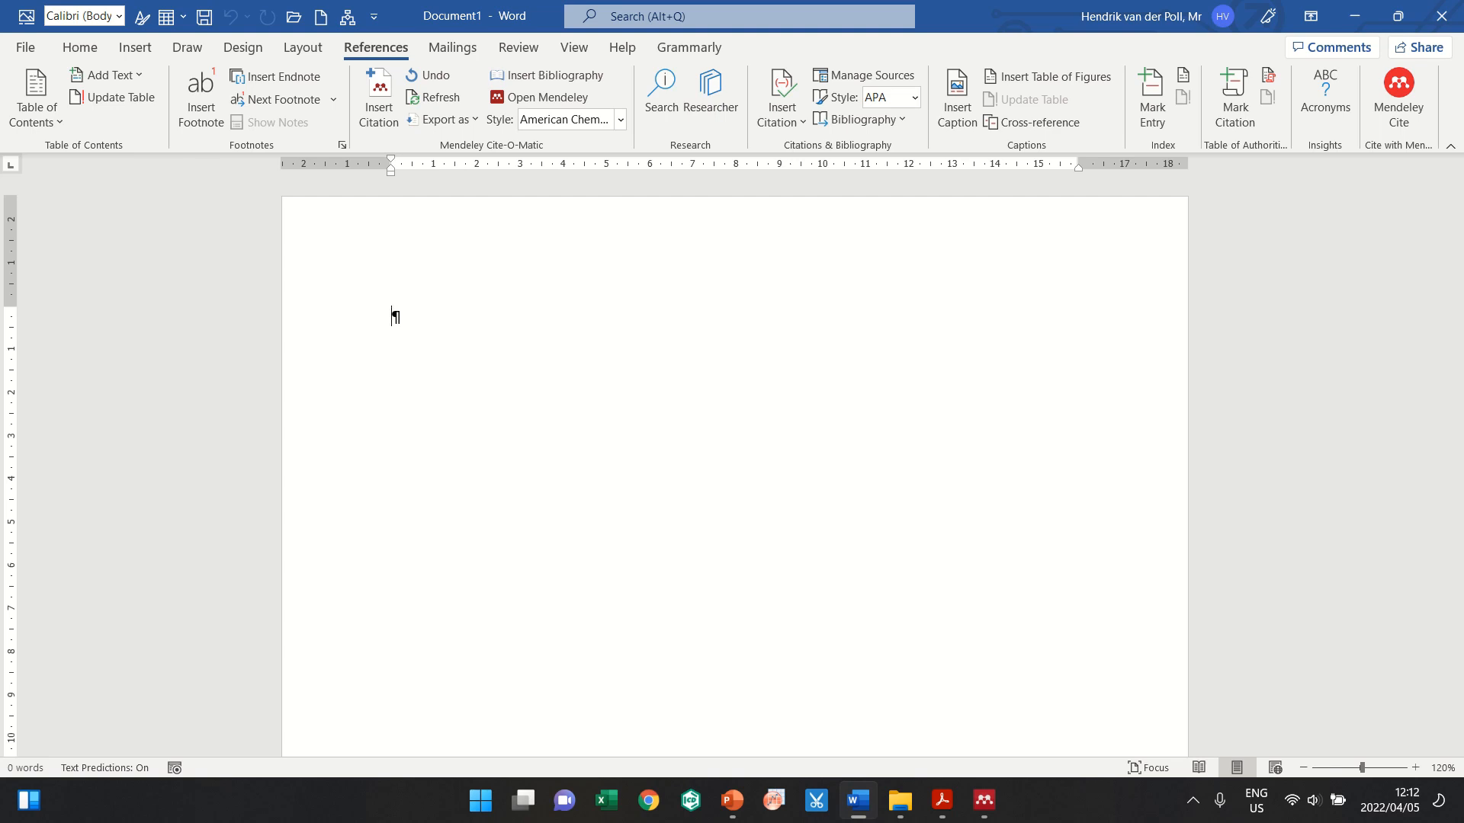
Step: Write 'whehehehe', cite Mitzi 2002 as [1] after it and start a new paragraph for the bibliography
text(whehehehe)
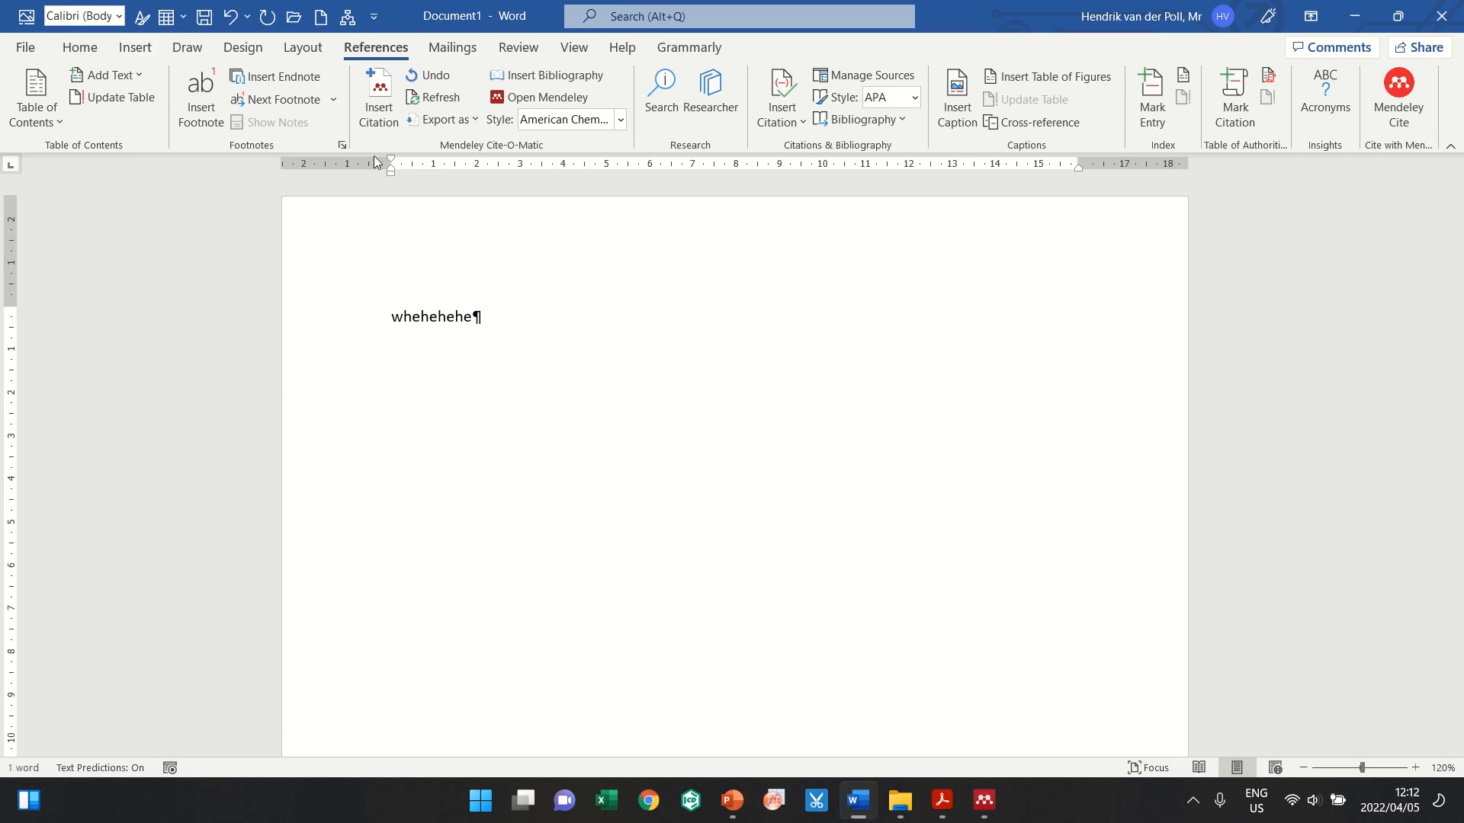
click(378, 97)
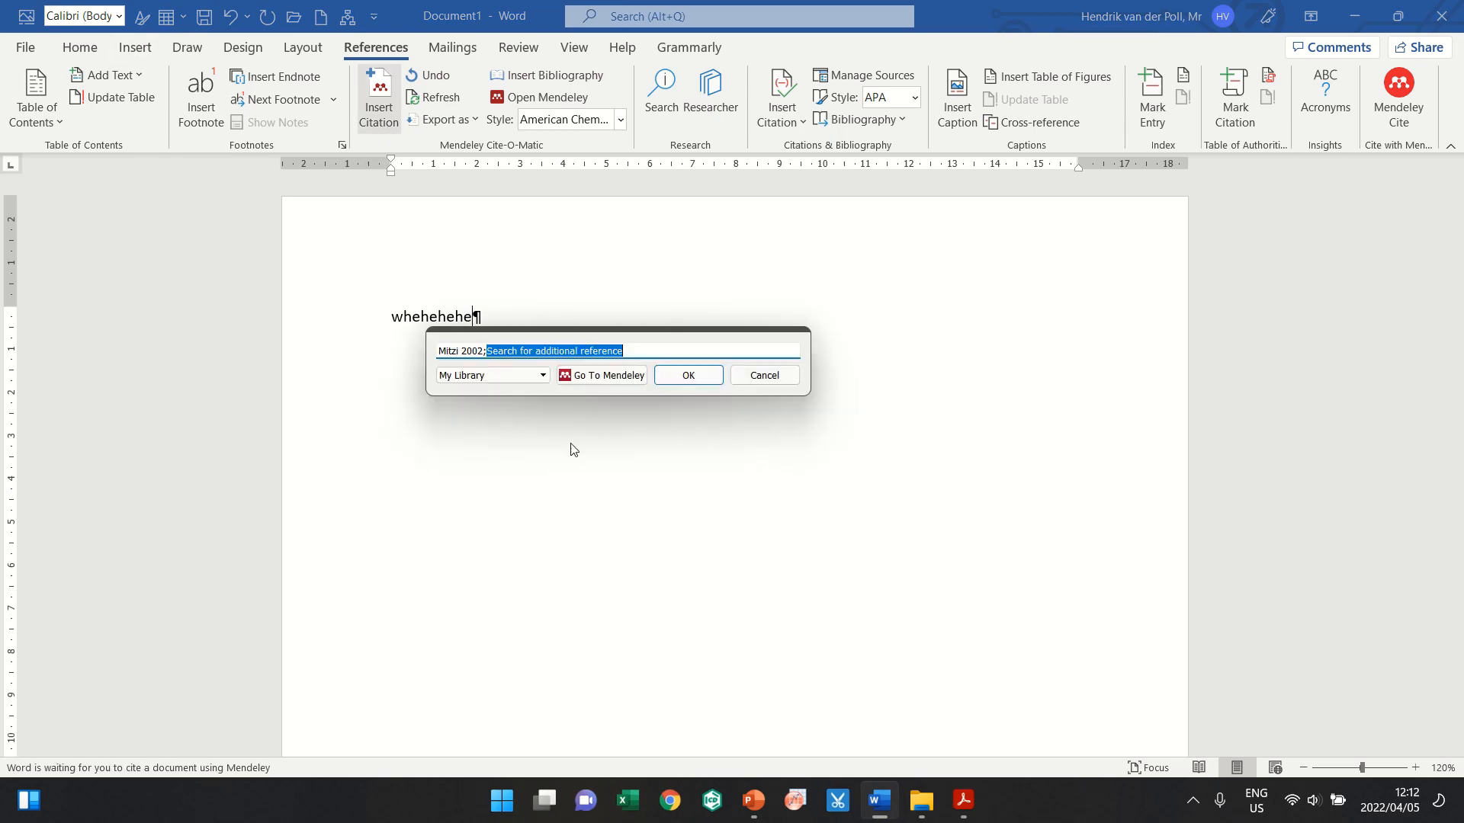
click(688, 375)
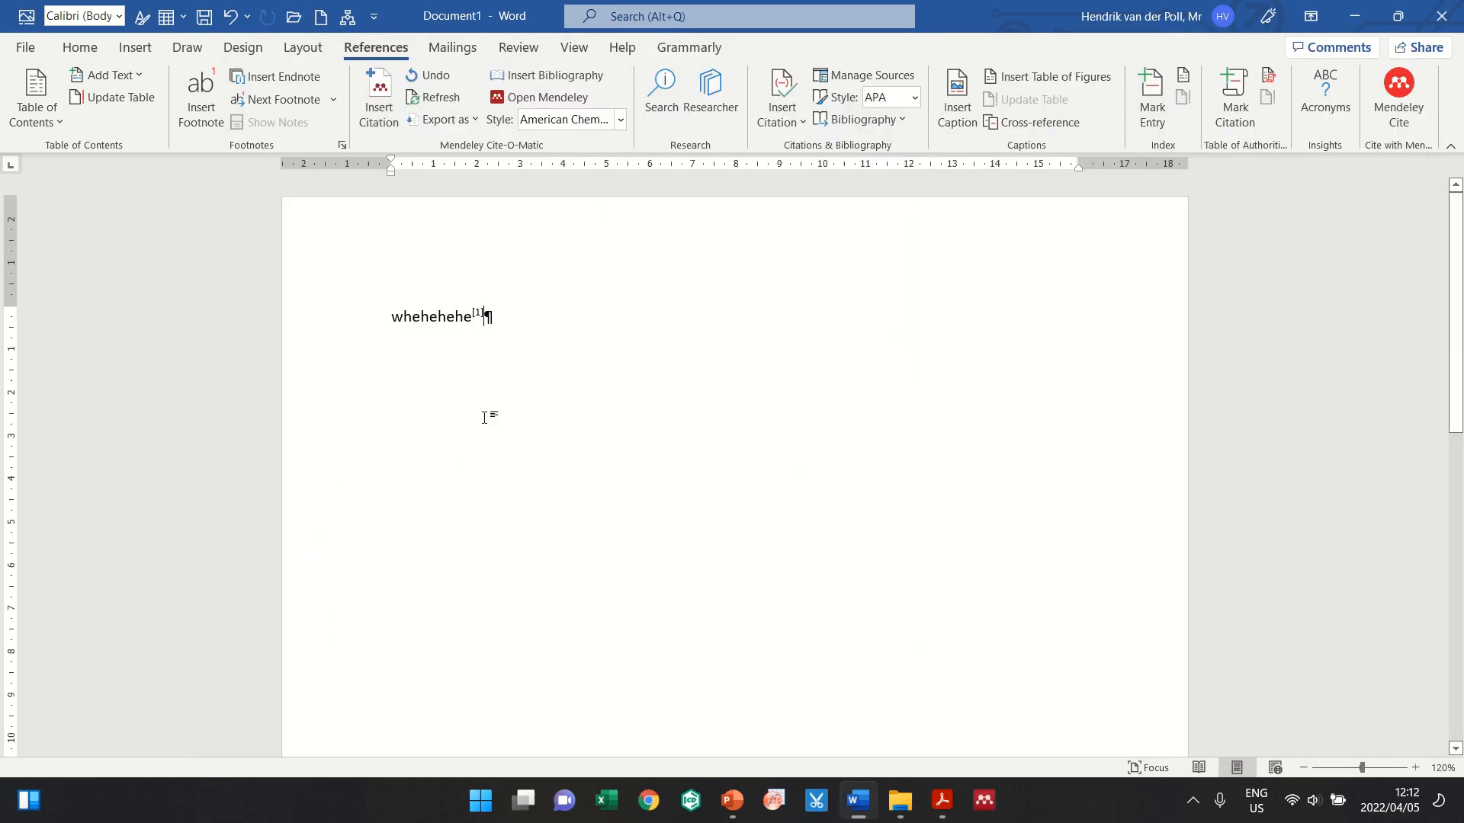
key(enter)
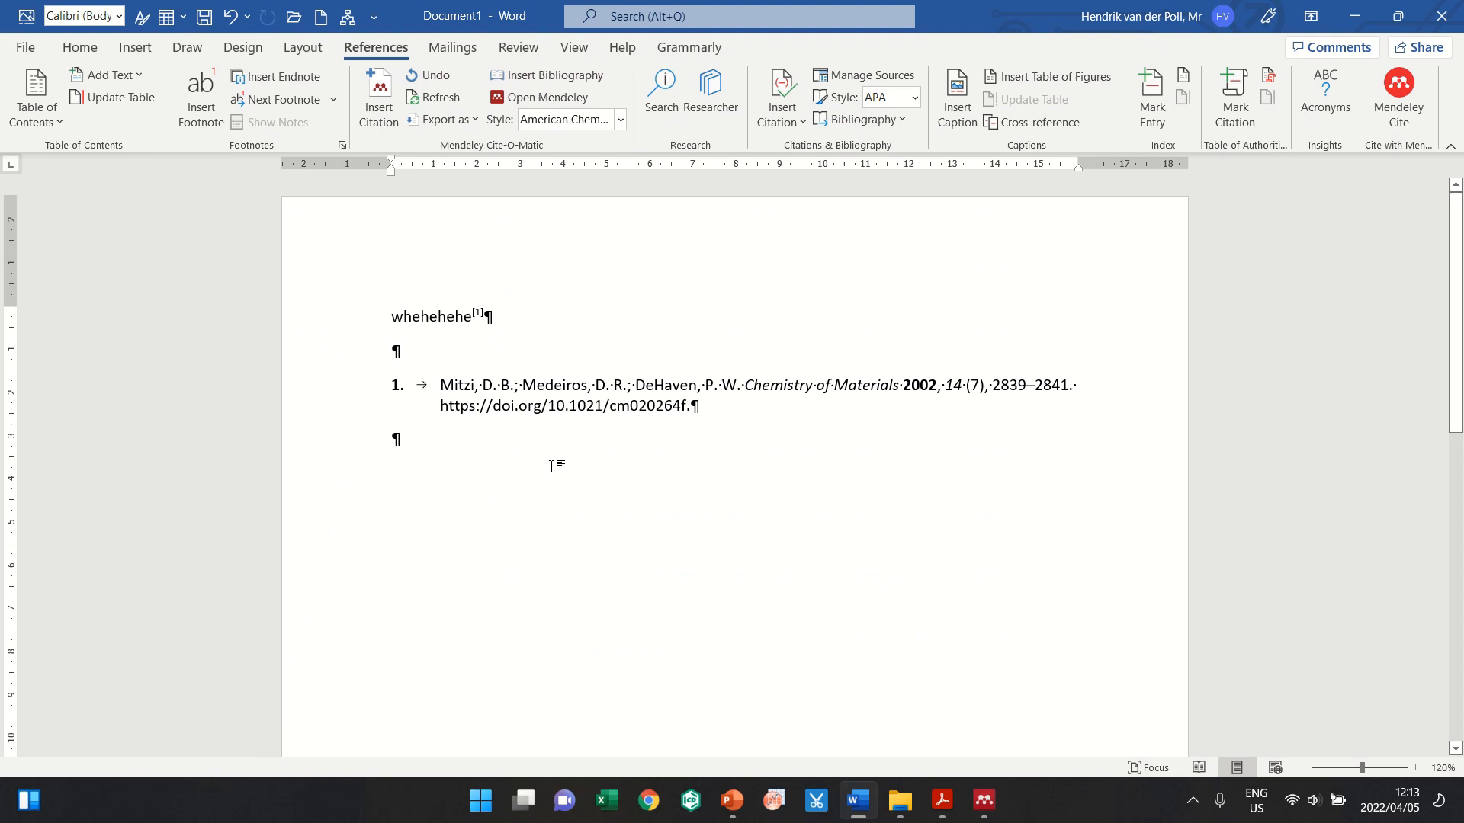
mouse_move(887, 484)
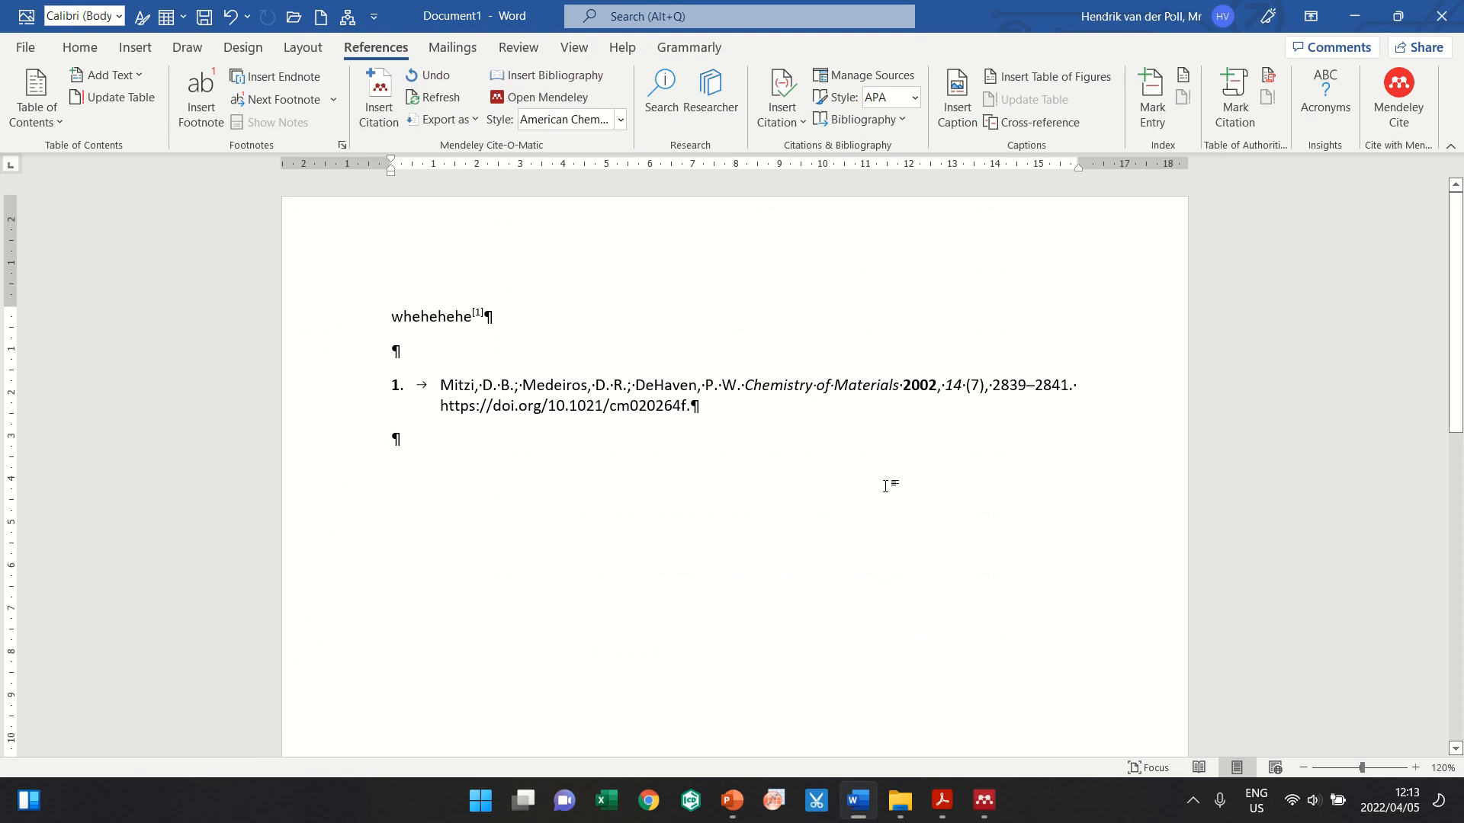
Step: Edit the [1] citation to add Hauptman 1953, Xie 2017 and Cao 2016, making it [1–4]
click(476, 317)
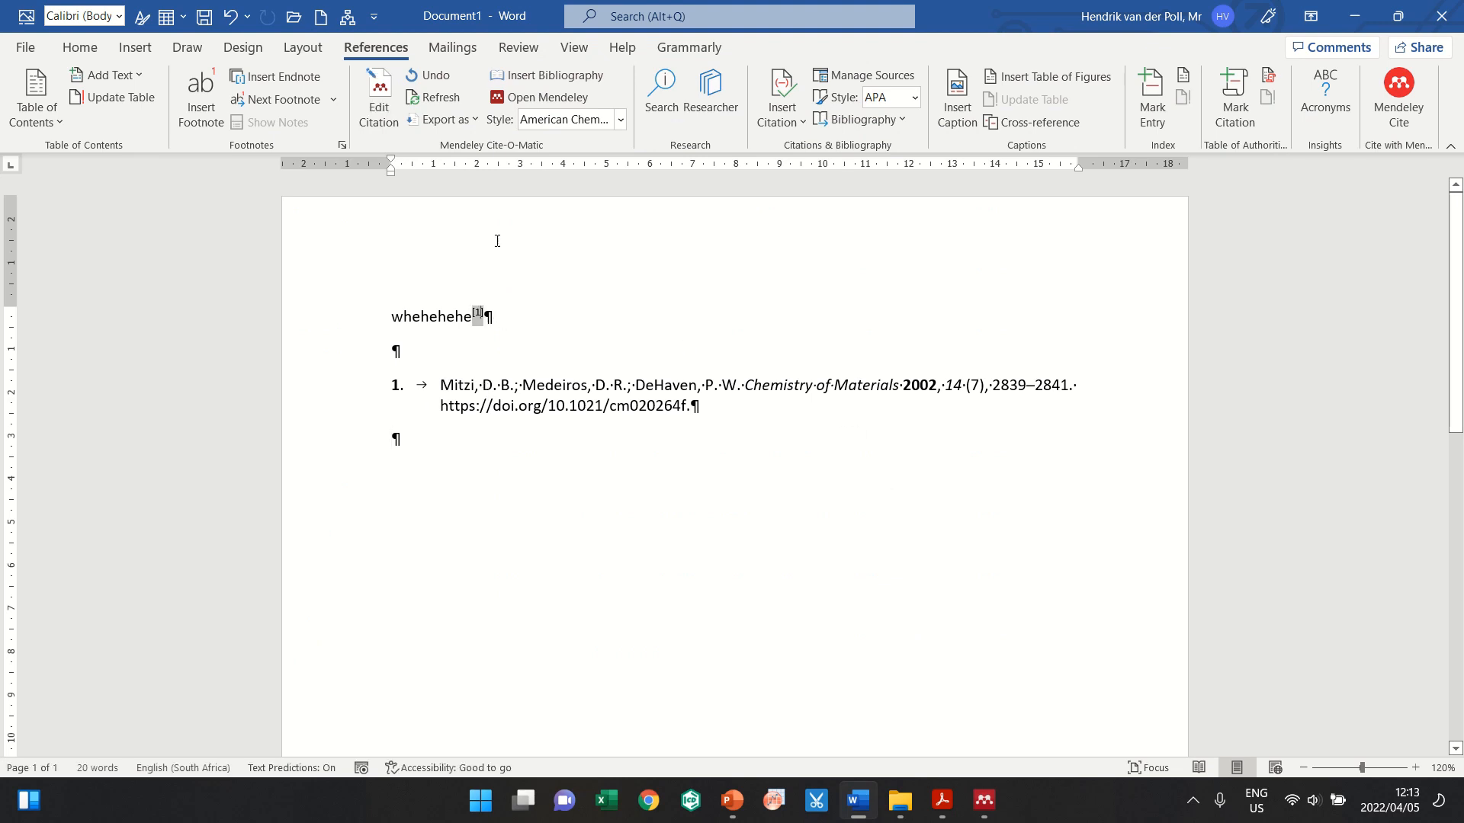
click(378, 96)
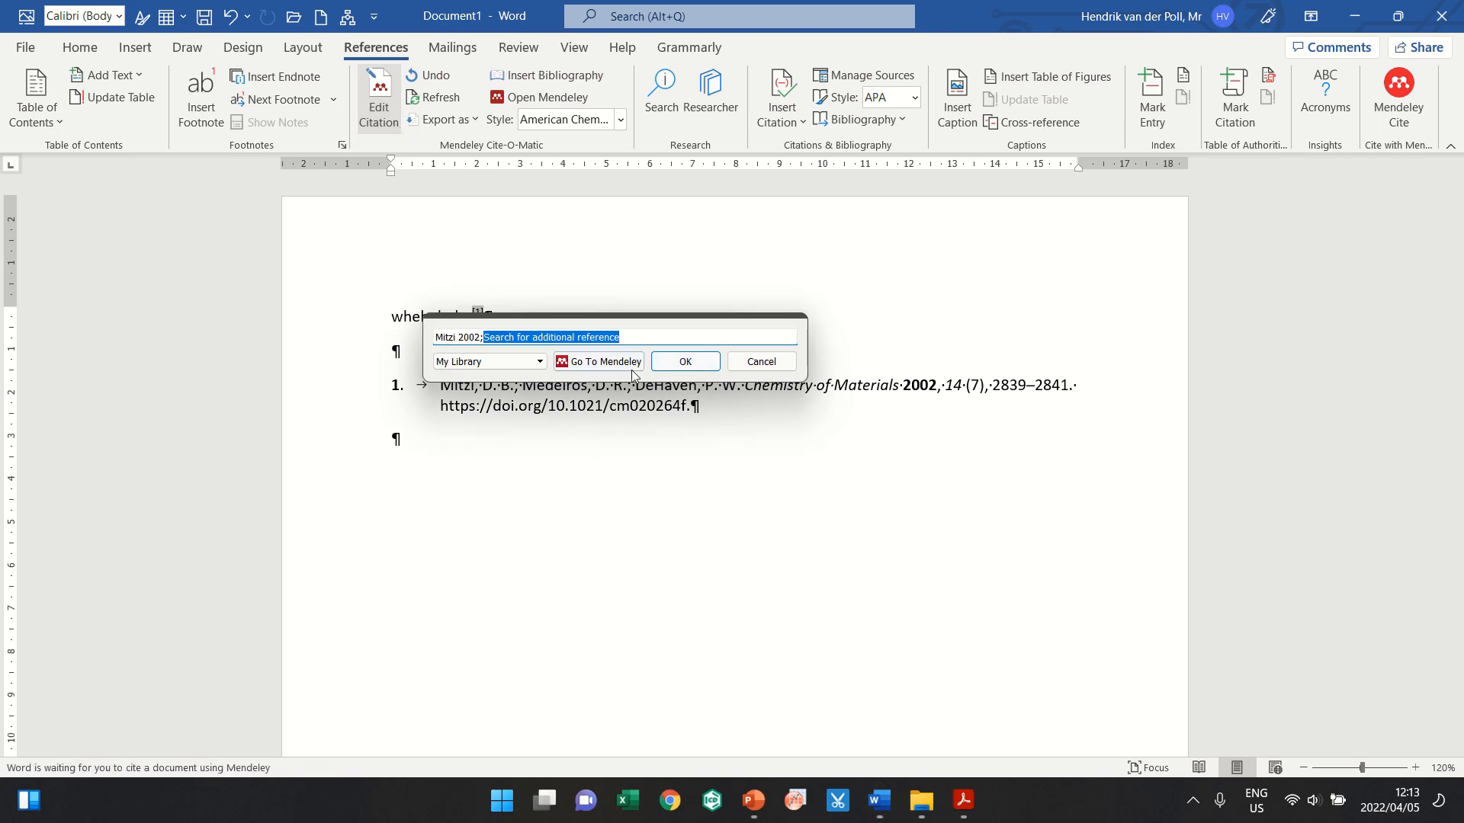
text(Hauptman 1953;sd)
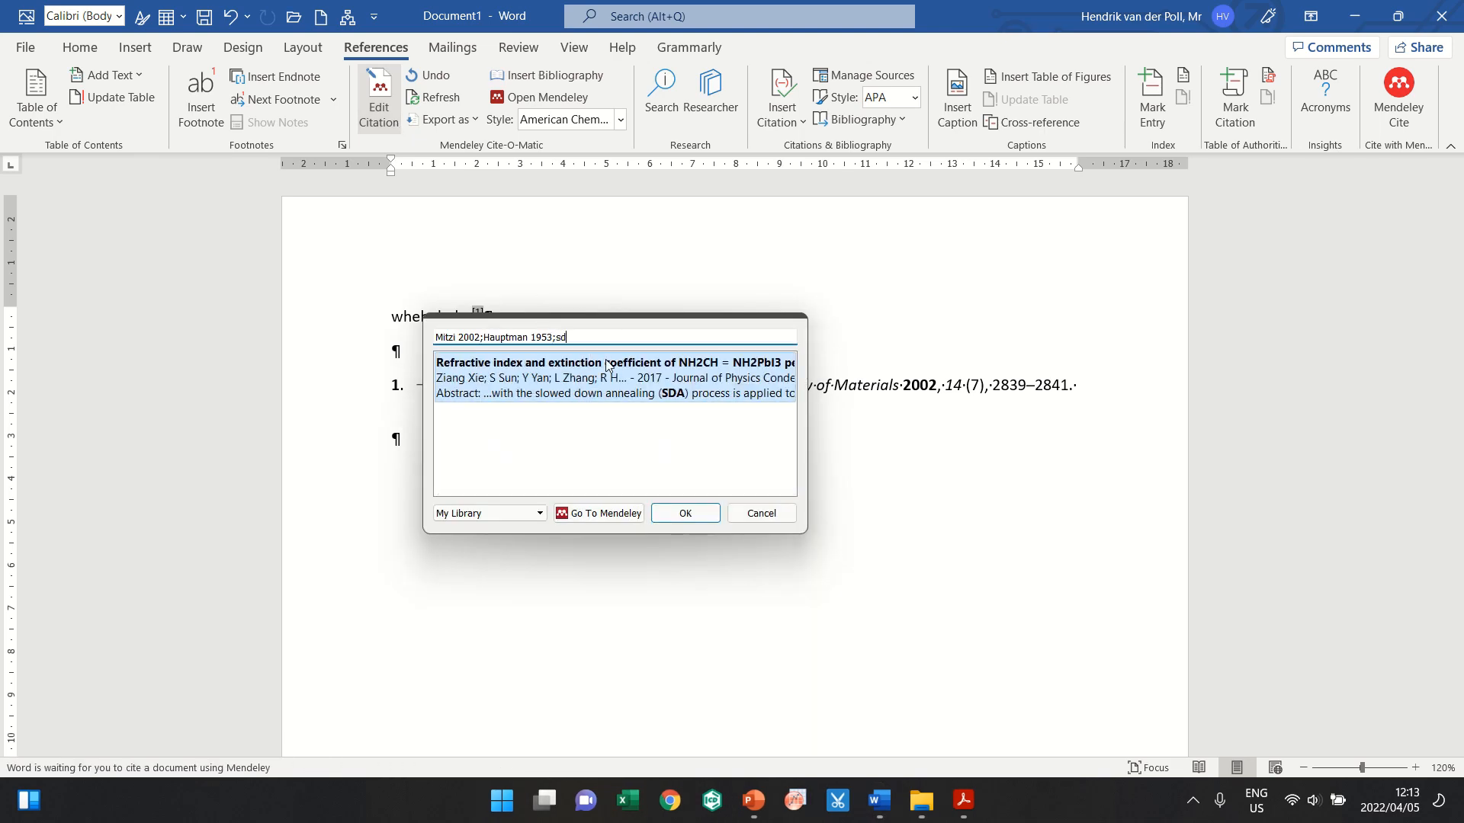
text(Xie 2017;ss)
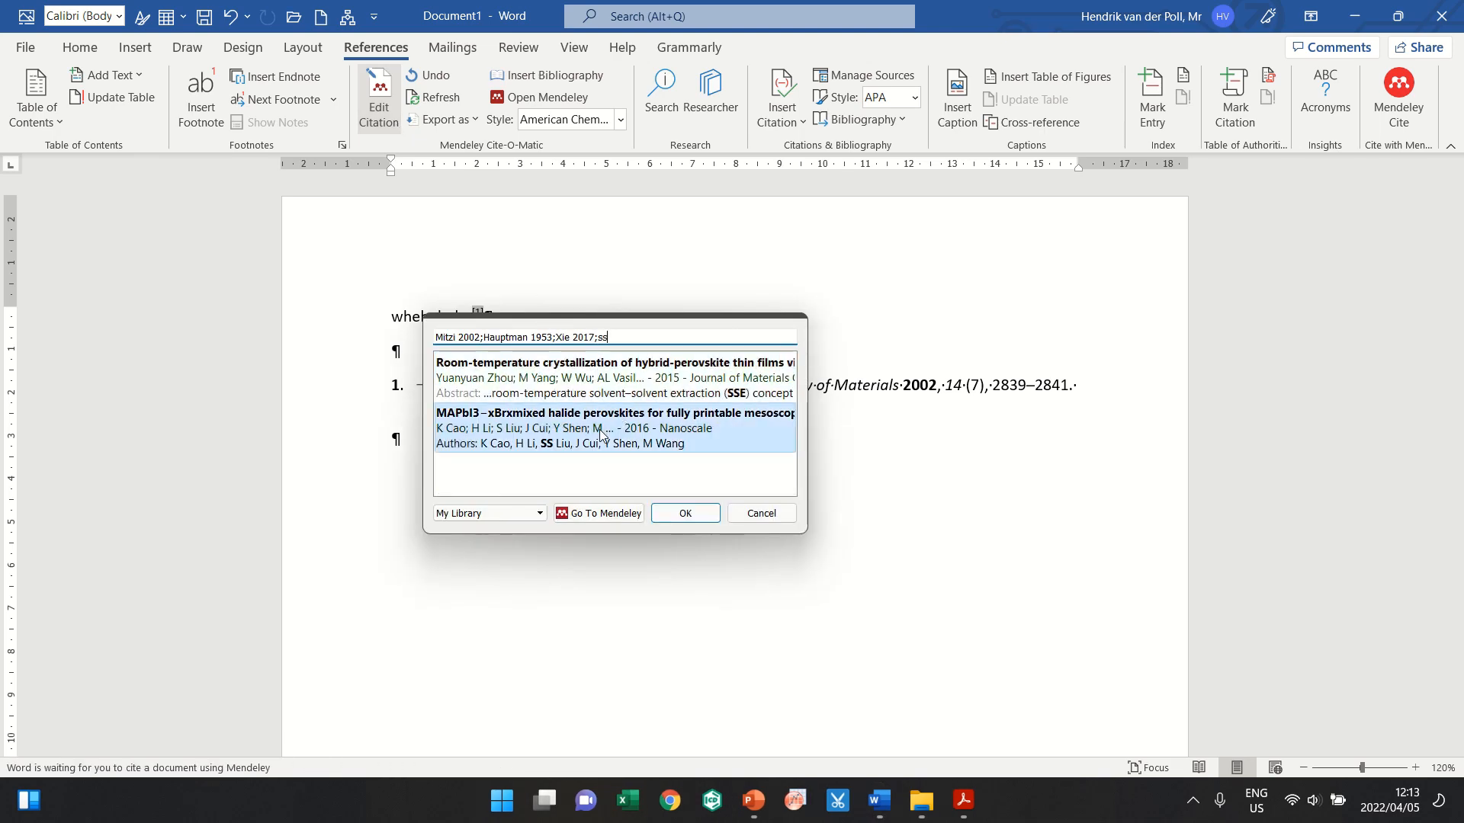
click(685, 512)
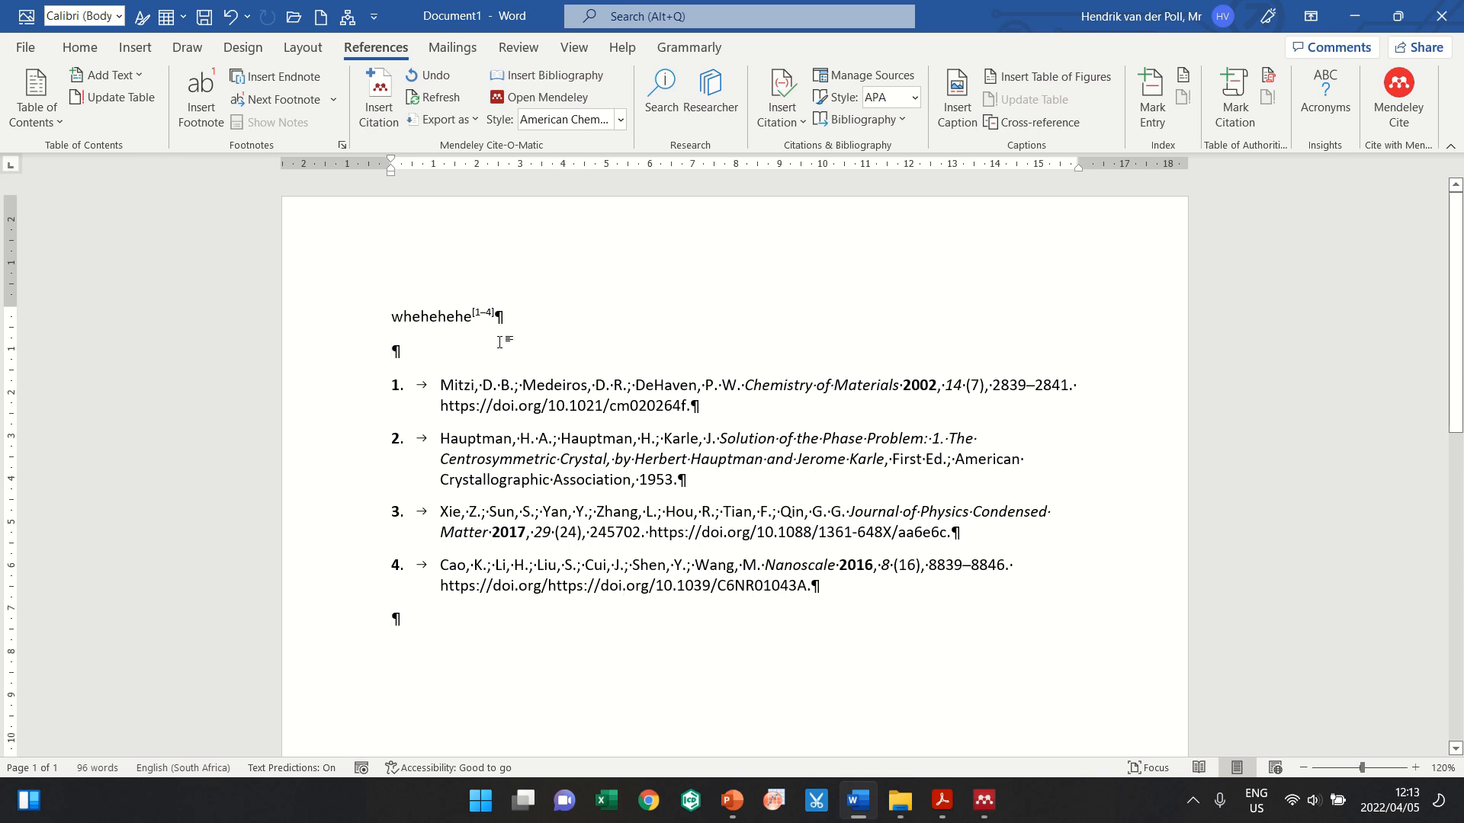
mouse_move(532, 351)
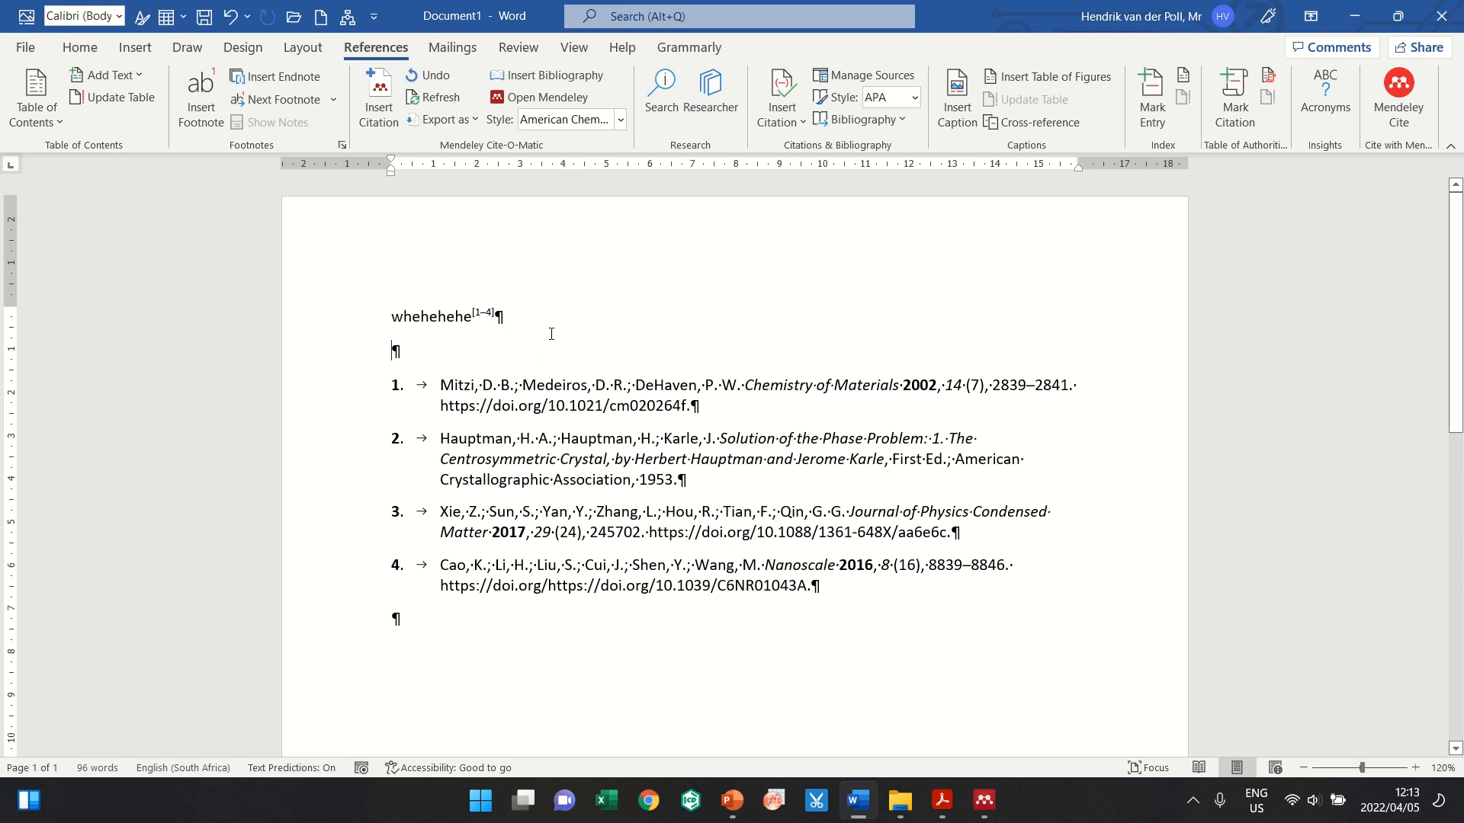
mouse_move(942, 302)
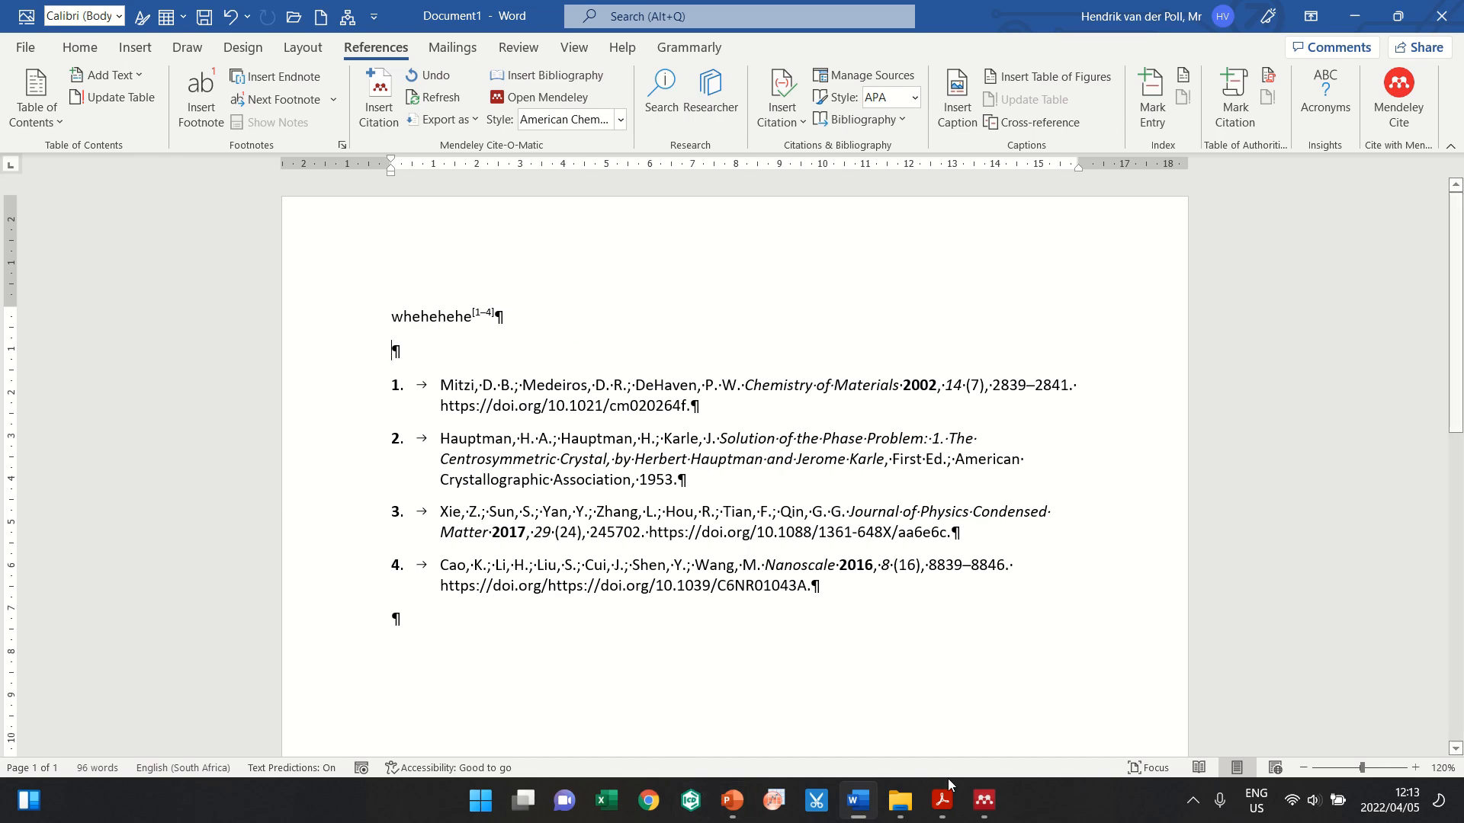
click(941, 801)
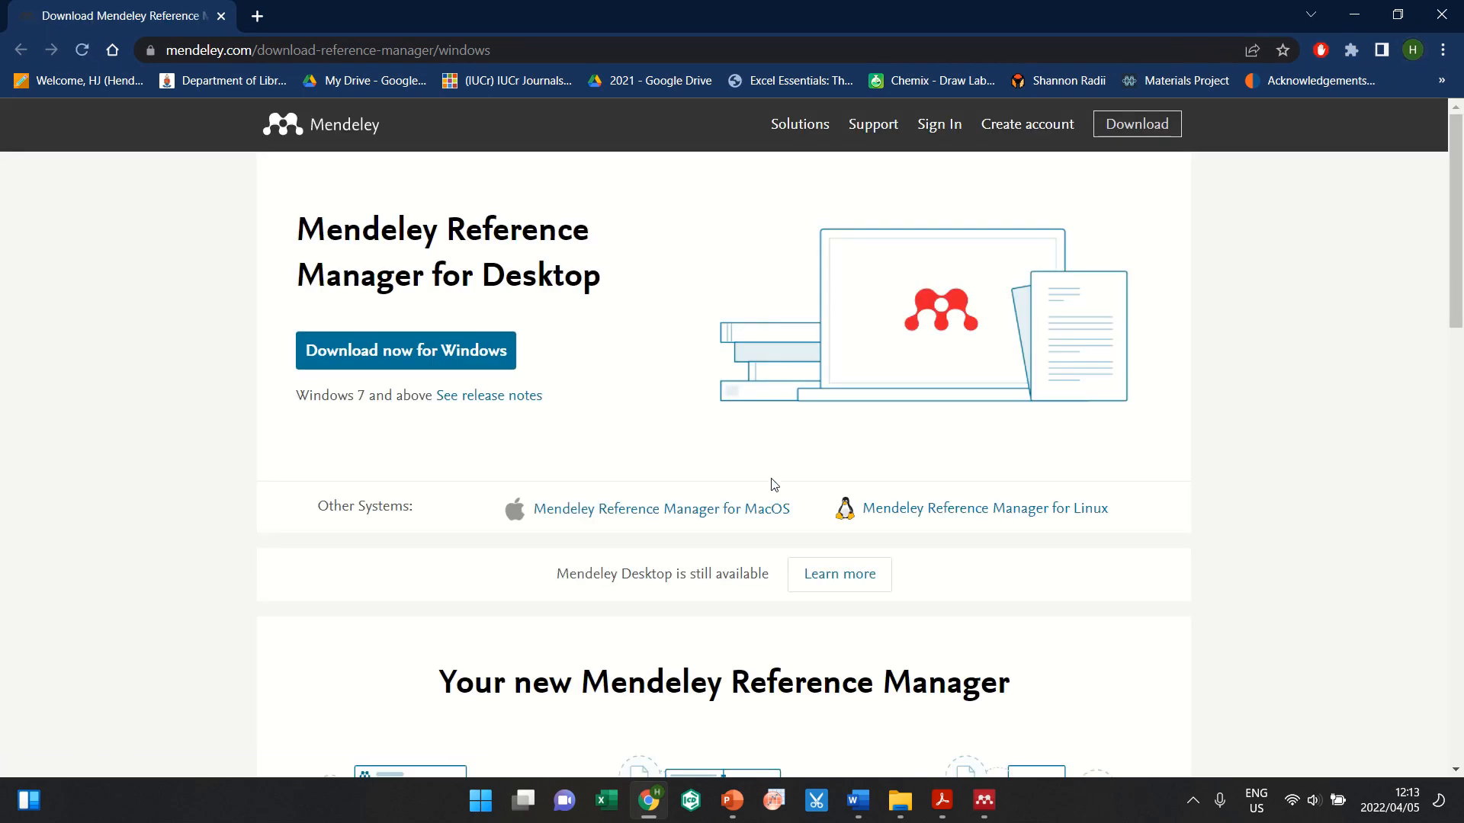
mouse_move(924, 148)
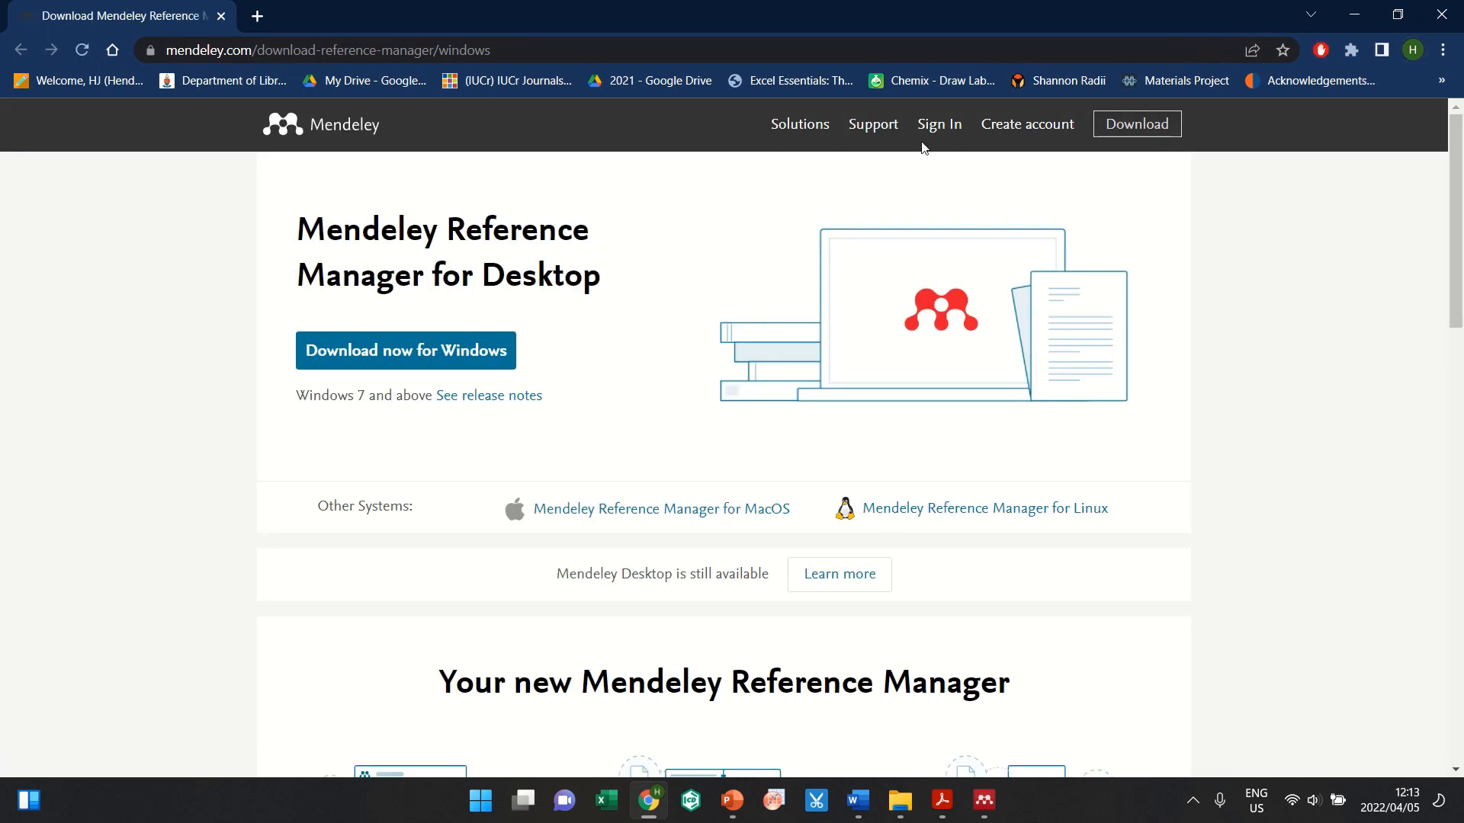
scroll(down, 3)
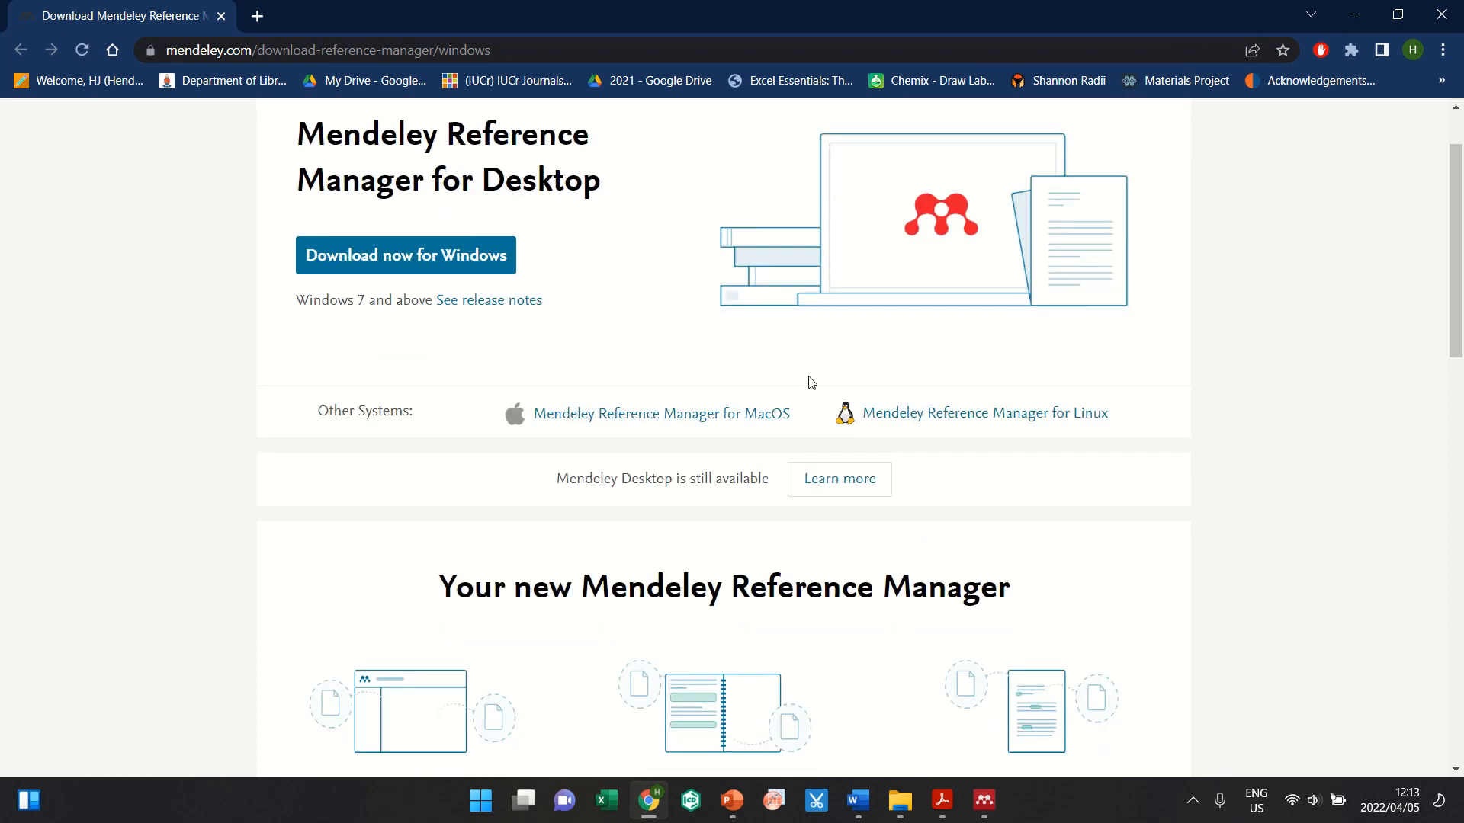
scroll(down, 3)
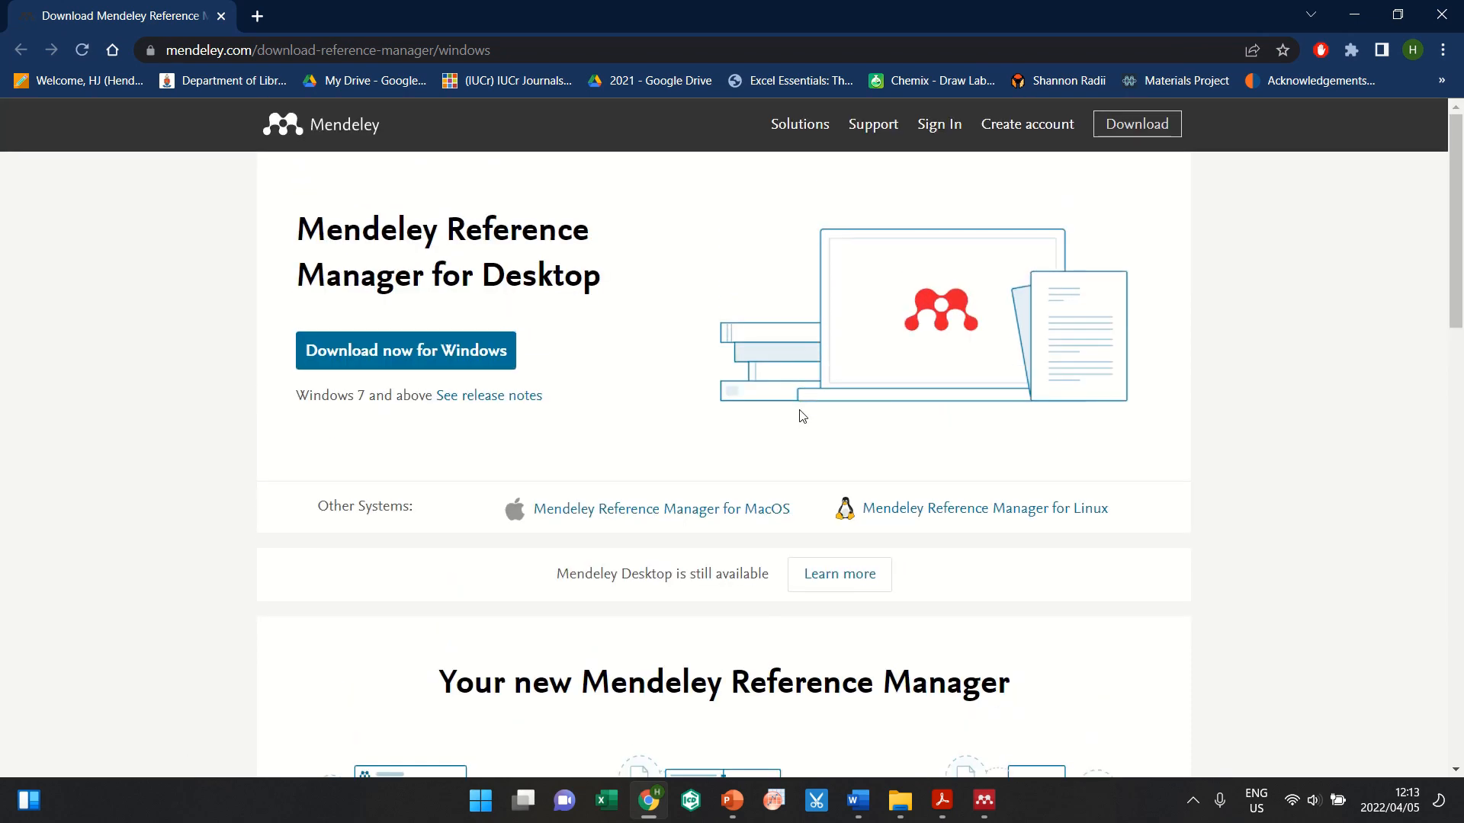
click(856, 801)
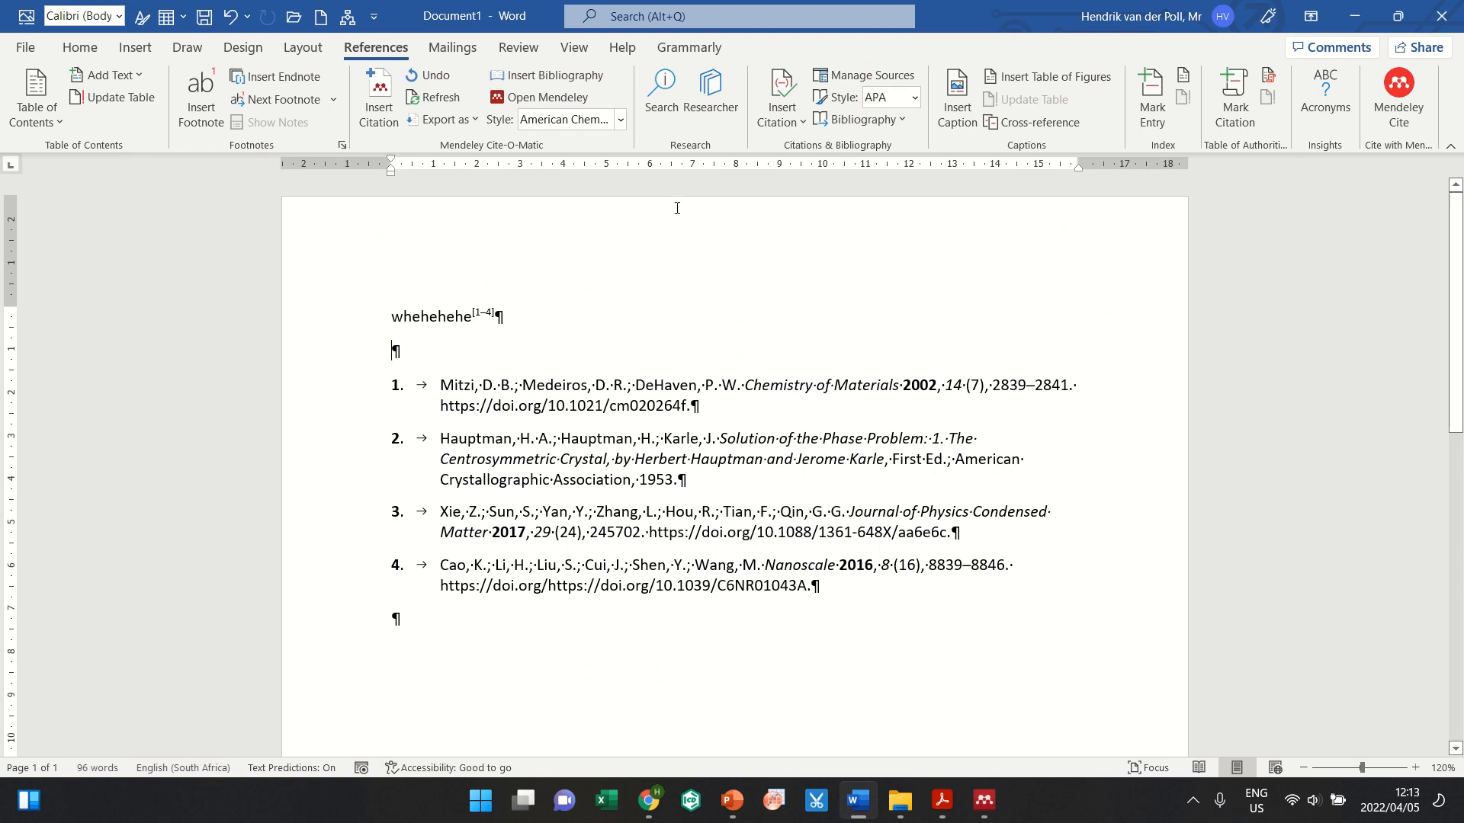
mouse_move(517, 207)
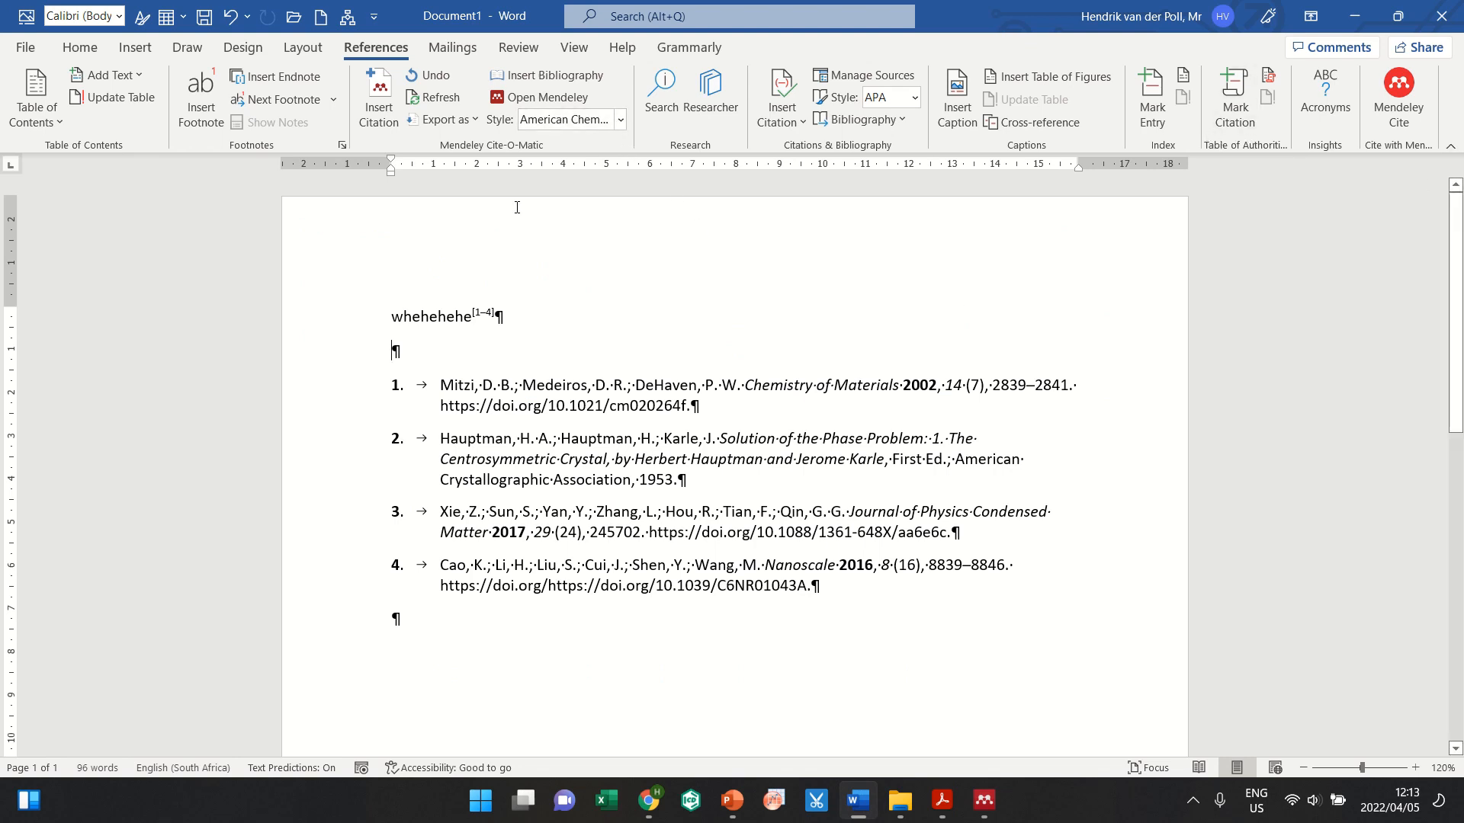
click(1221, 16)
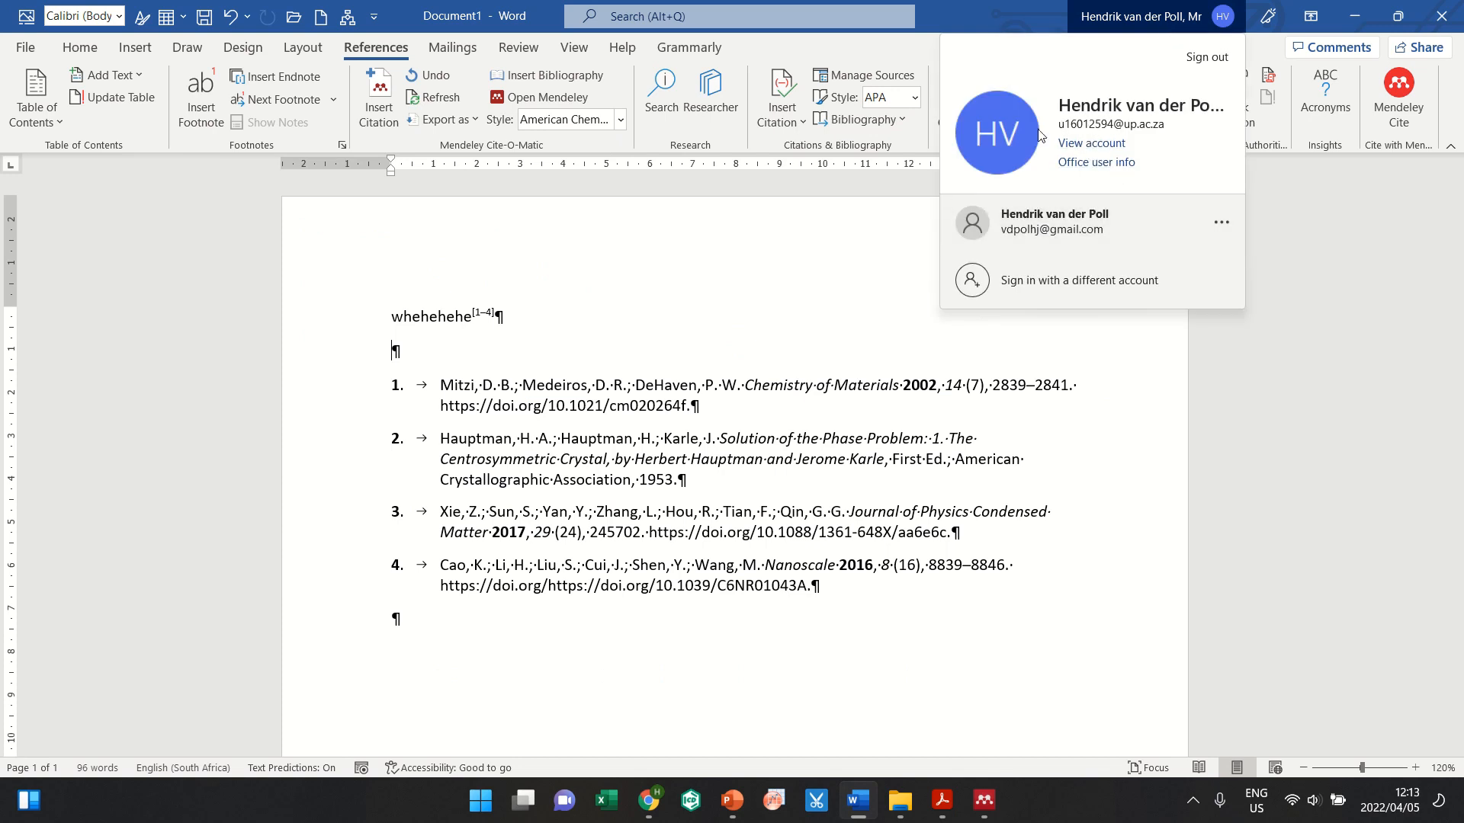
click(850, 279)
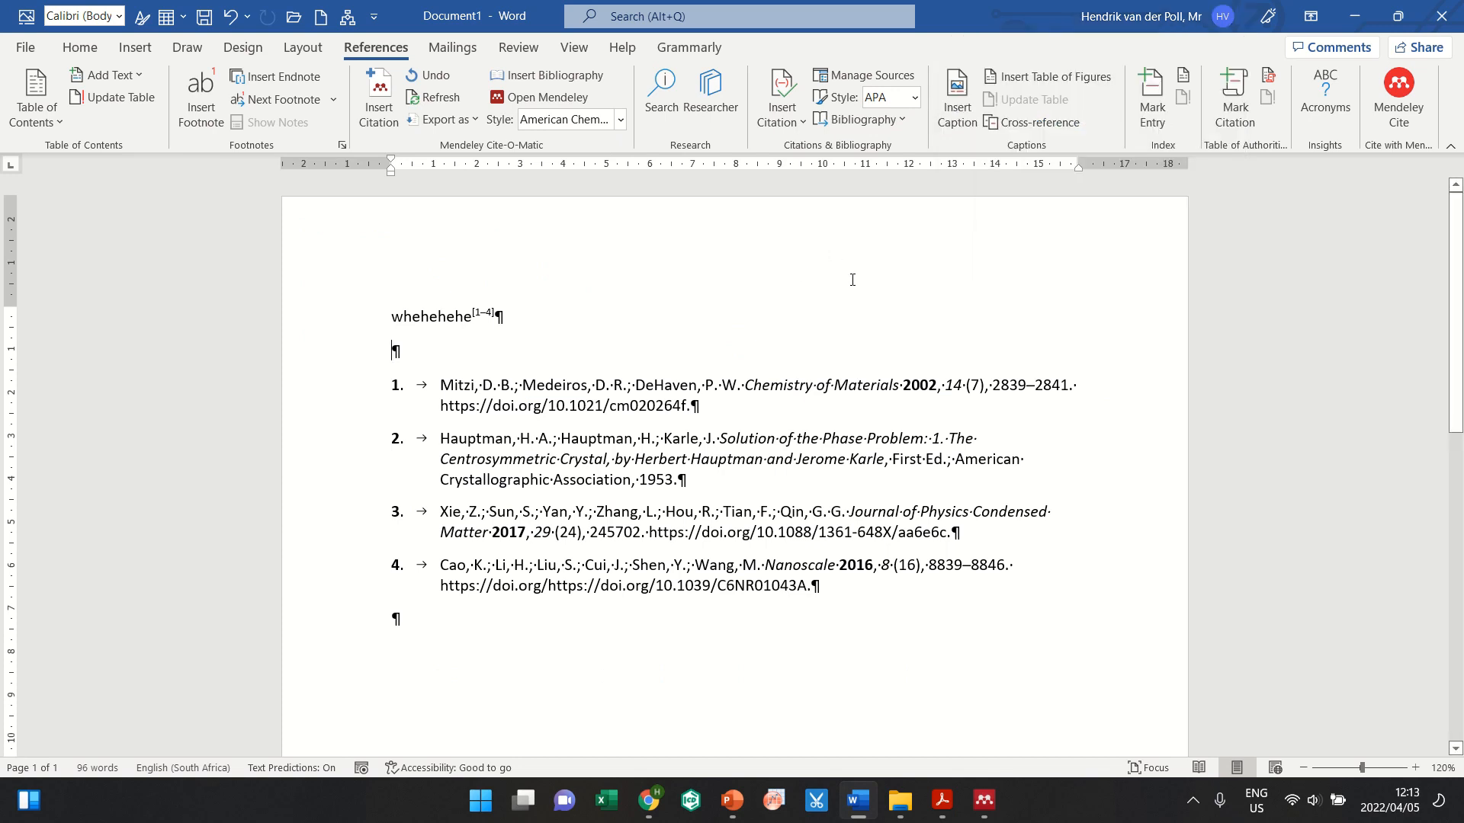